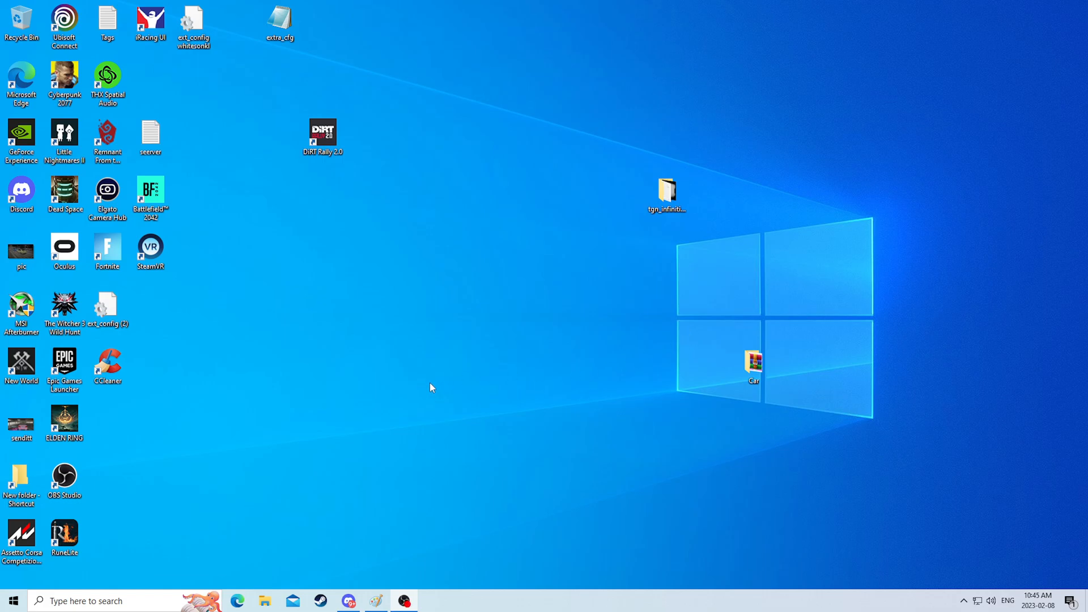
mouse_move(406, 407)
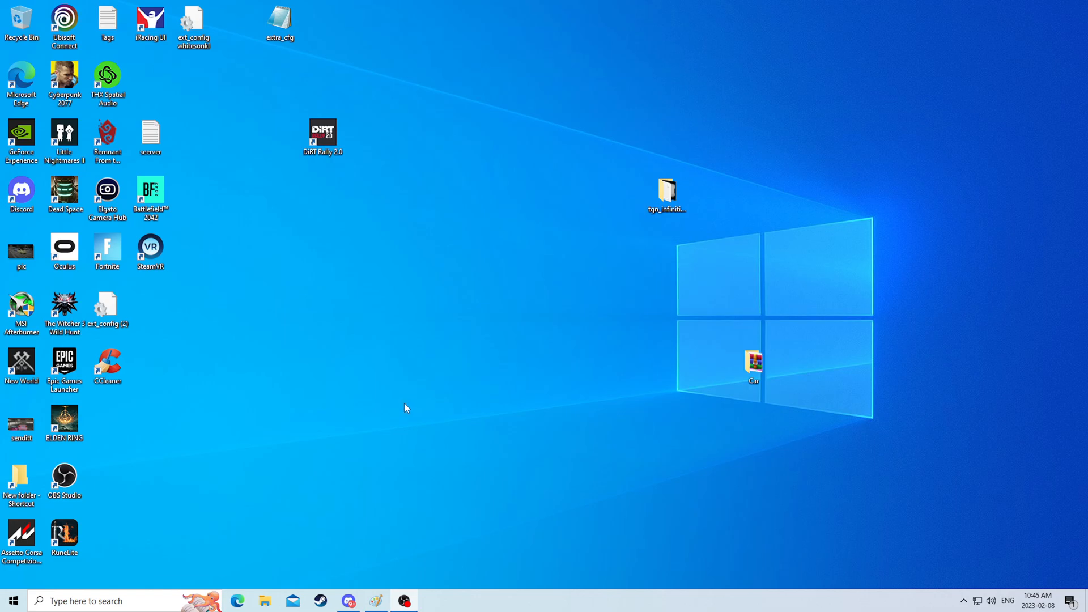
mouse_move(283, 473)
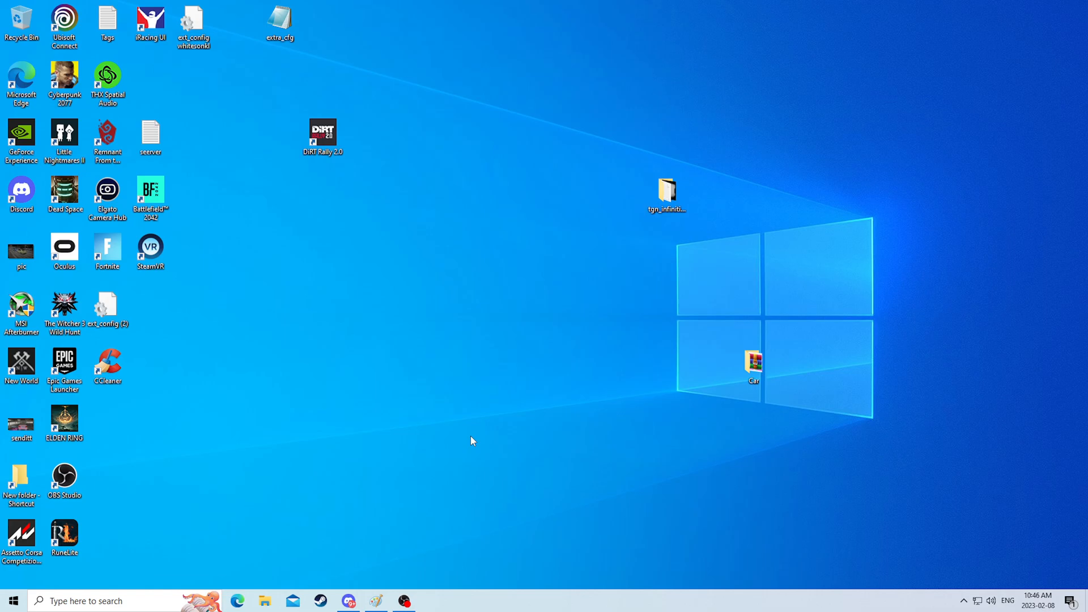
mouse_move(477, 441)
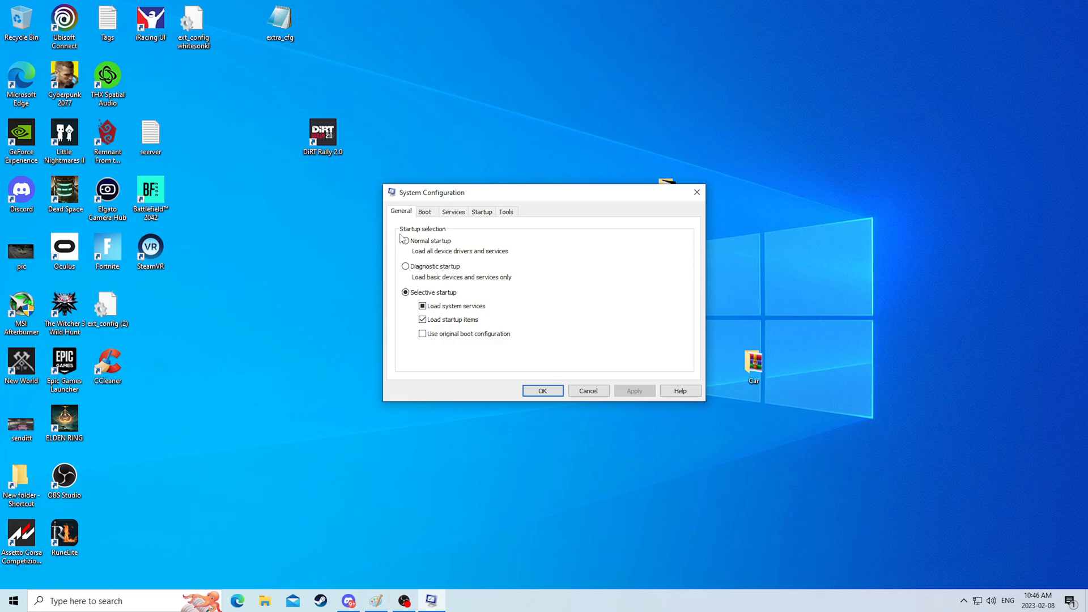
Hide Microsoft services, leave third-party entries such as BattlEye unchecked, and confirm with OK
left_click(452, 212)
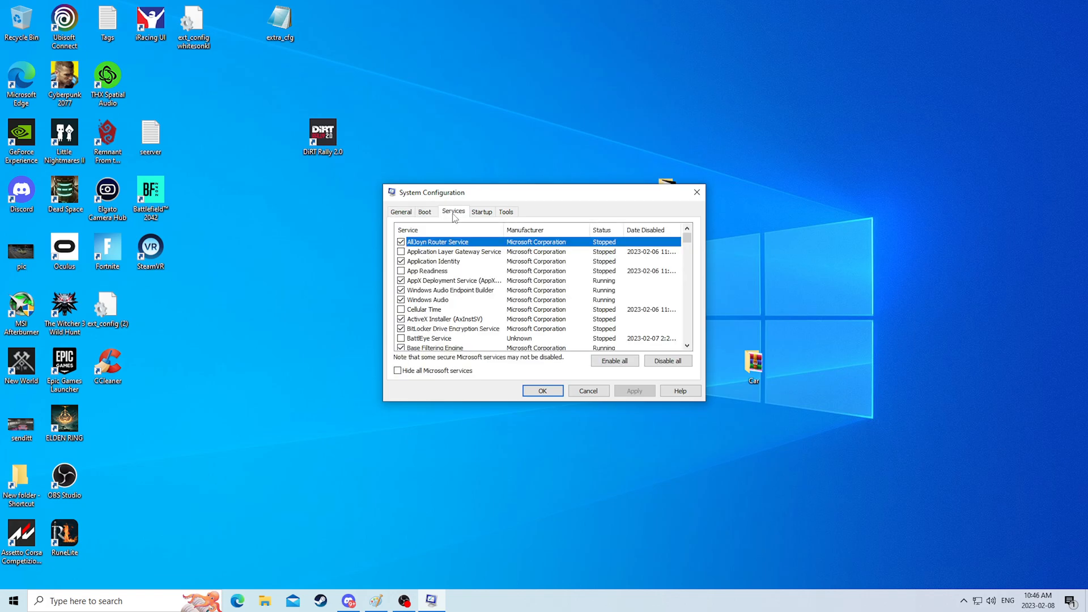
scroll("down", 3)
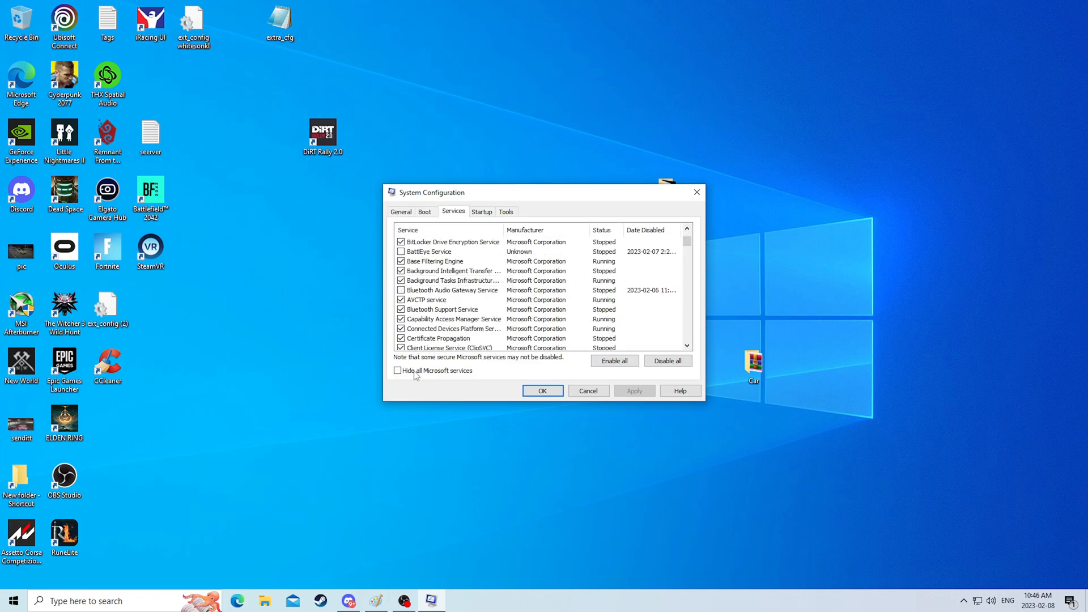
left_click(398, 369)
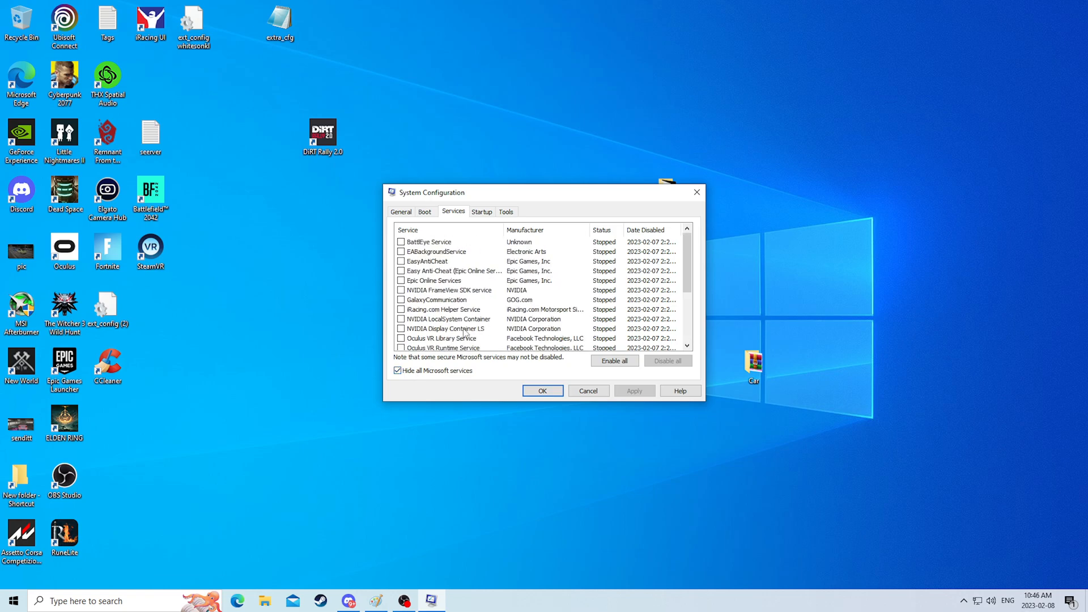
left_click(400, 329)
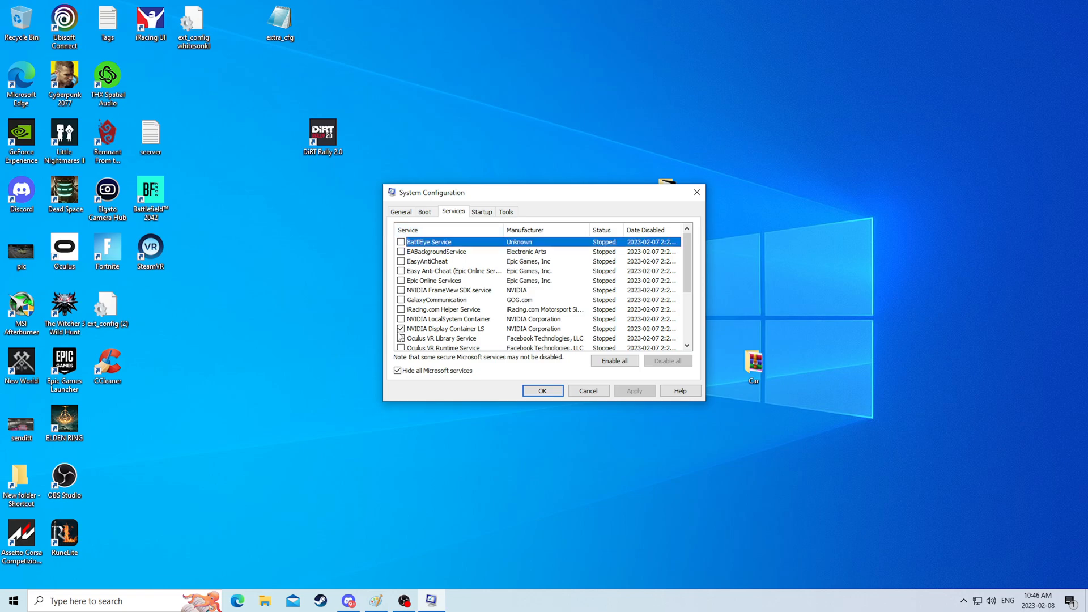
scroll("down", 3)
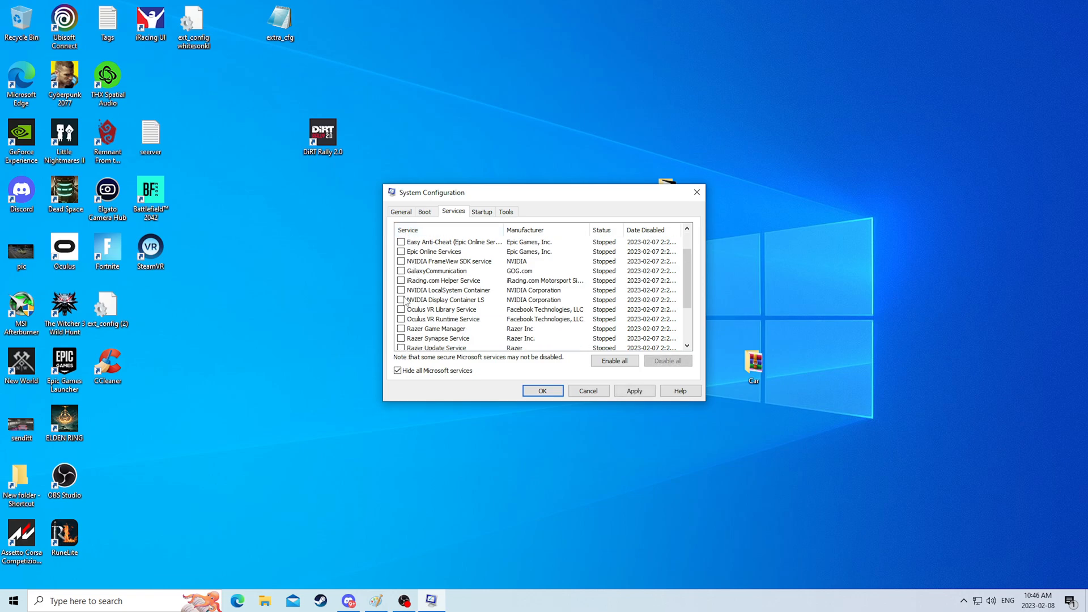
scroll("down", 3)
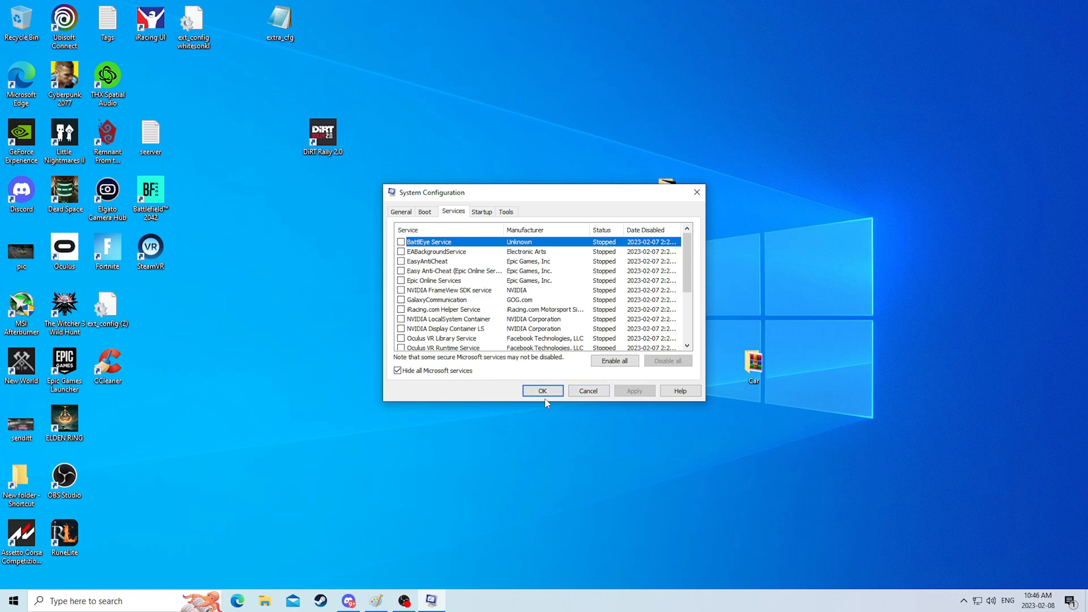
left_click(541, 391)
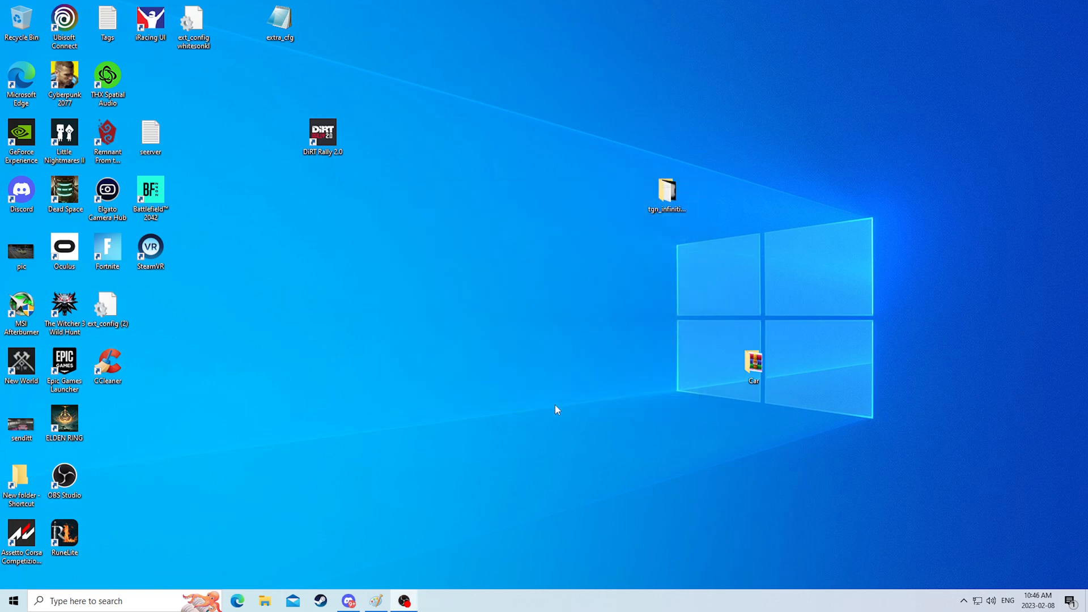
Launch Steam from search and cancel both Steam Service Error prompts without installing
type("stee")
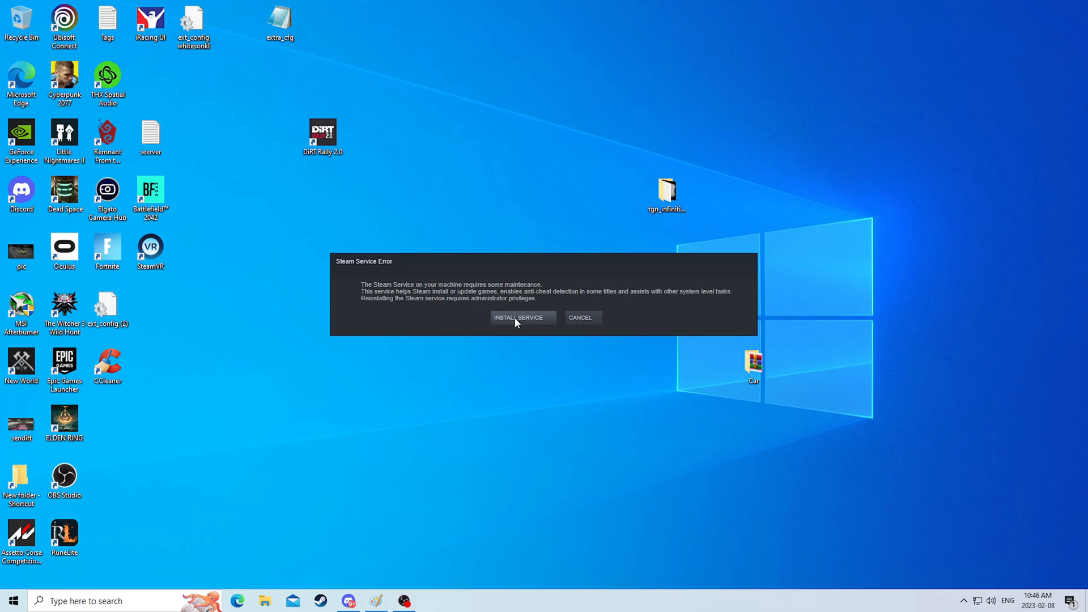
mouse_move(524, 327)
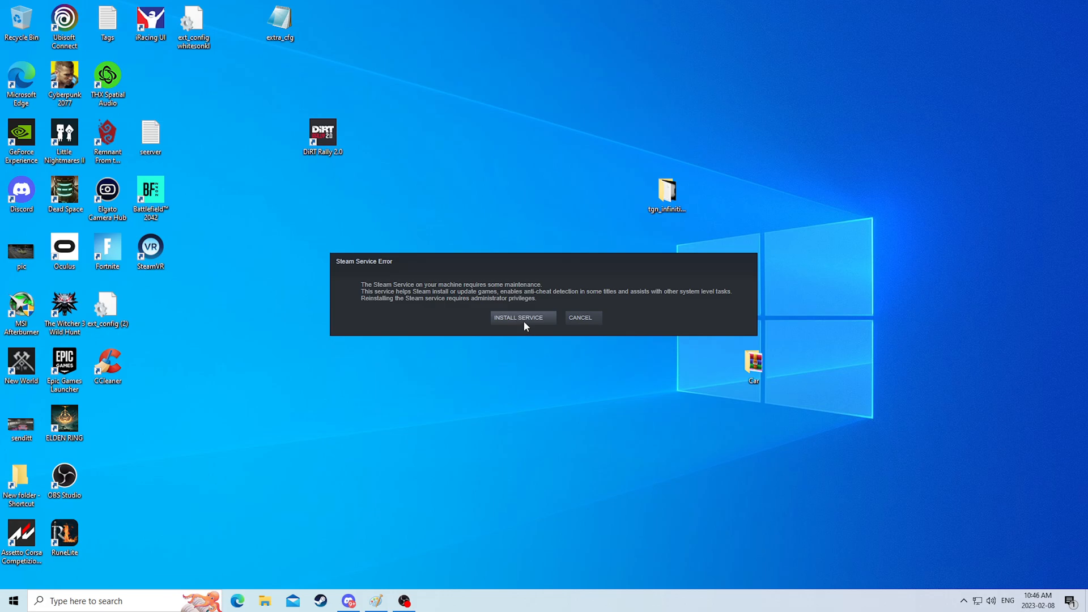
mouse_move(580, 329)
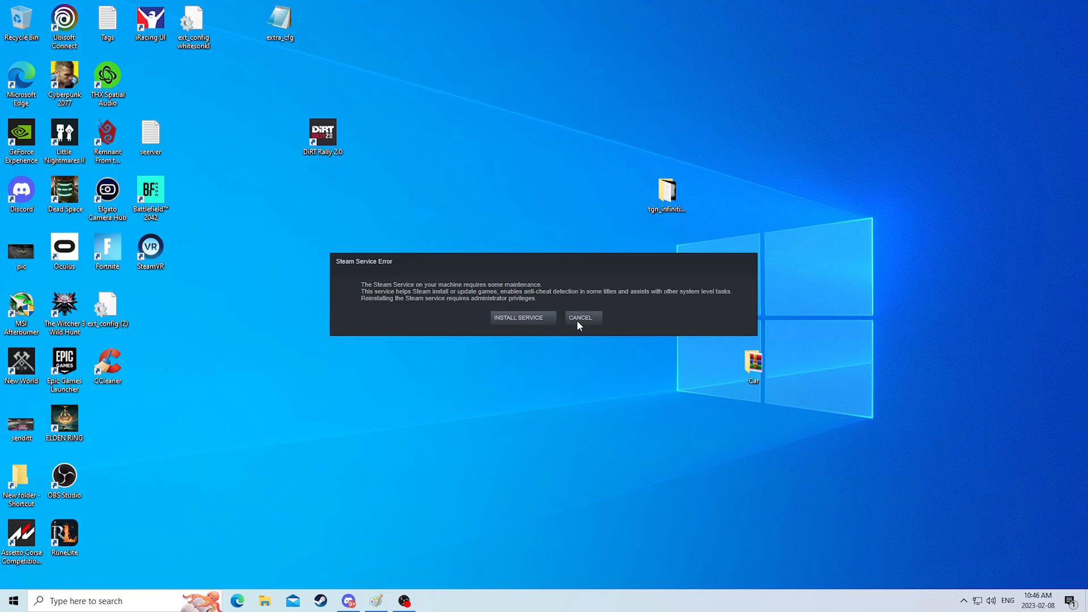
left_click(581, 318)
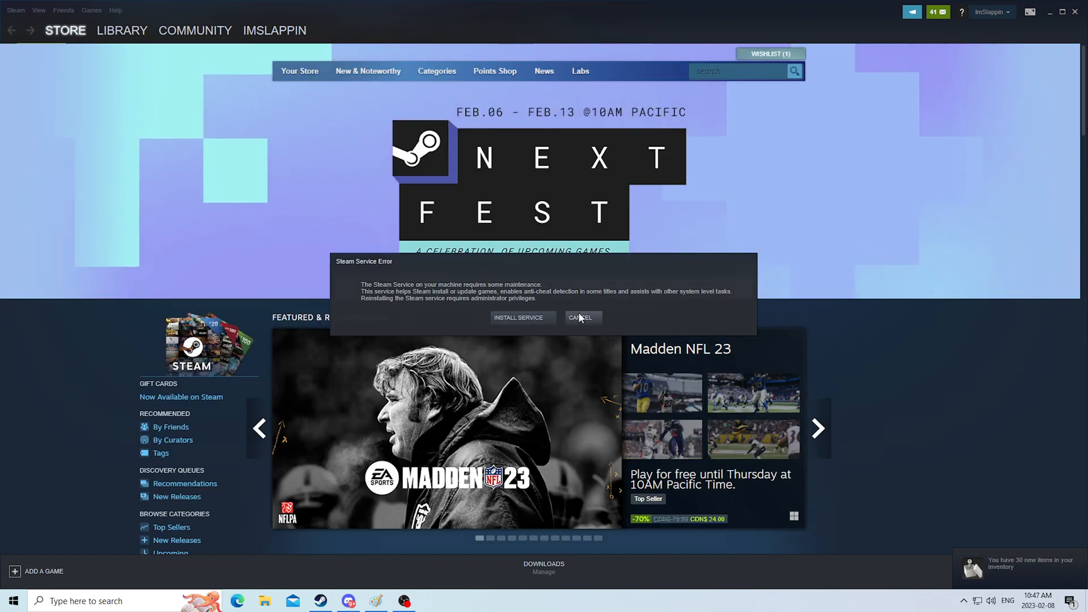
left_click(583, 318)
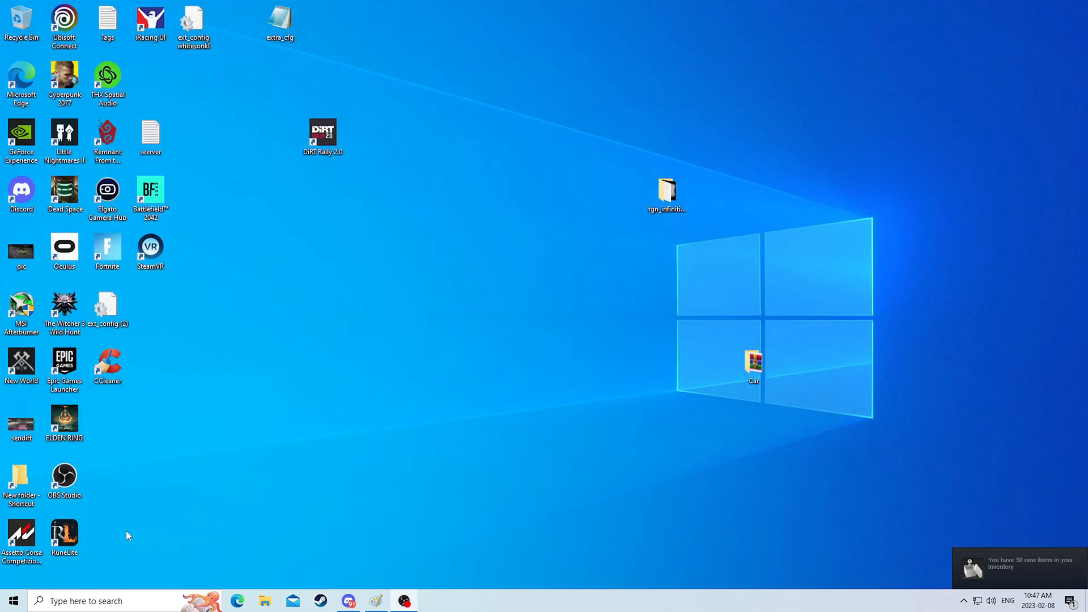
mouse_move(367, 542)
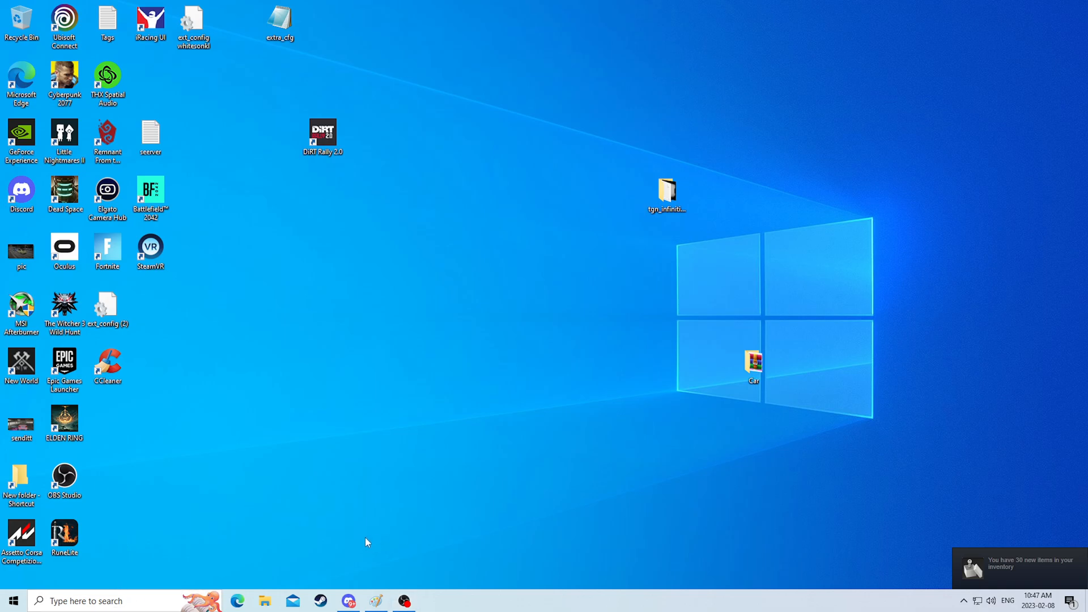
mouse_move(372, 540)
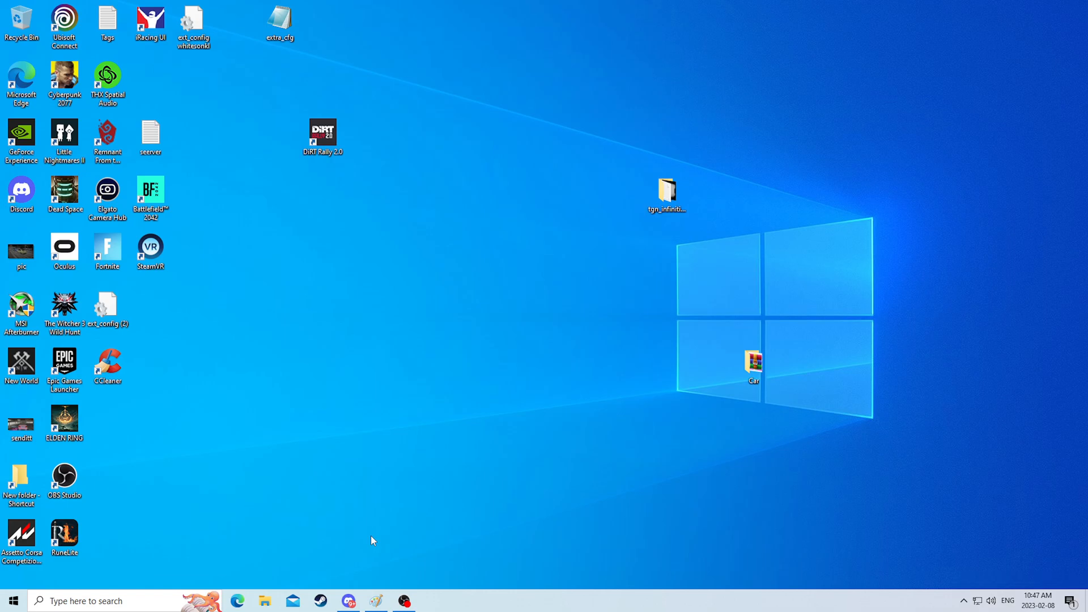
mouse_move(236, 582)
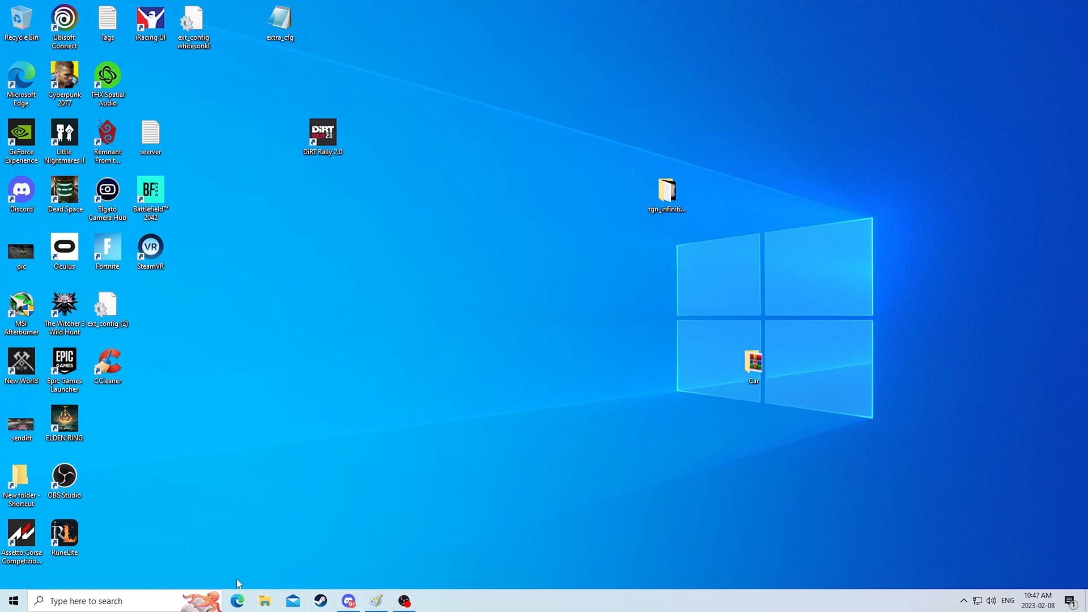
mouse_move(331, 532)
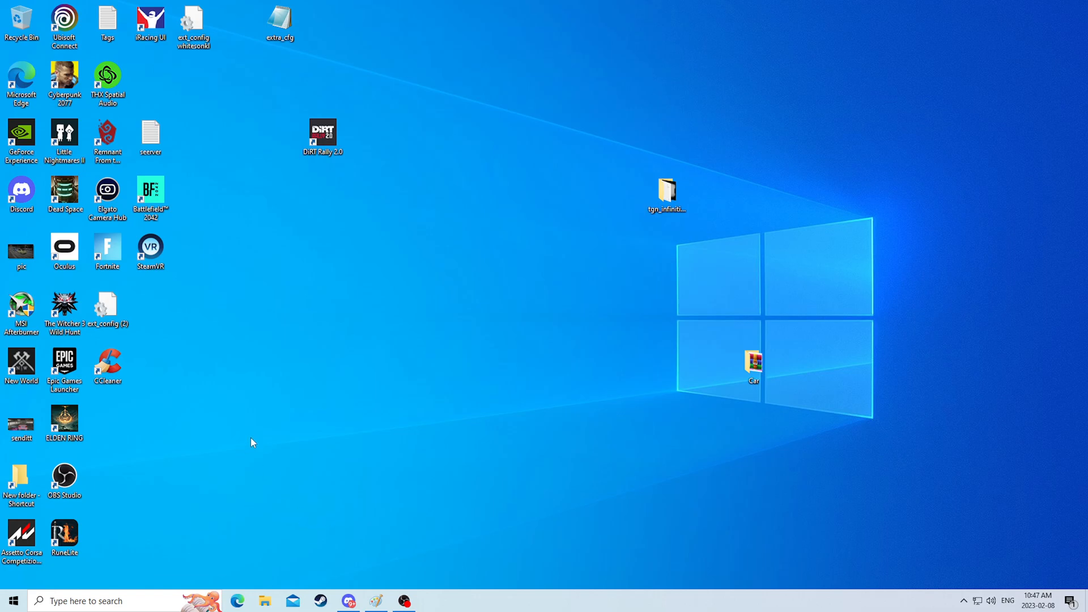
mouse_move(270, 477)
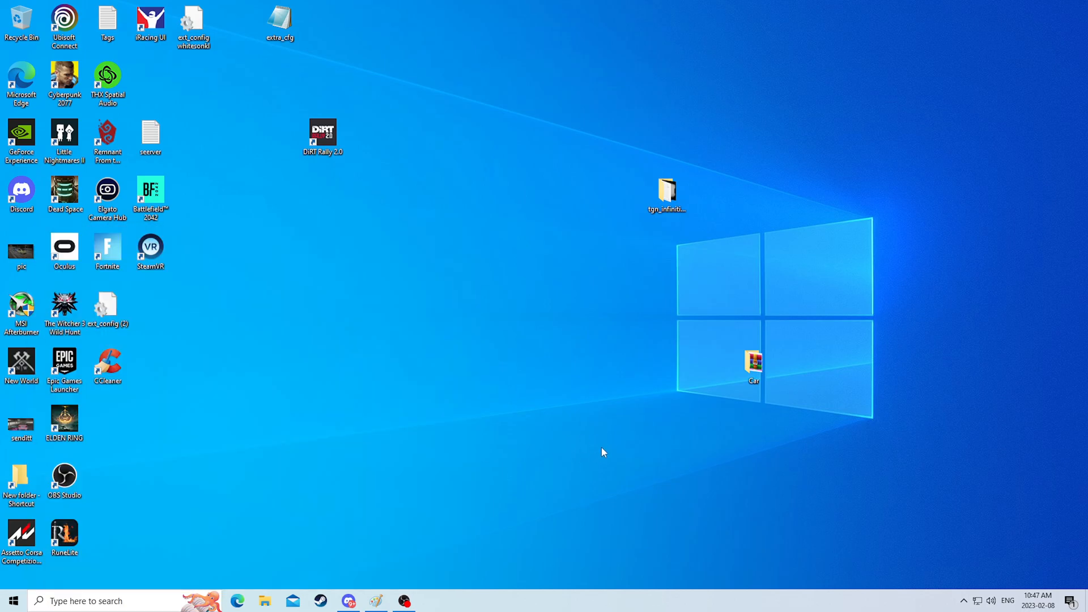
mouse_move(292, 401)
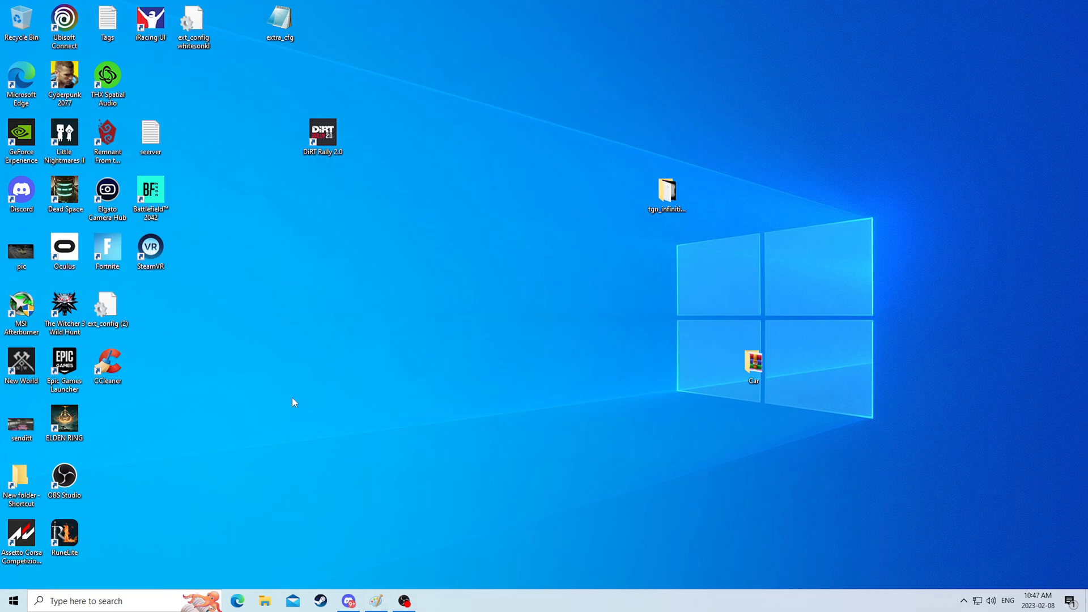
Search the taskbar for 'add' to surface Add or remove programs
left_click(104, 601)
type("add")
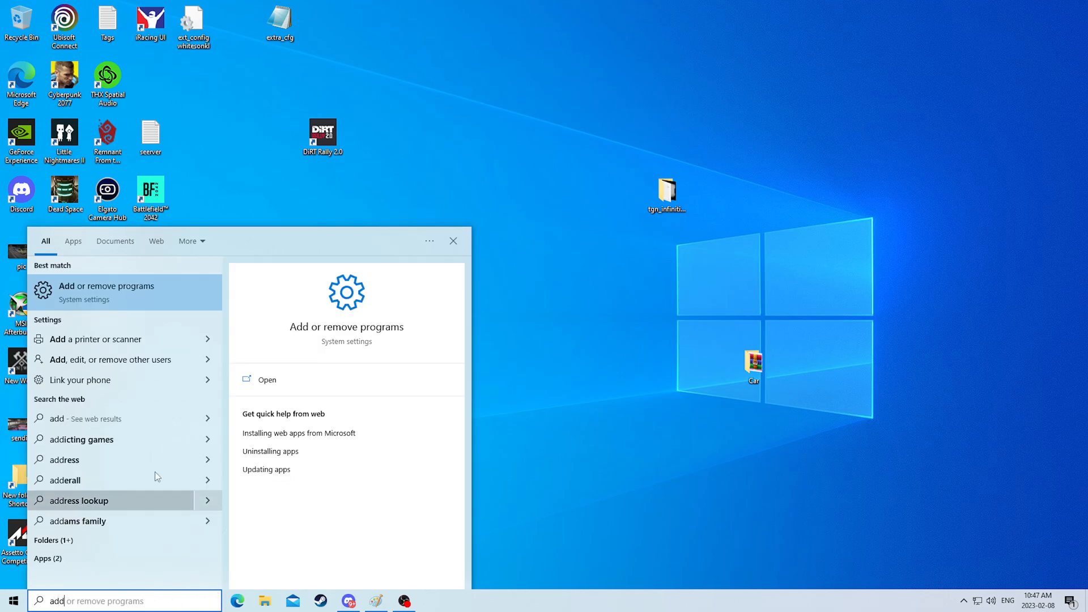
Browse down the Apps & features list of installed programs
left_click(106, 291)
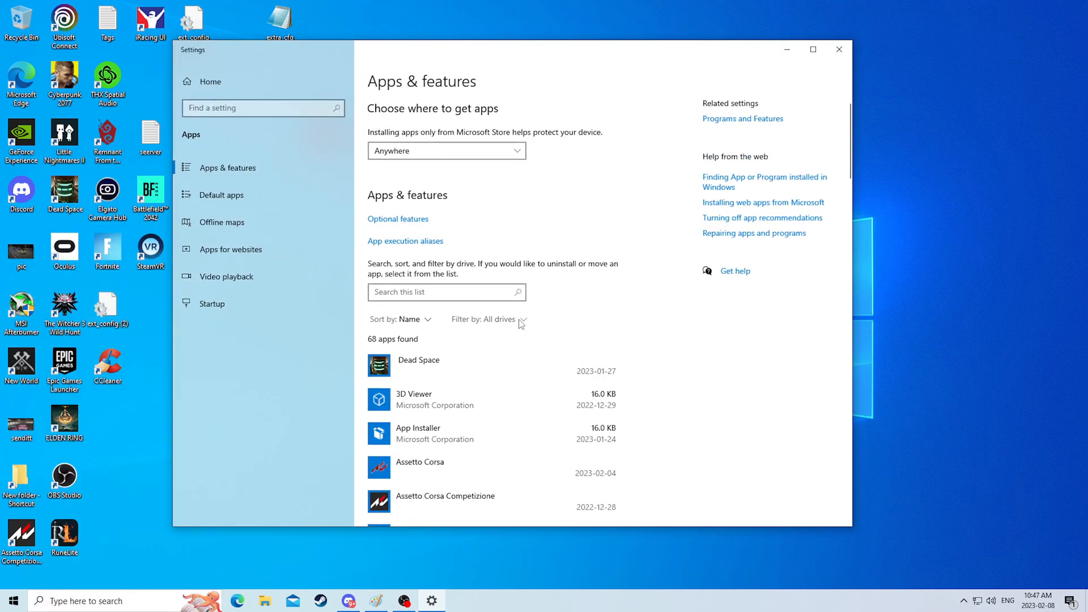
scroll("down", 3)
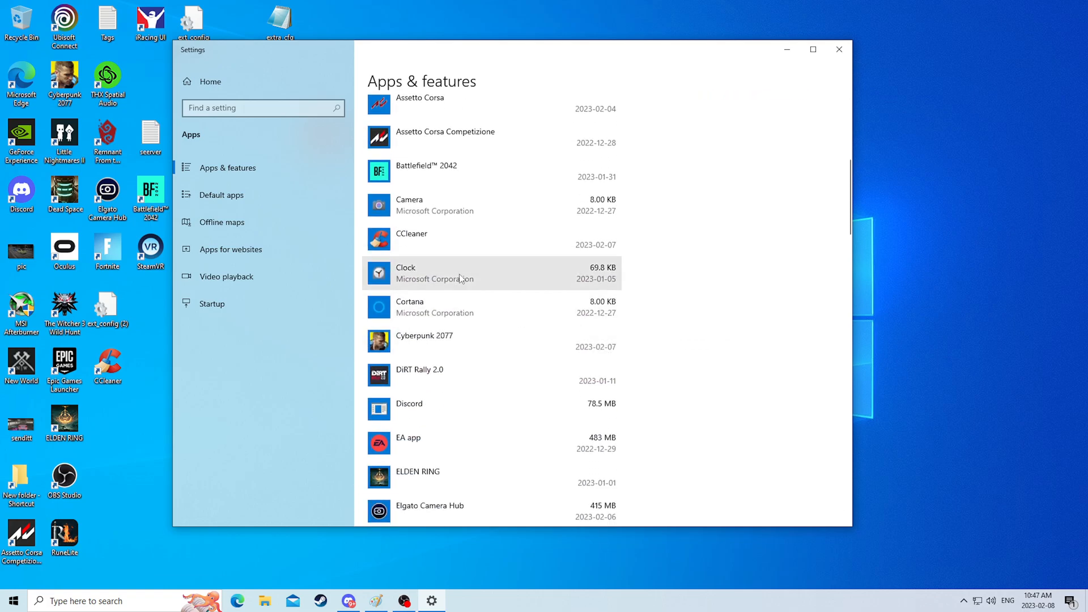
scroll("down", 3)
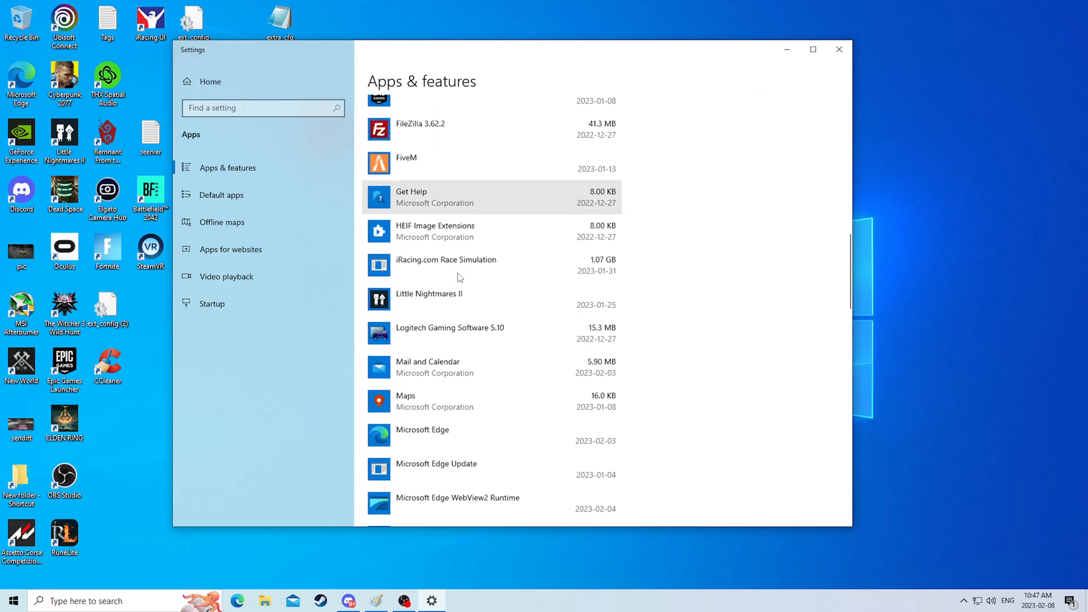
scroll("up", 3)
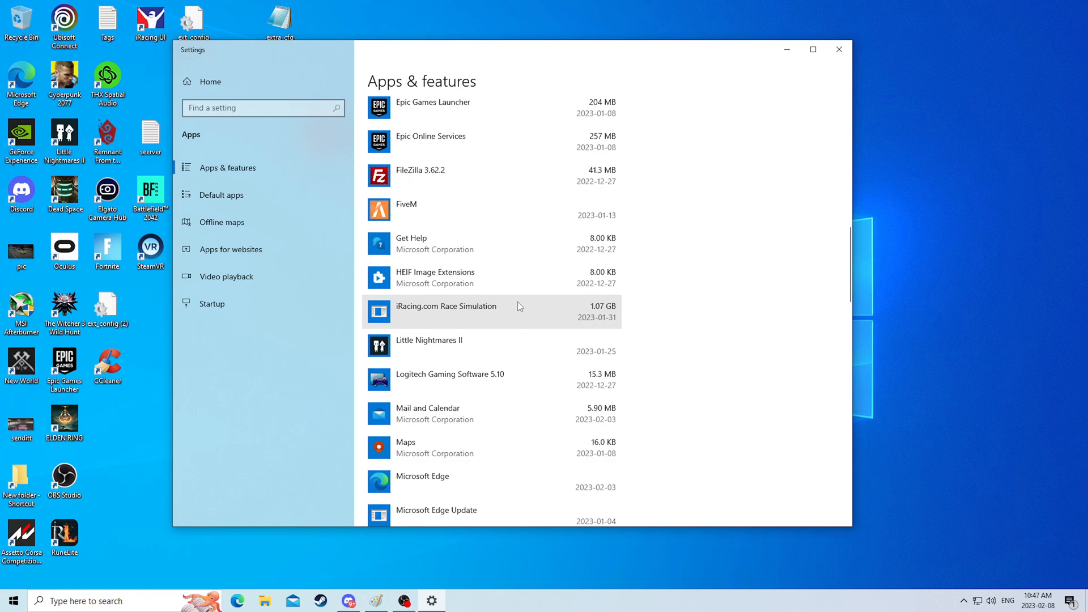
scroll("down", 3)
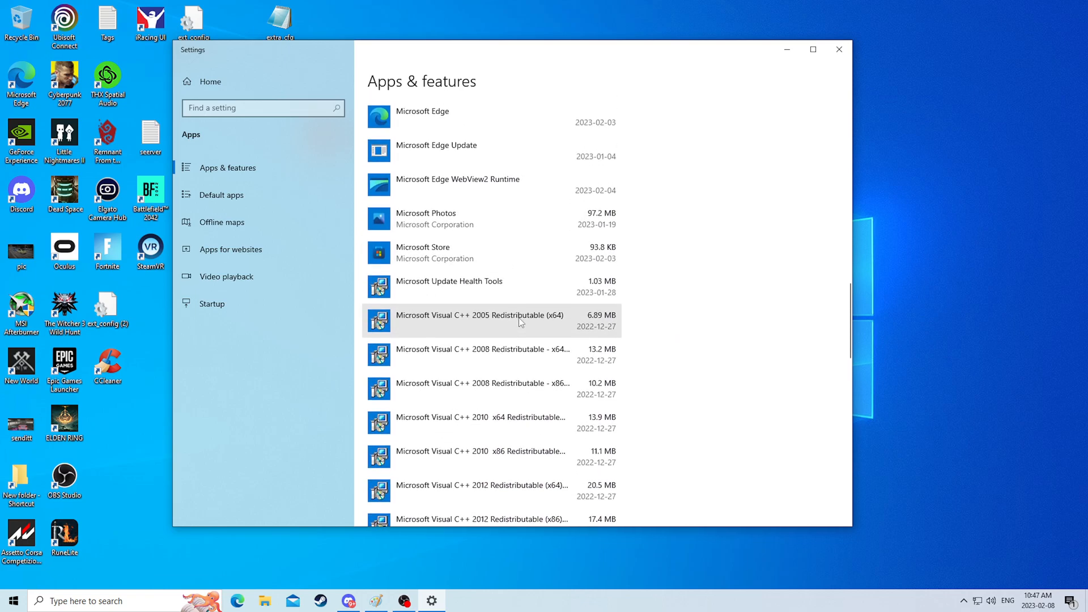
scroll("down", 3)
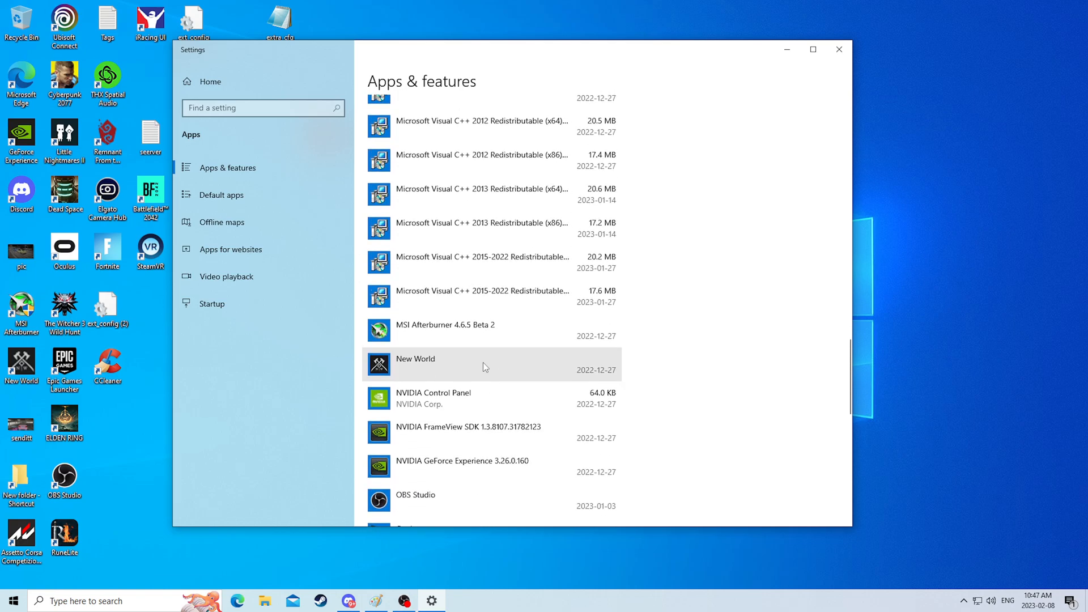
mouse_move(457, 227)
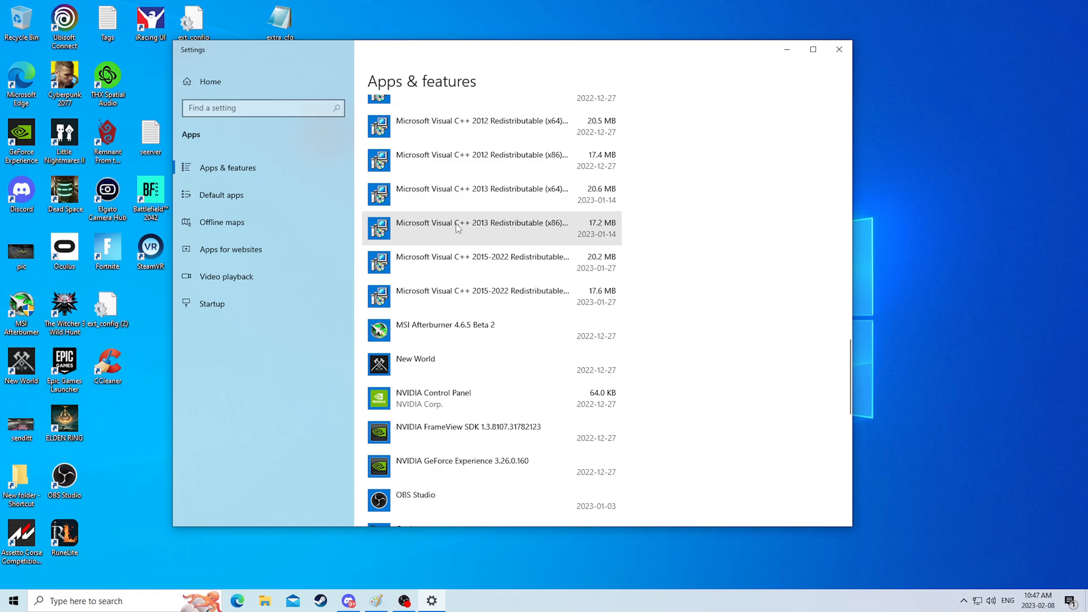
scroll("down", 3)
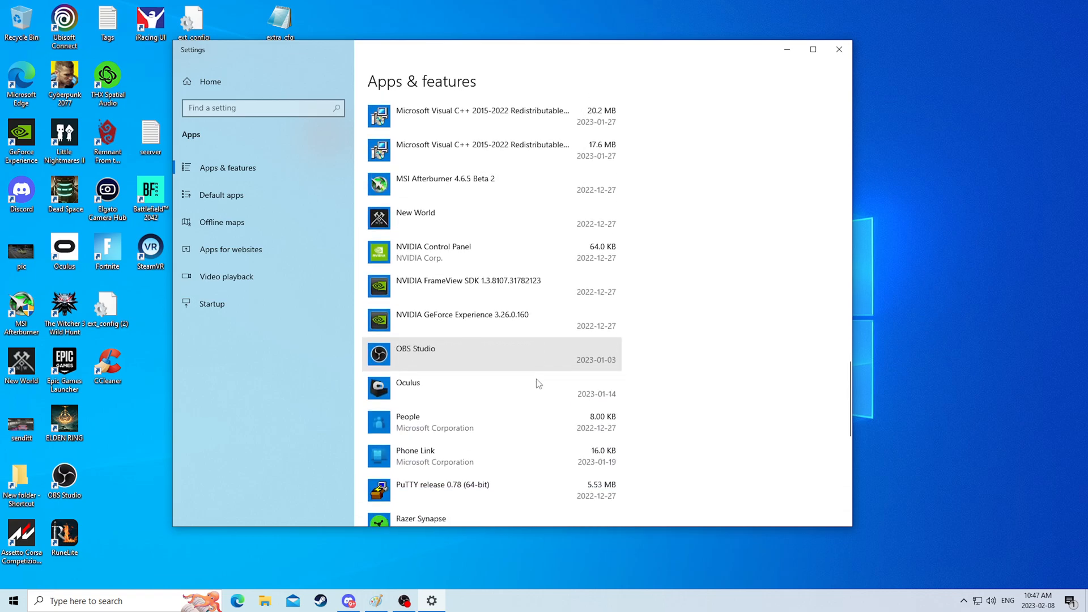
scroll("down", 3)
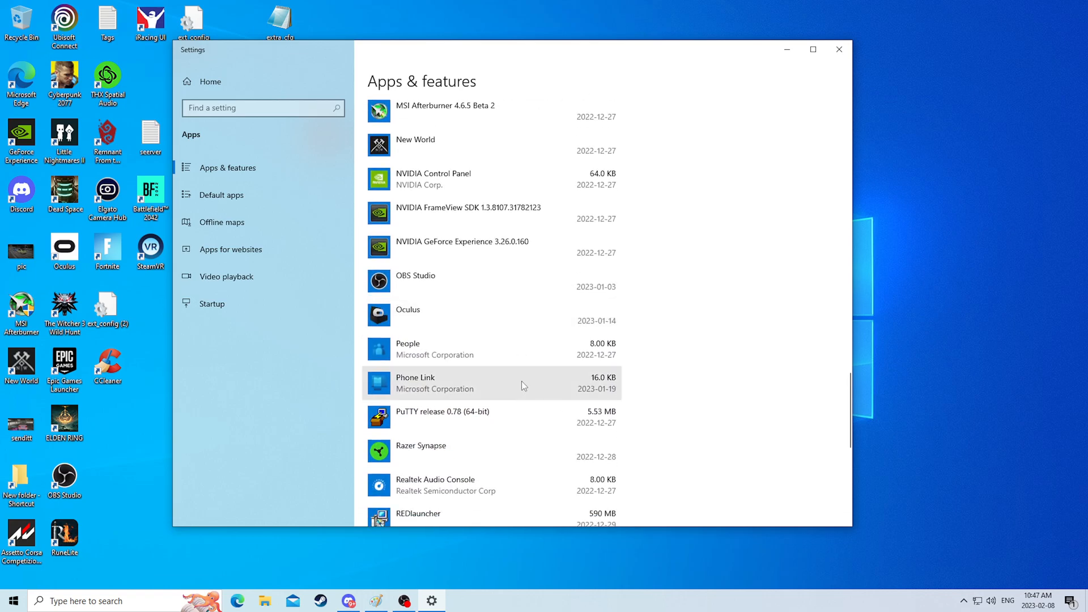
scroll("down", 3)
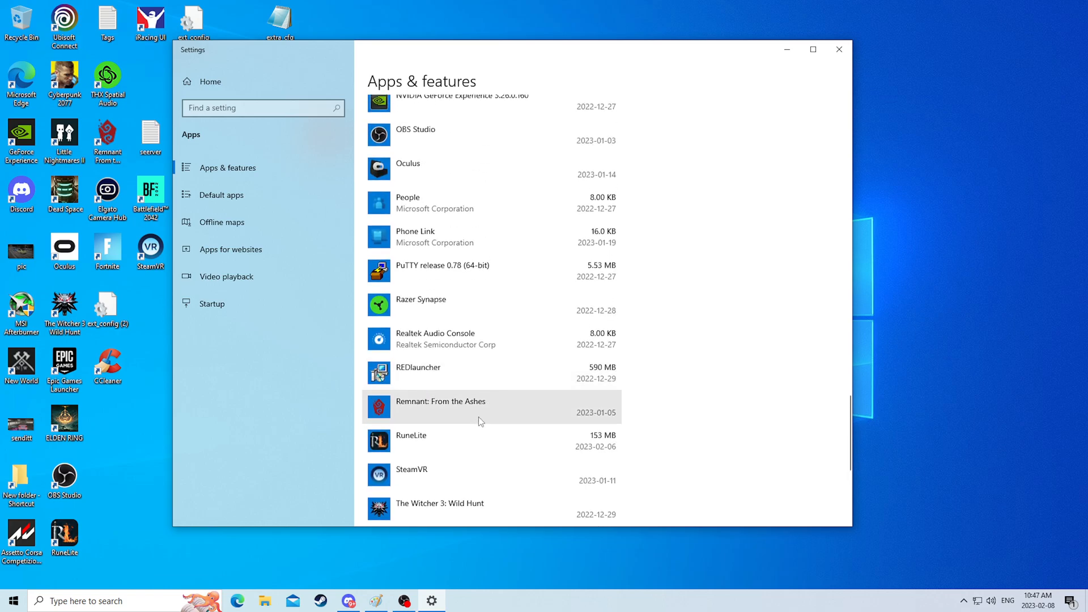
mouse_move(461, 271)
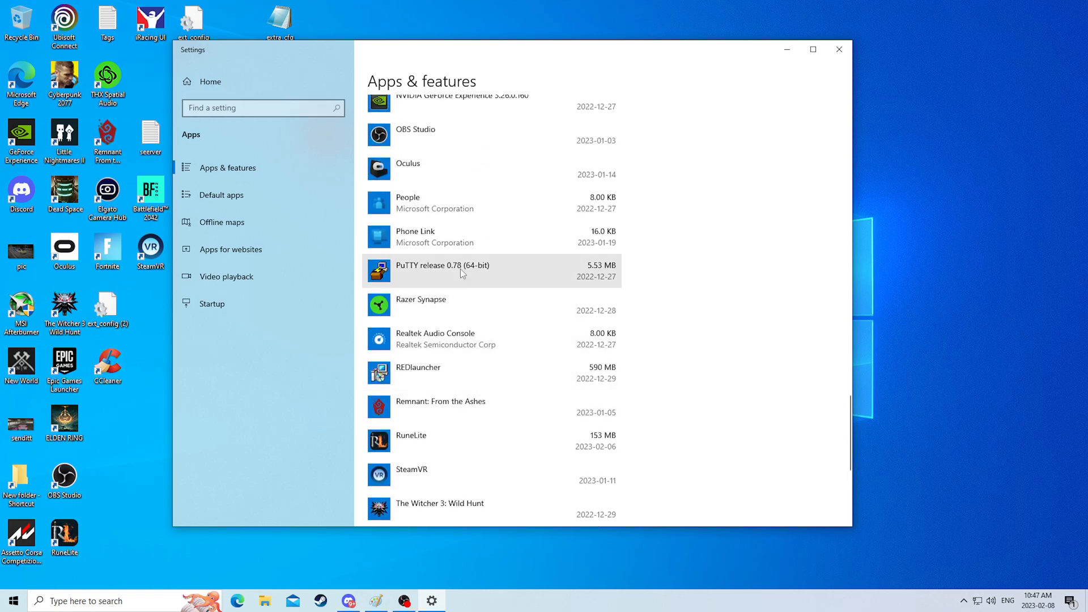
Expand the Phone Link entry to show its options
left_click(487, 236)
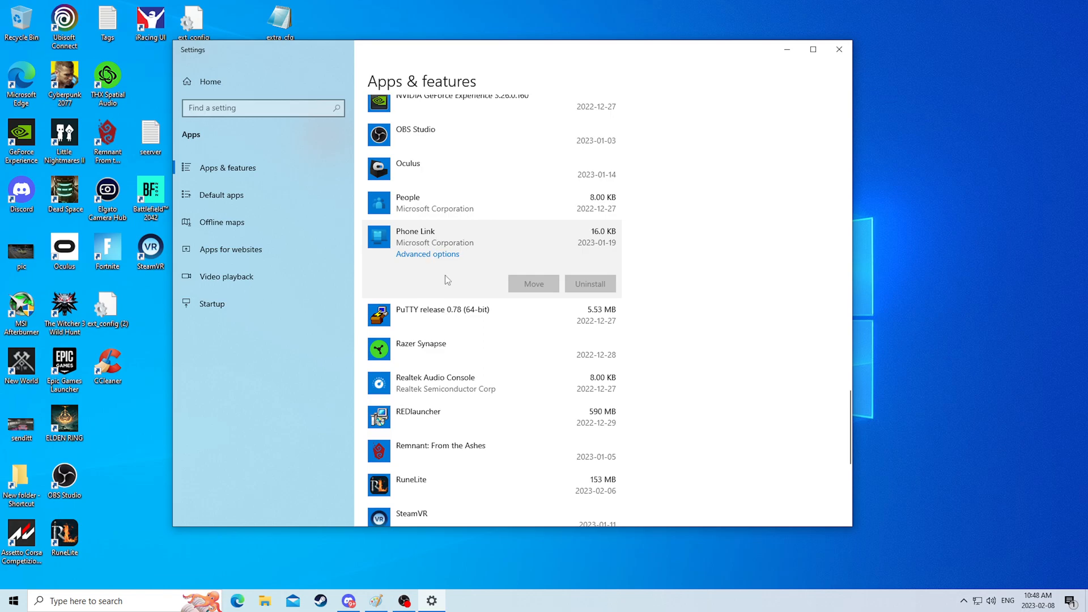
scroll("down", 3)
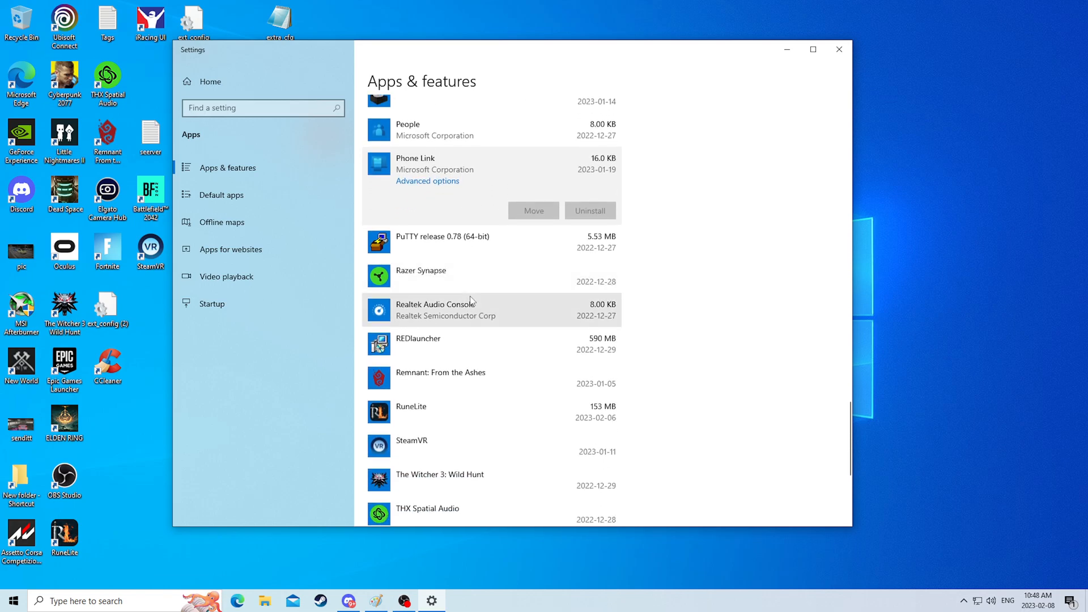
scroll("down", 3)
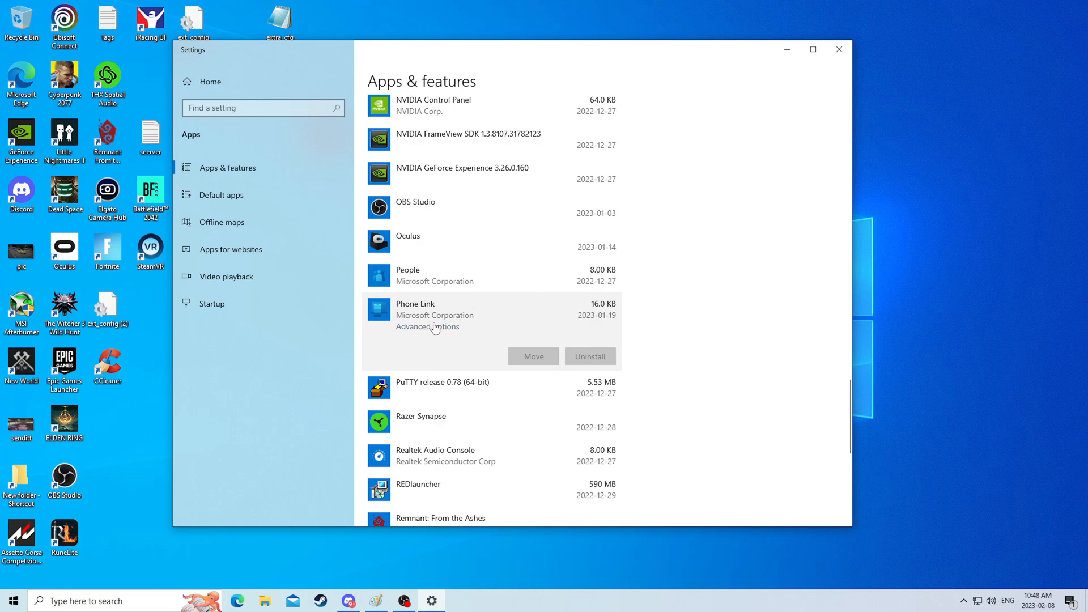
View Phone Link's advanced options with its run-at-log-in task showing Off
left_click(427, 326)
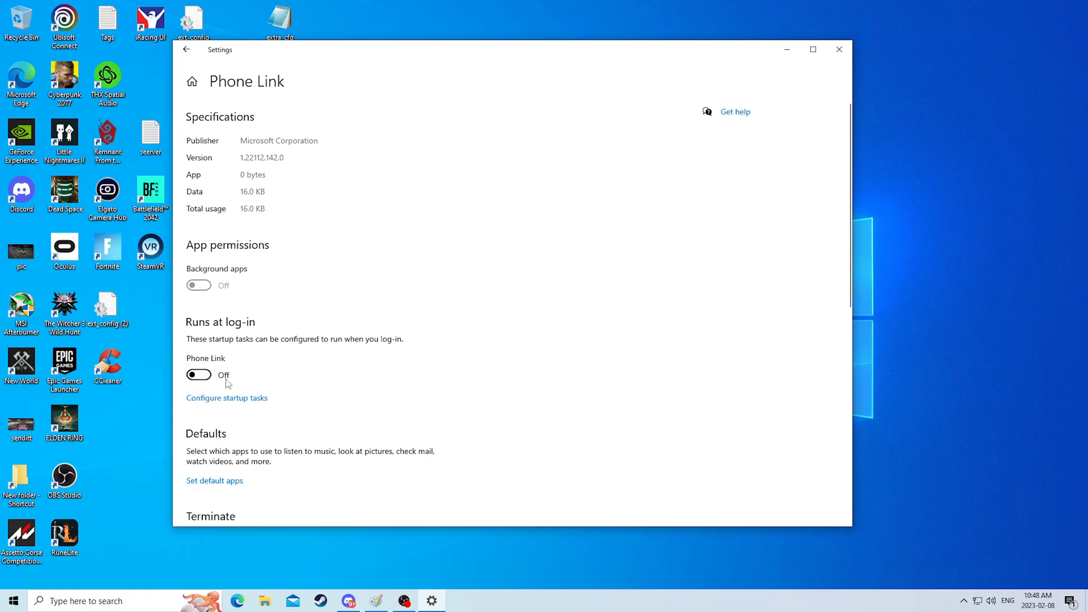
mouse_move(219, 336)
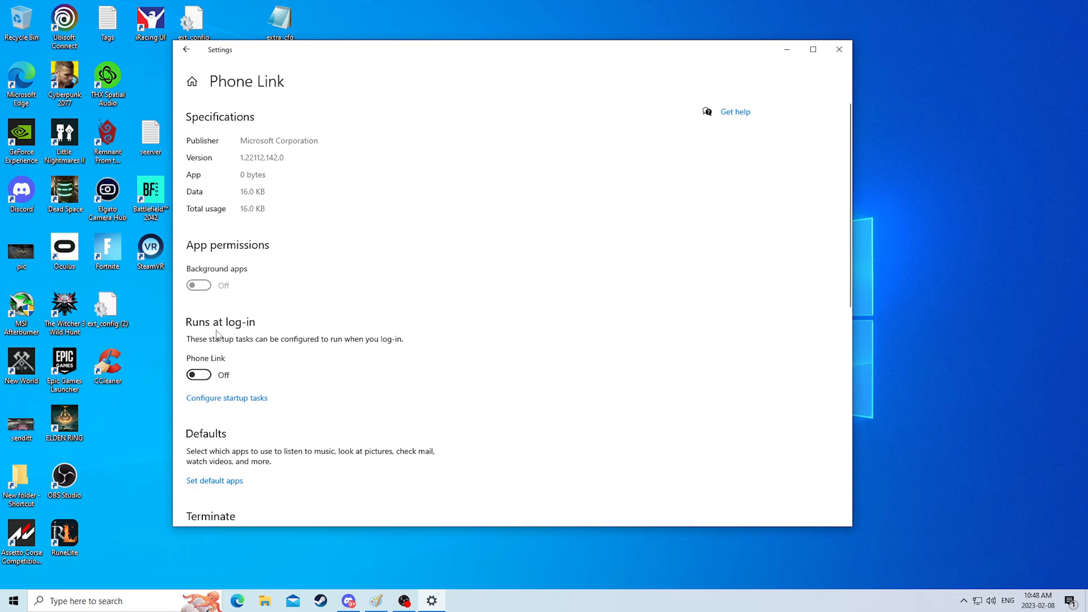
mouse_move(261, 340)
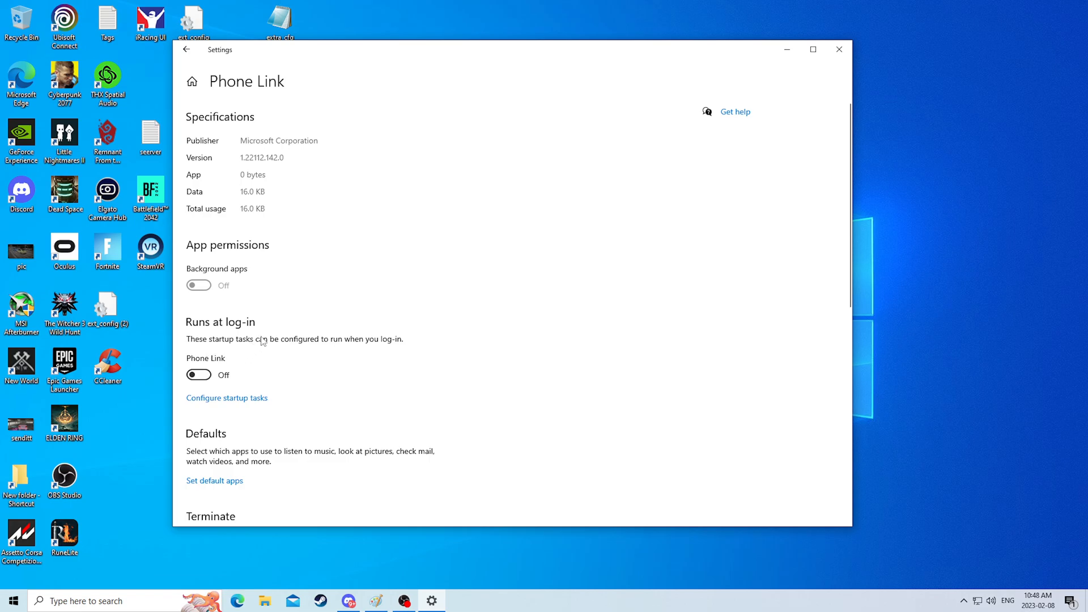
mouse_move(237, 280)
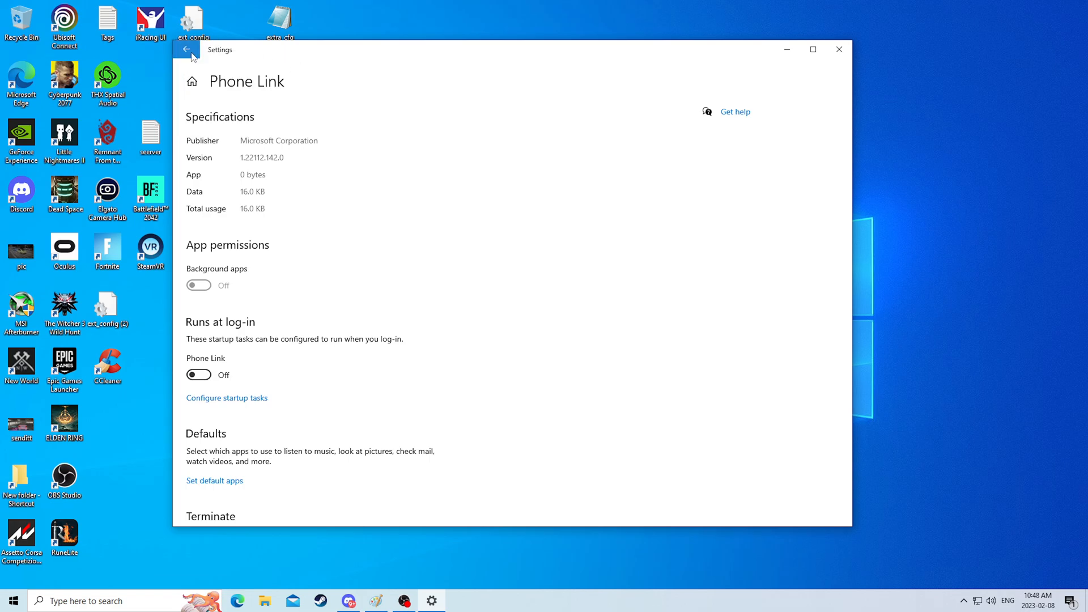
Return to the Apps & features list and look further through the installed apps
left_click(187, 48)
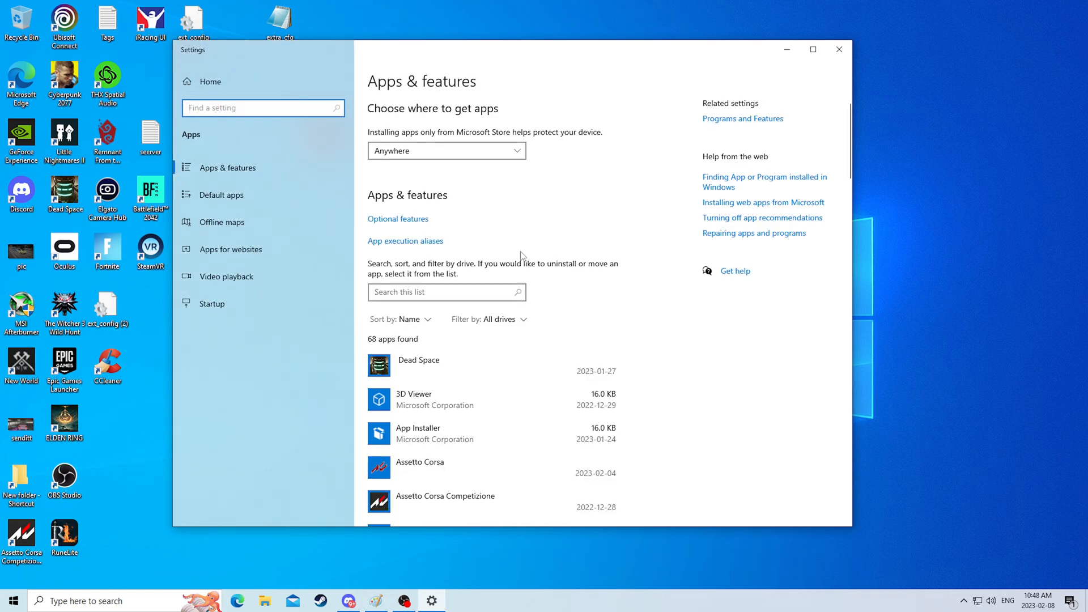
scroll("down", 3)
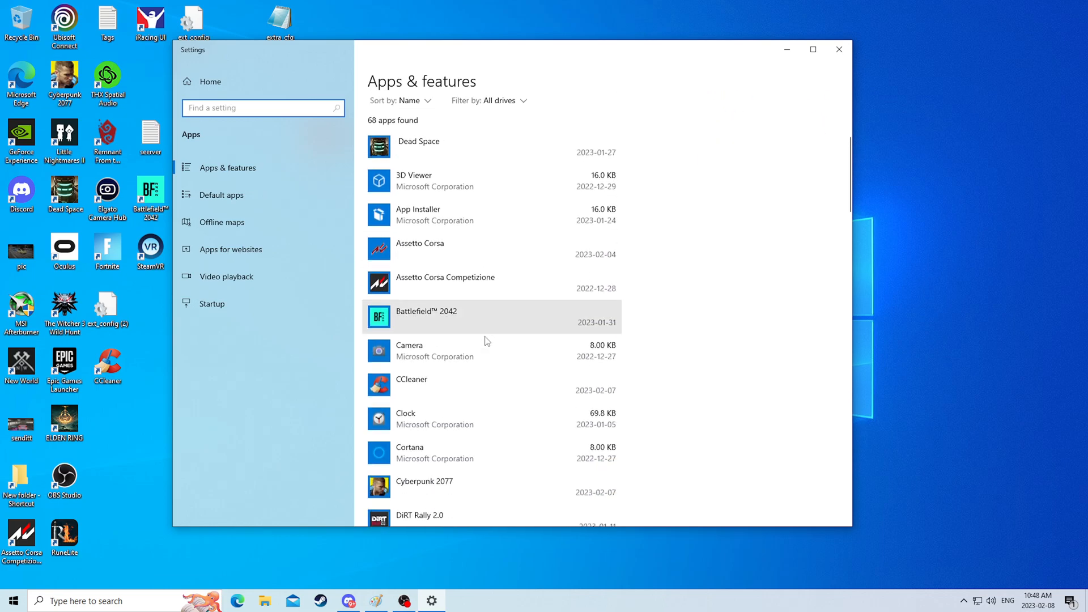
scroll("down", 3)
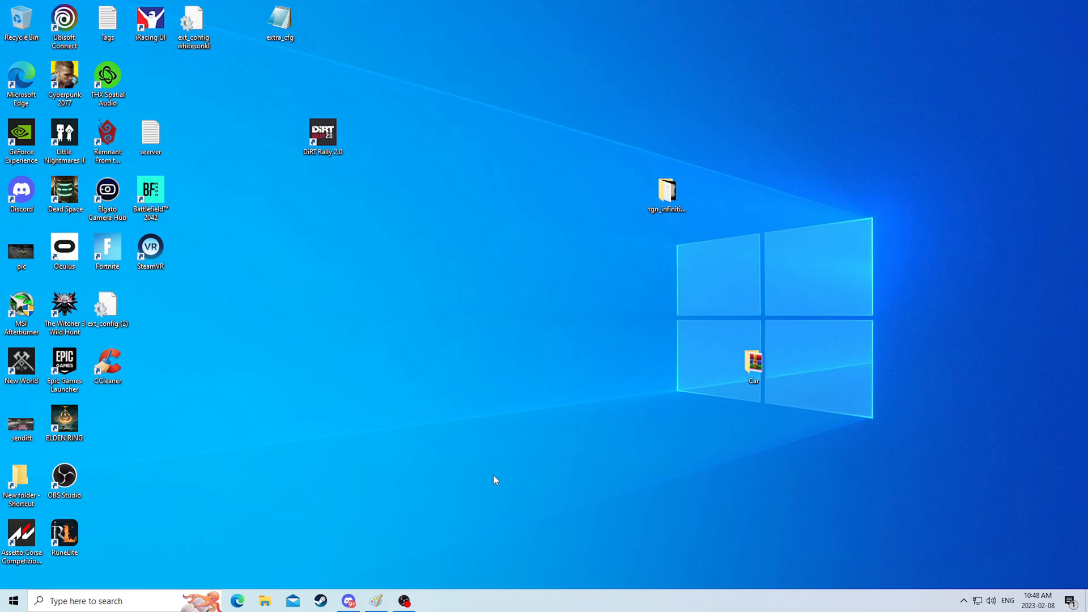
mouse_move(325, 545)
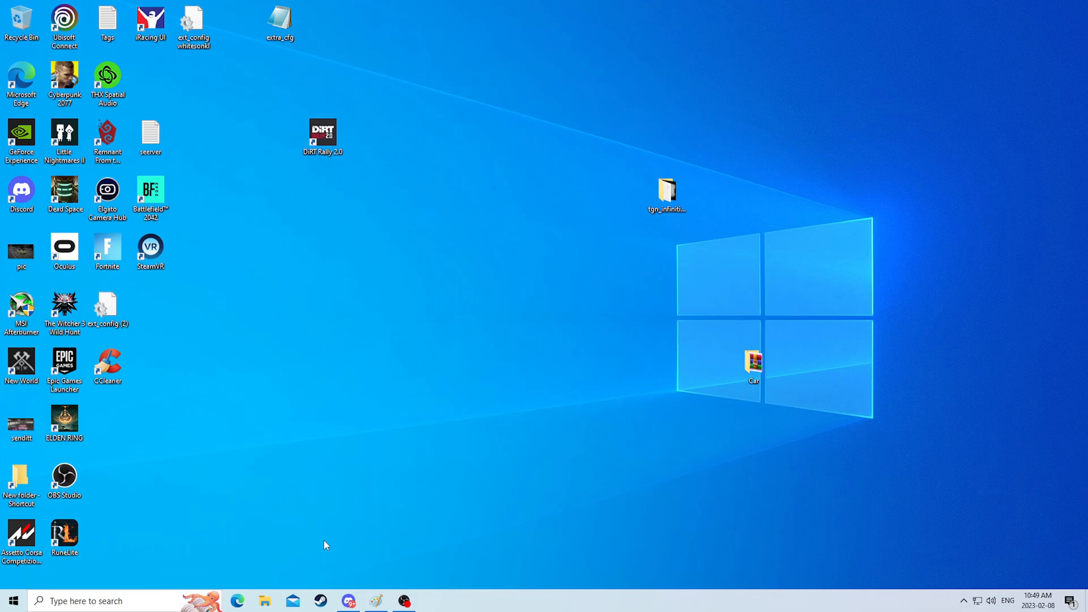
Launch This PC from the Windows search panel
left_click(105, 601)
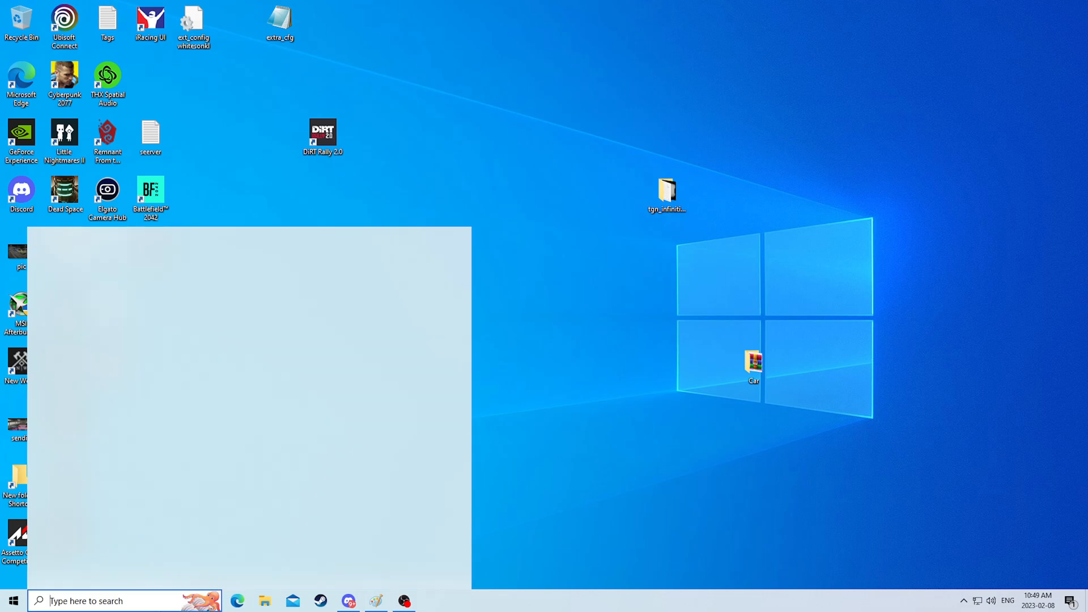
left_click(12, 600)
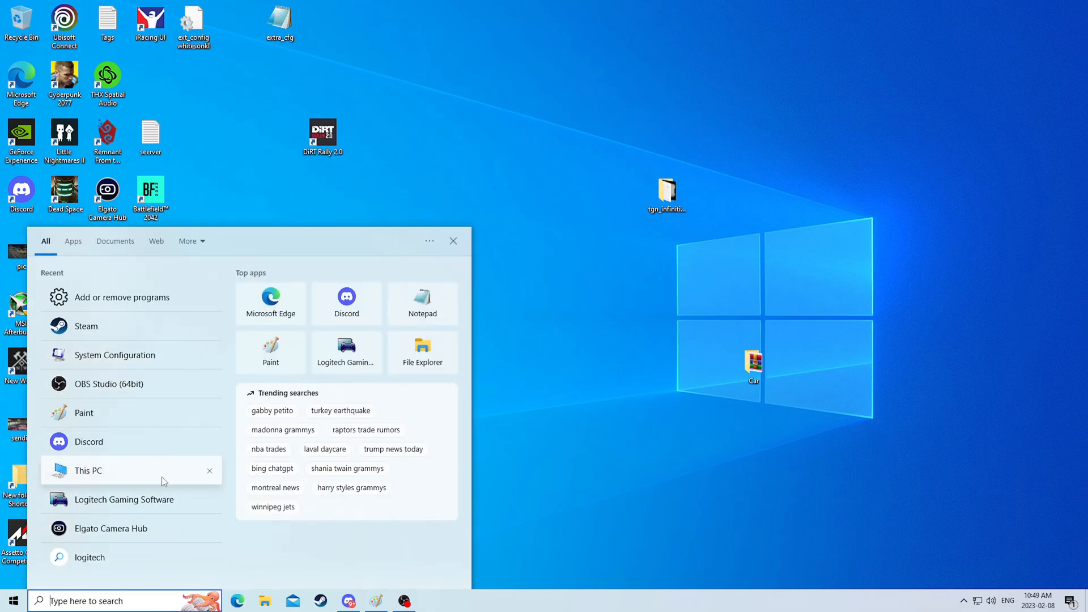
left_click(88, 470)
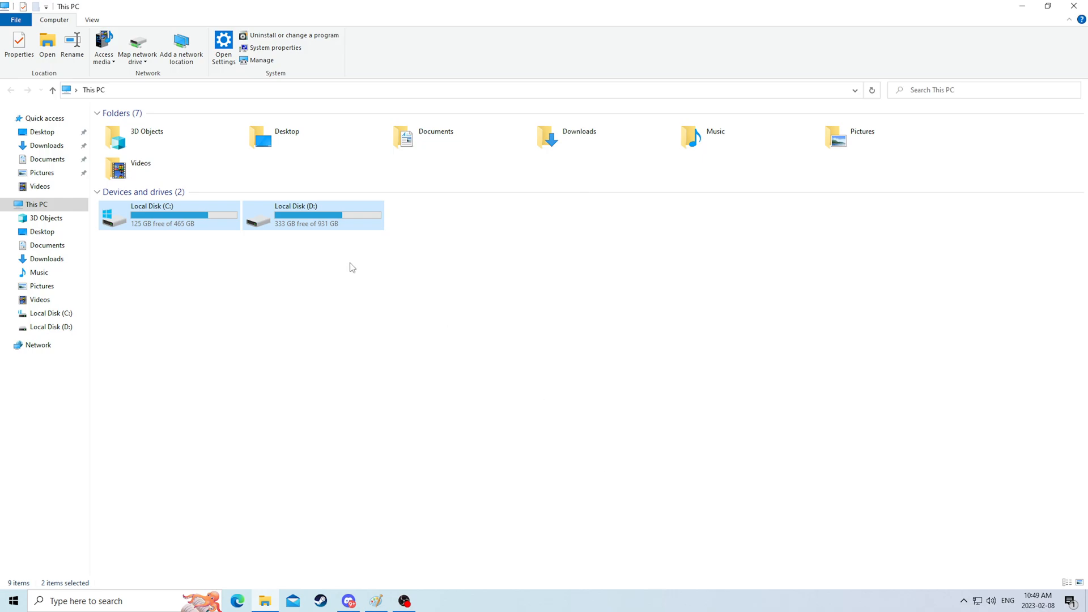
Look inside the D: drive's Steam folder, then return to This PC and select the C: drive
left_click(169, 214)
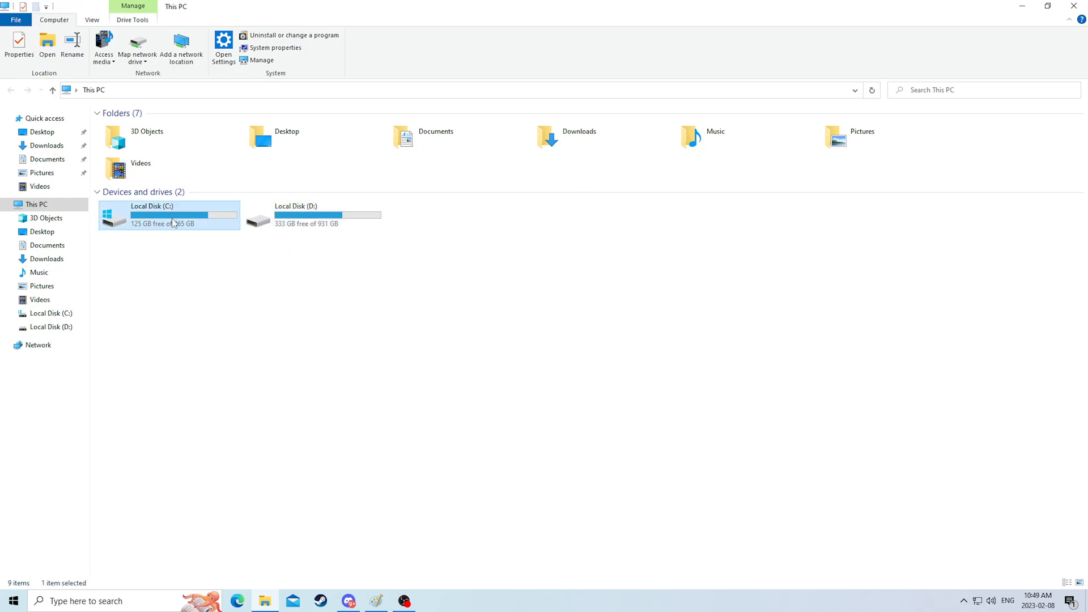
double_click(295, 214)
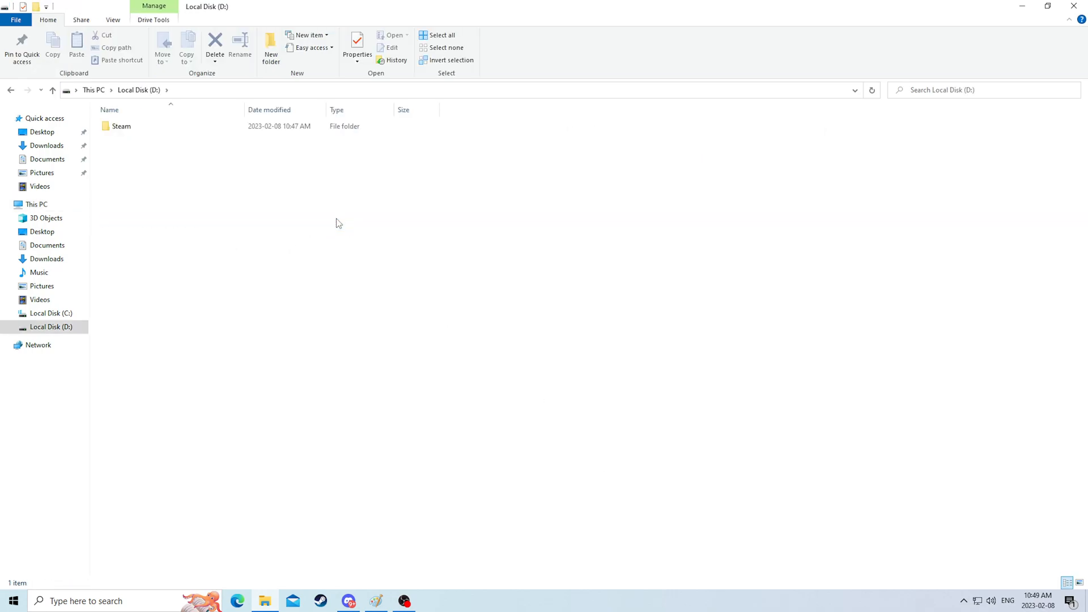
double_click(121, 126)
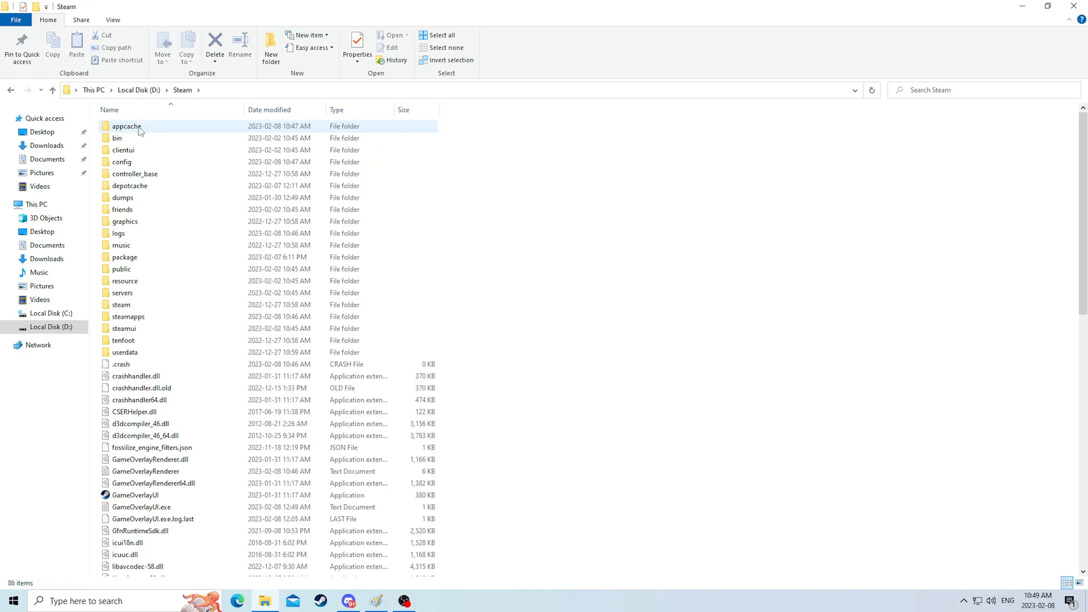
left_click(10, 90)
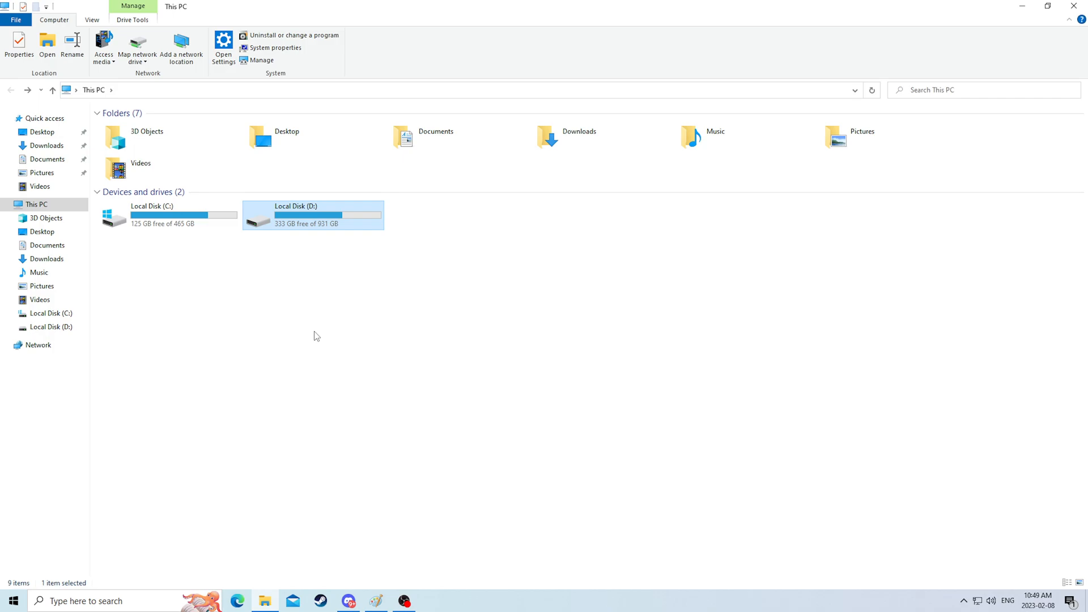
mouse_move(280, 250)
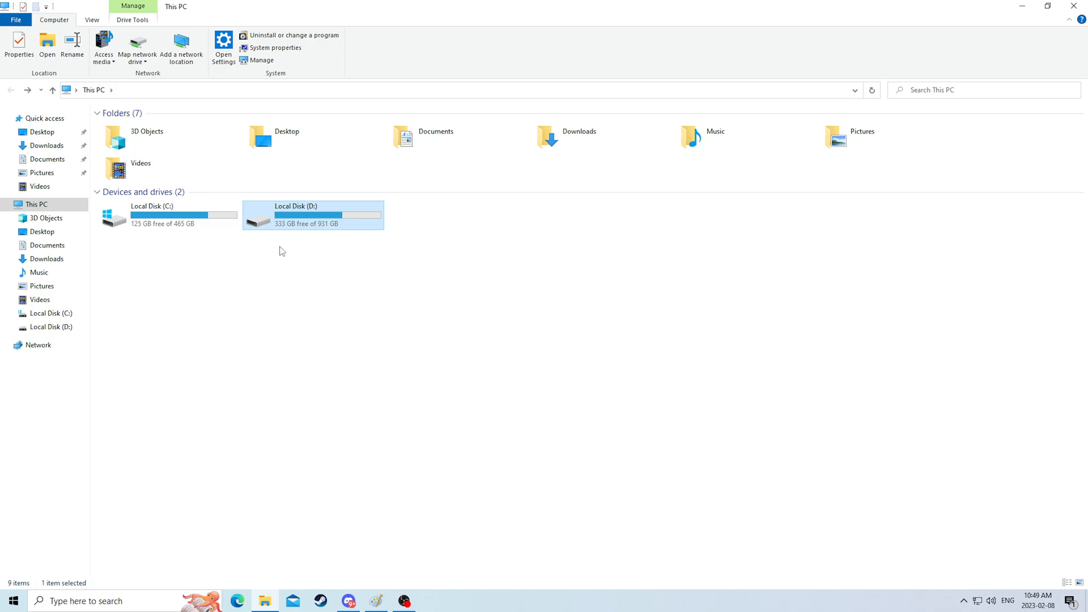
mouse_move(276, 258)
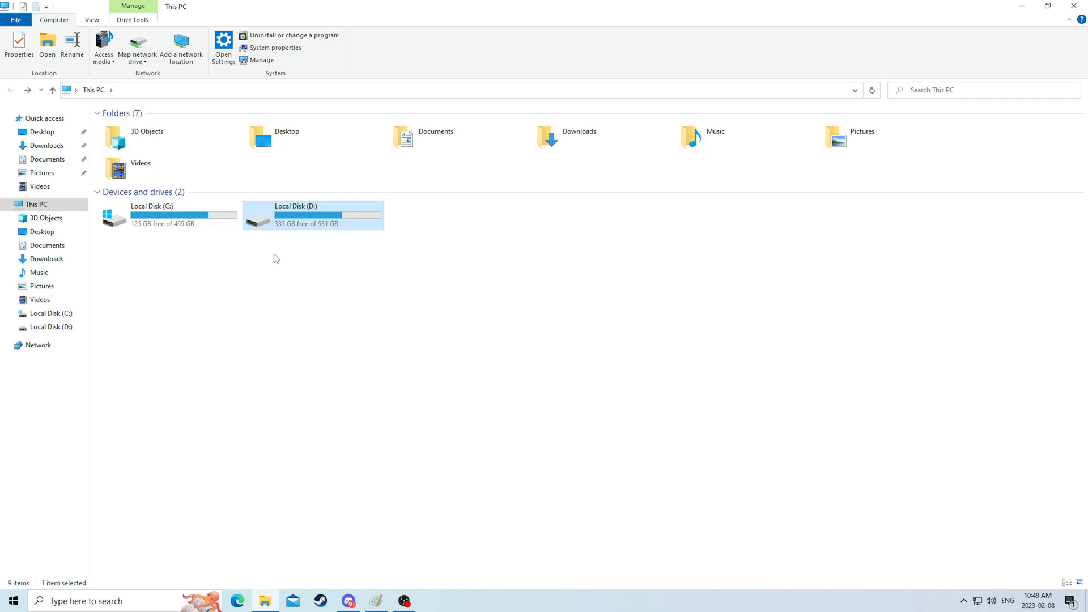
mouse_move(297, 236)
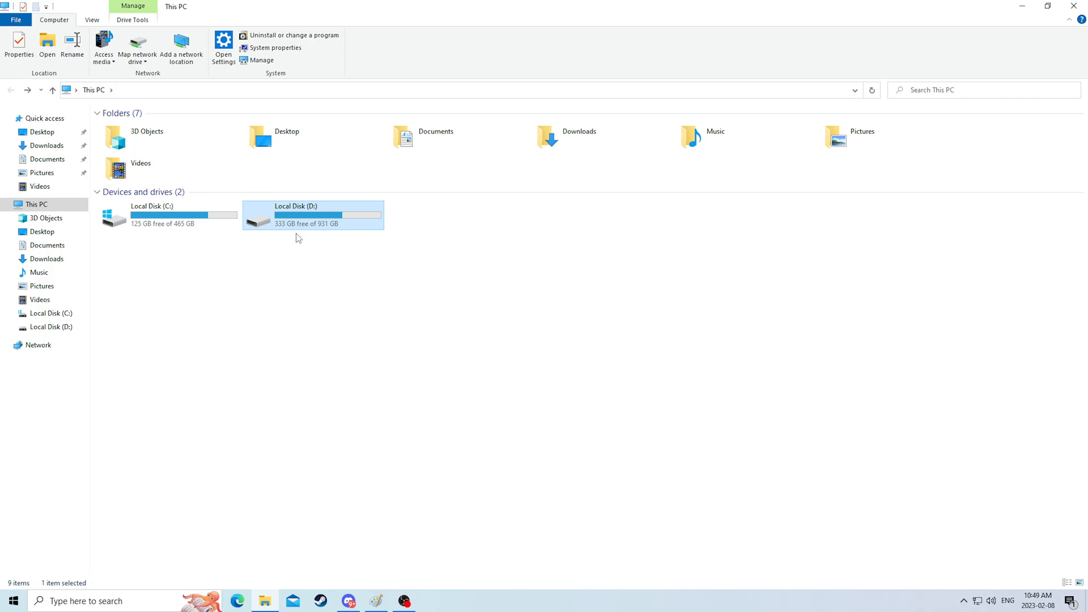
mouse_move(283, 238)
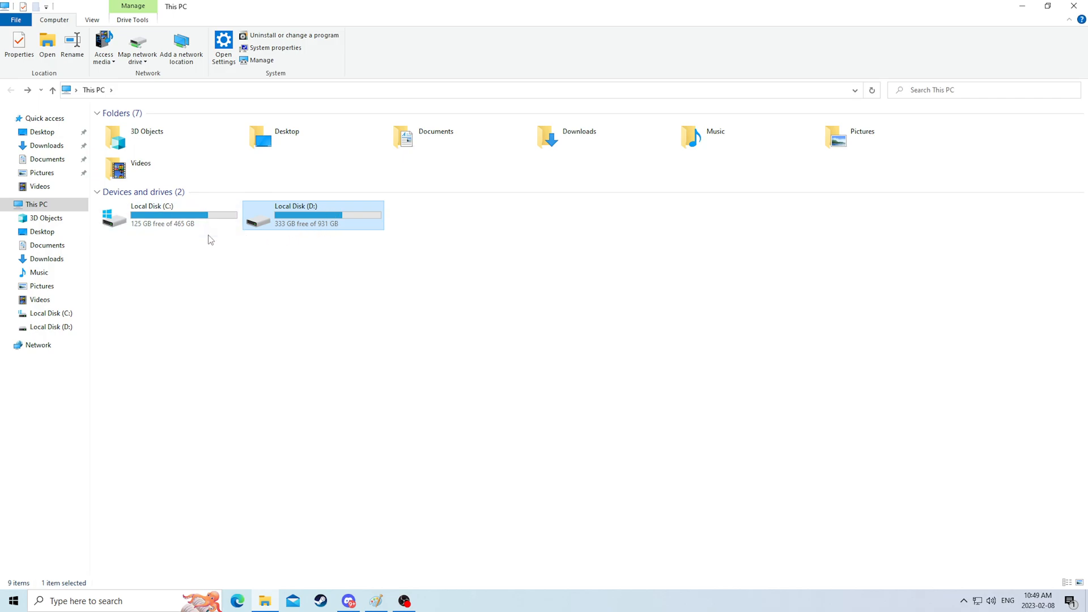
double_click(167, 216)
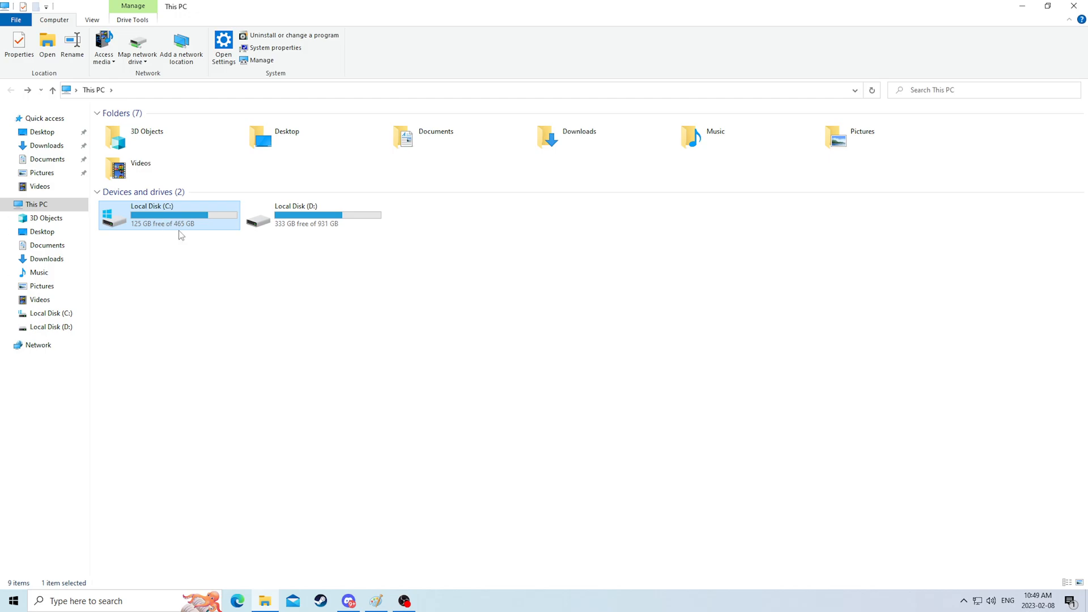
double_click(151, 215)
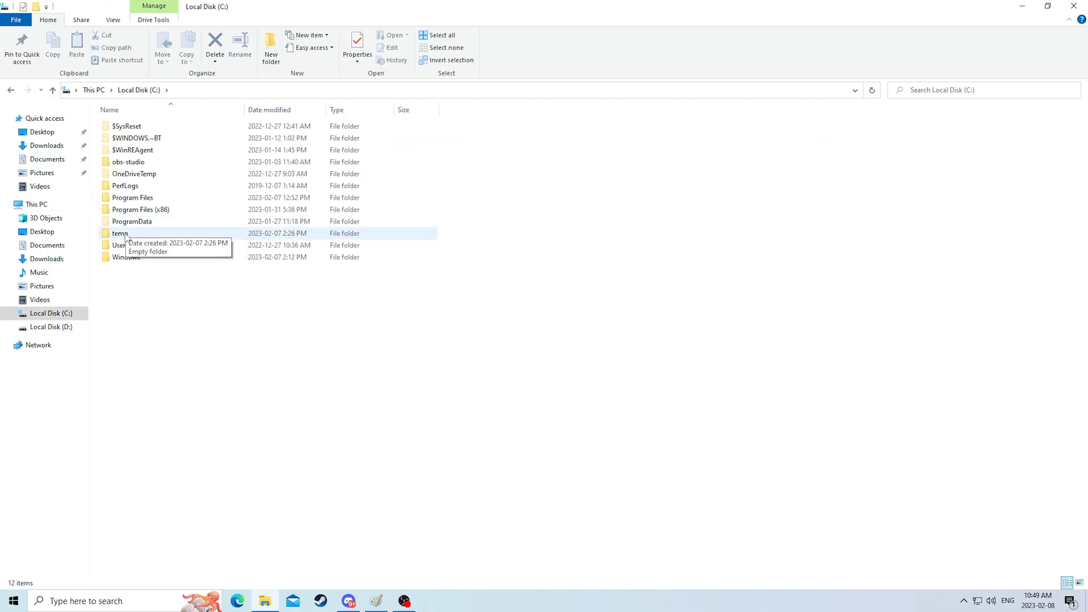
double_click(132, 197)
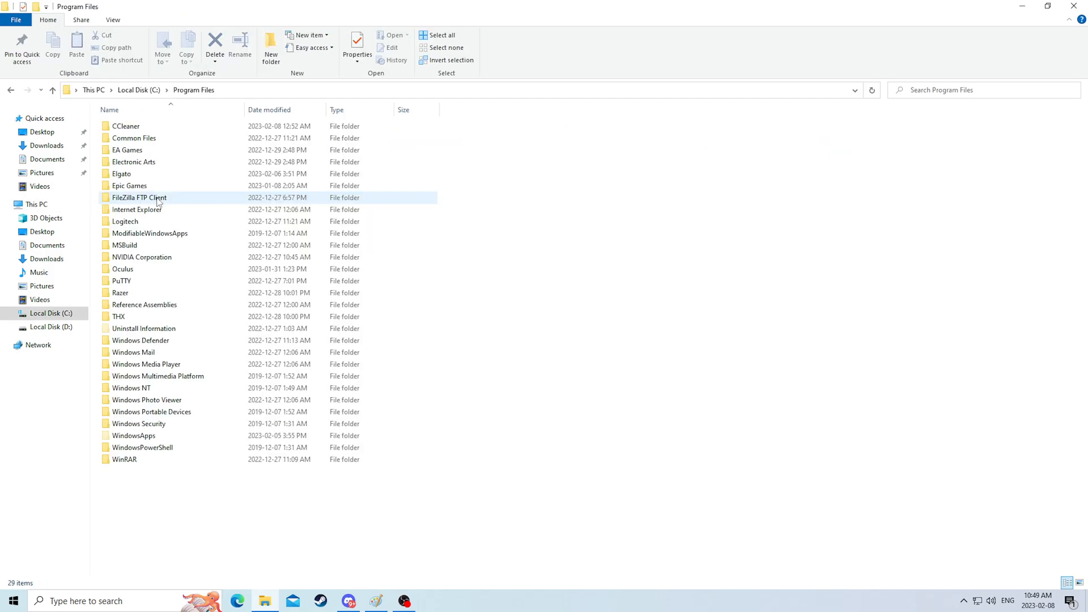
left_click(11, 90)
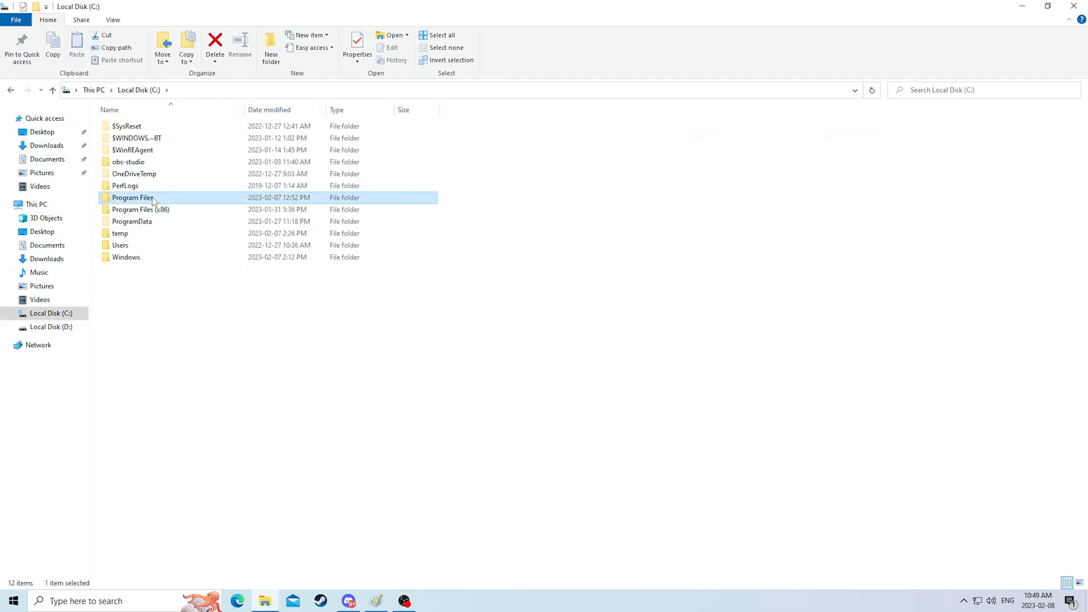
double_click(132, 197)
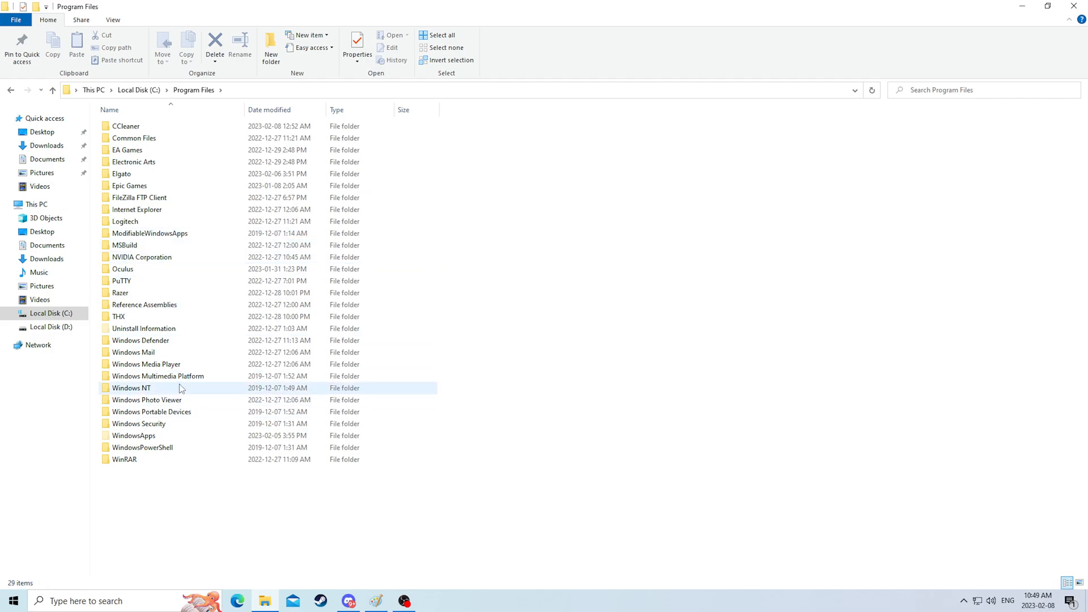
left_click(144, 305)
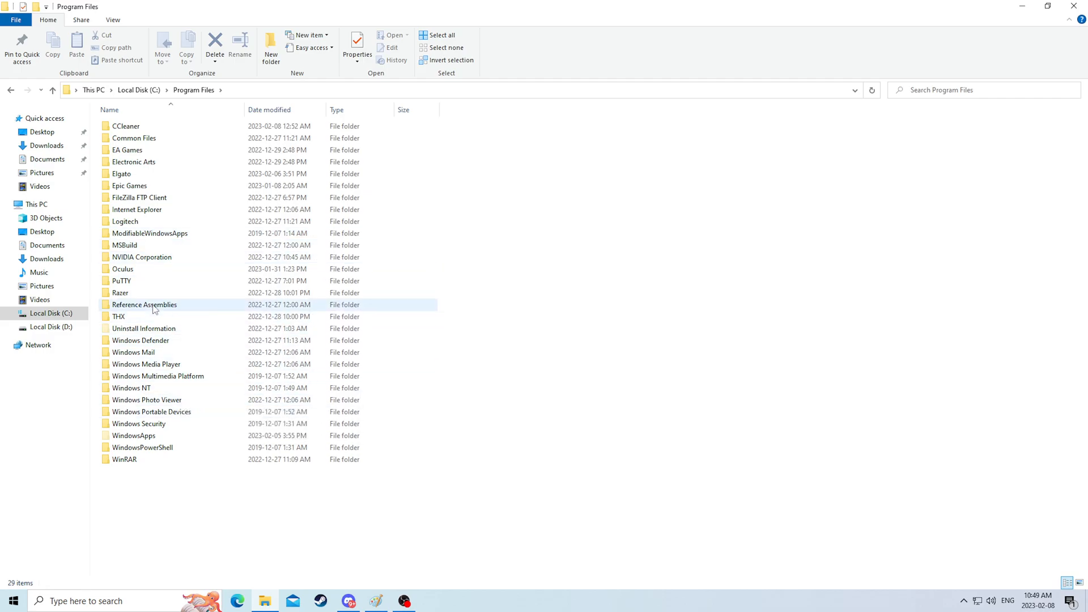
mouse_move(144, 305)
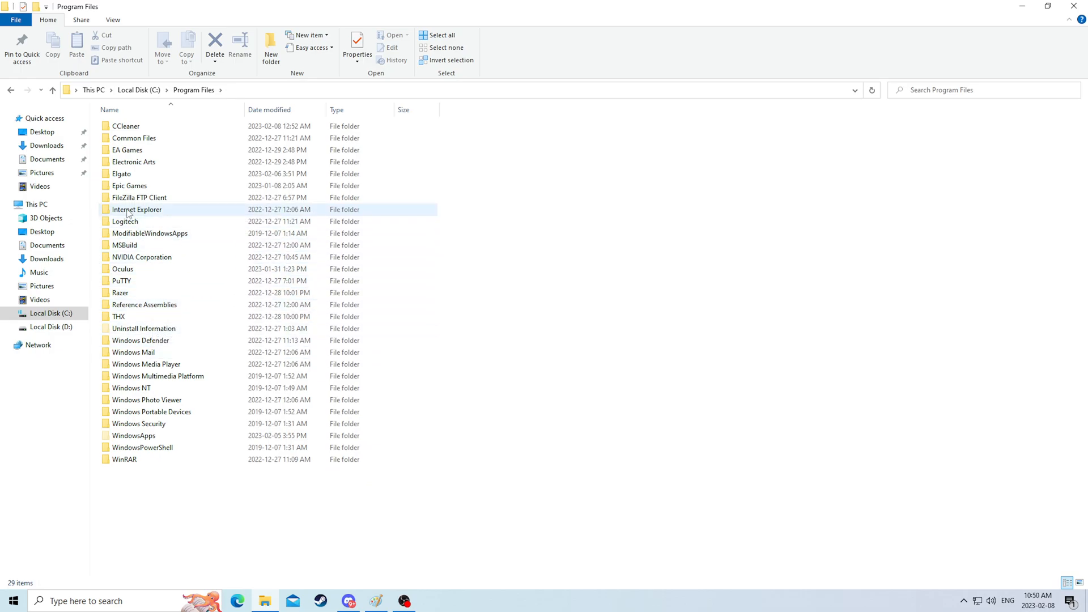
mouse_move(125, 221)
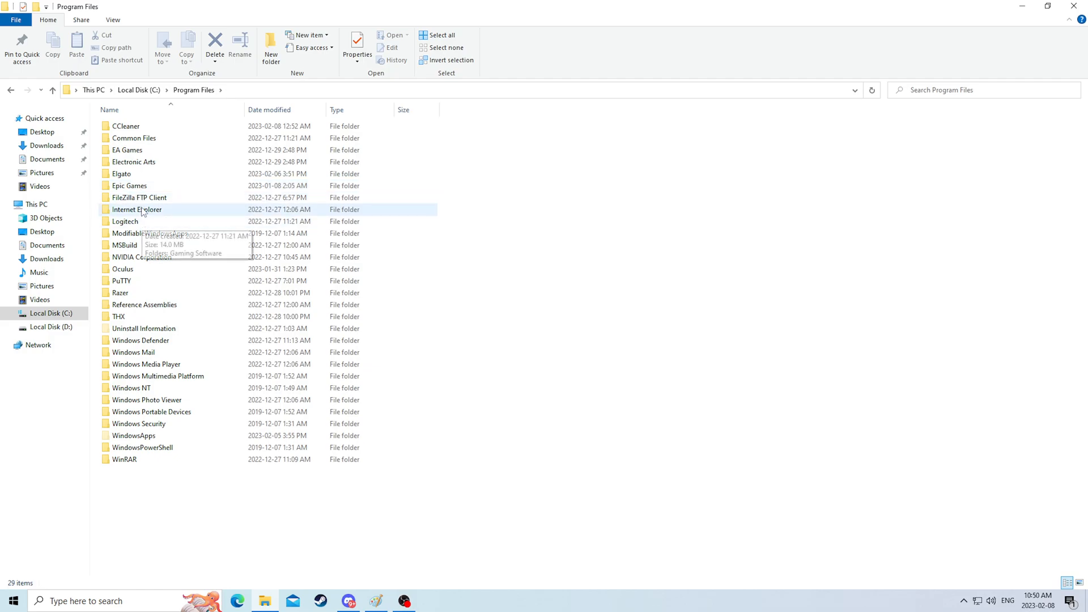
left_click(121, 173)
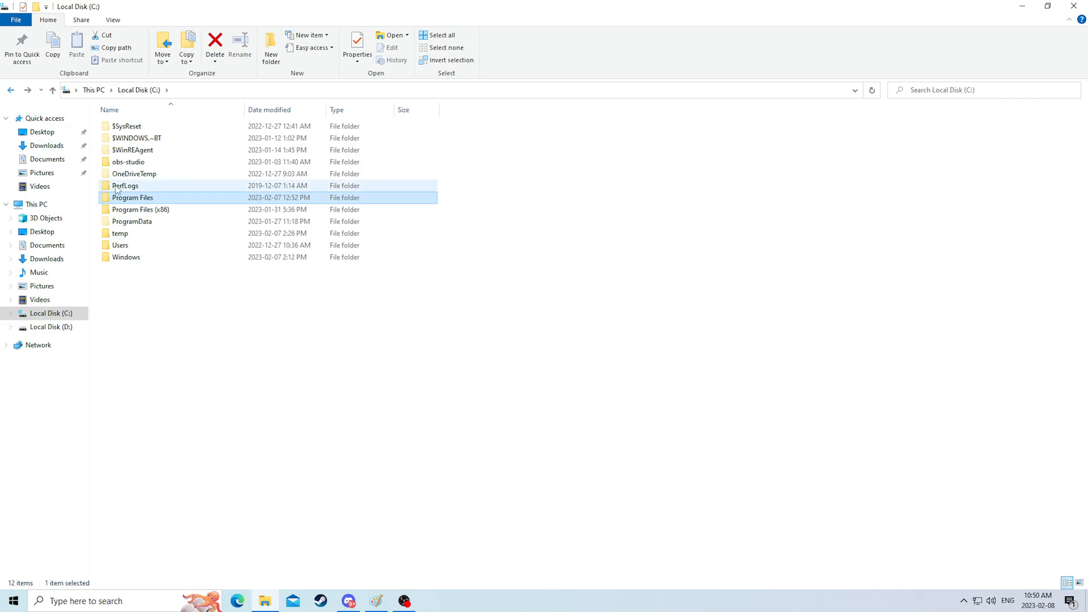
Enter Program Files (x86) on C: and select the iRacing folder
left_click(141, 209)
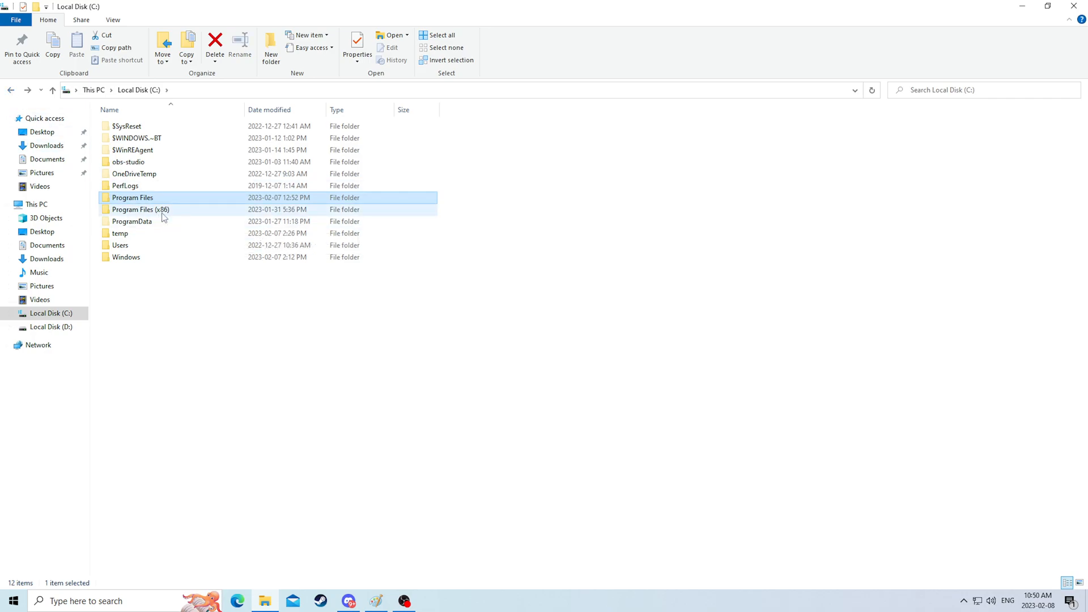
double_click(140, 209)
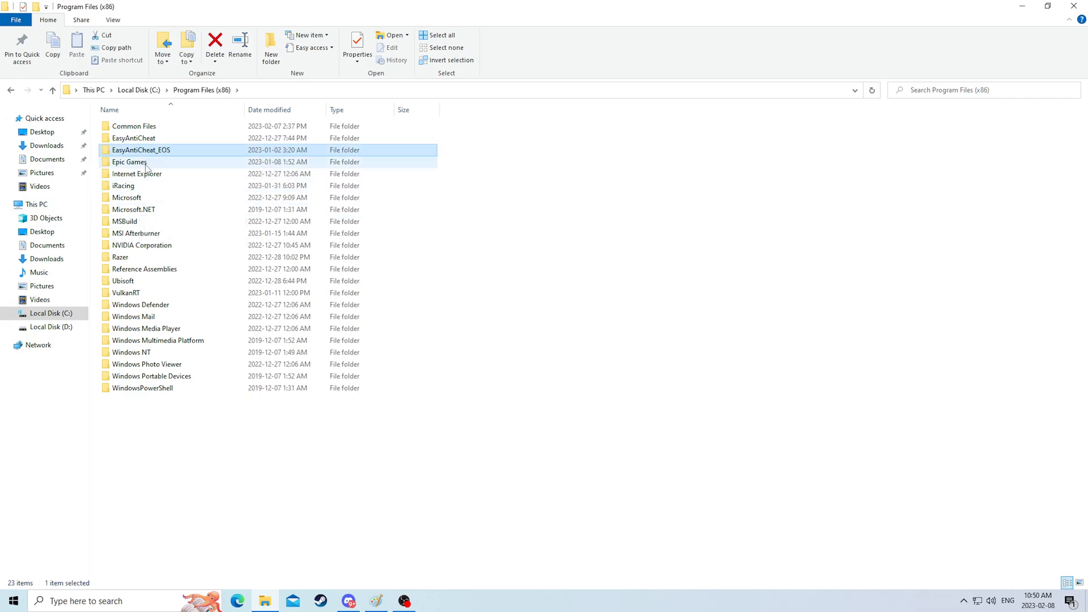
left_click(123, 185)
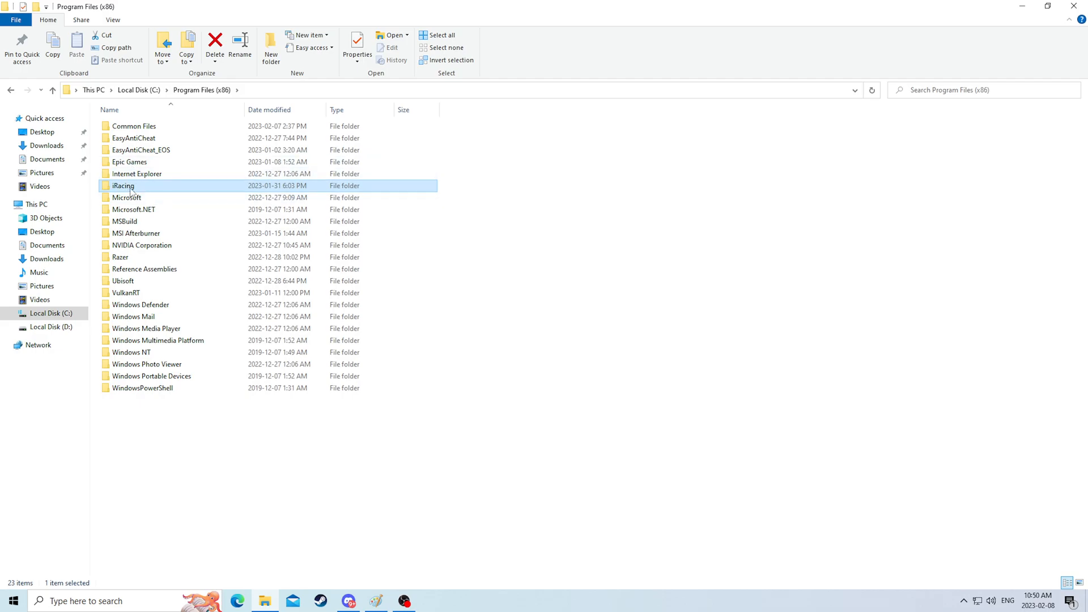
mouse_move(125, 293)
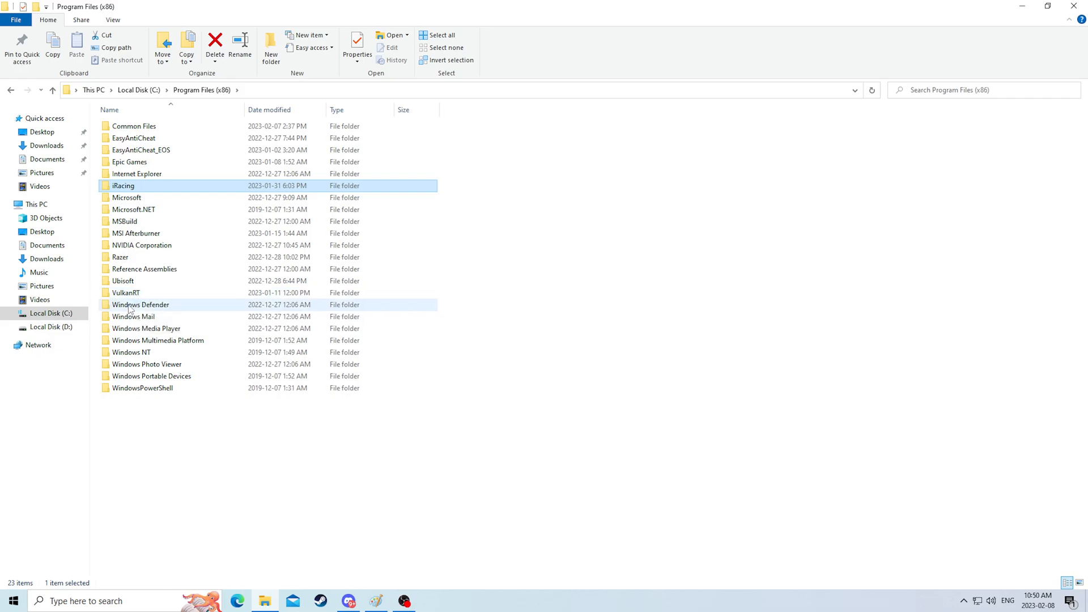
mouse_move(134, 316)
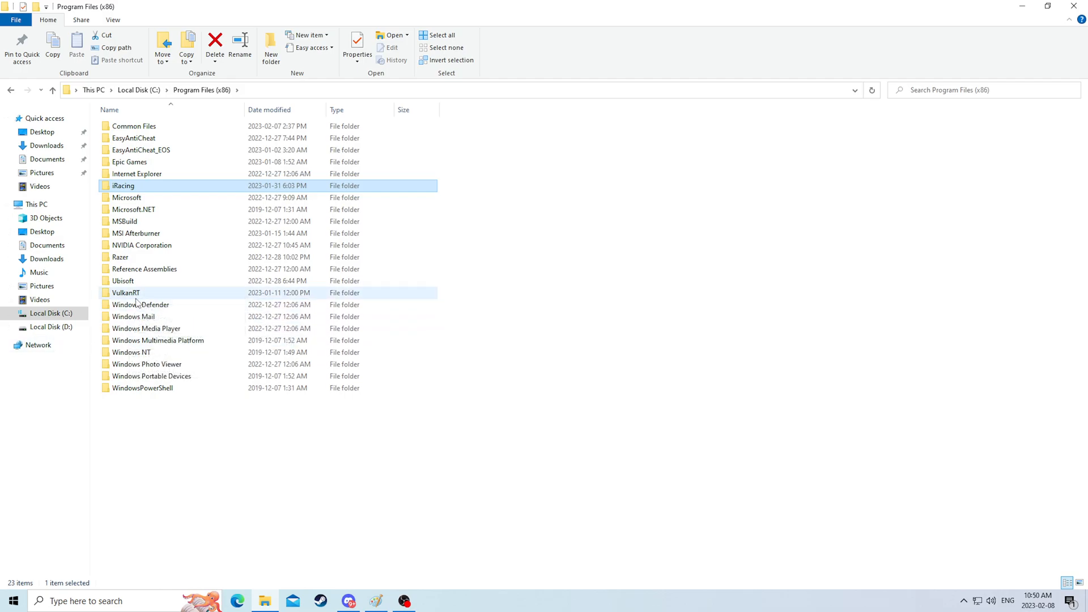
Drill into VulkanRT > 1.0.65.1 > Instance_2, which holds only UninstallVulkanRT
double_click(125, 293)
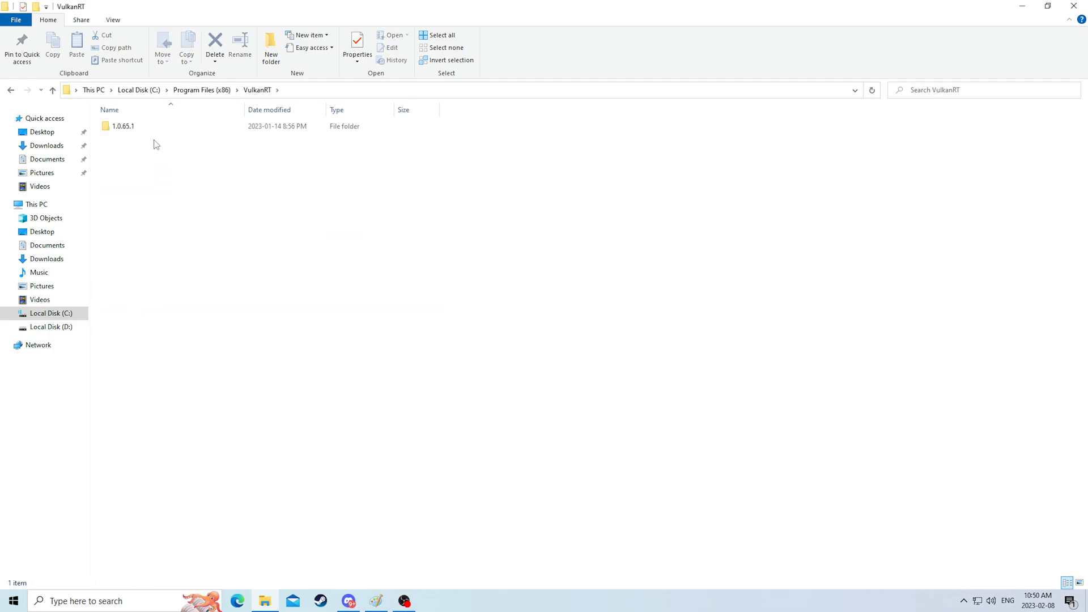
double_click(123, 126)
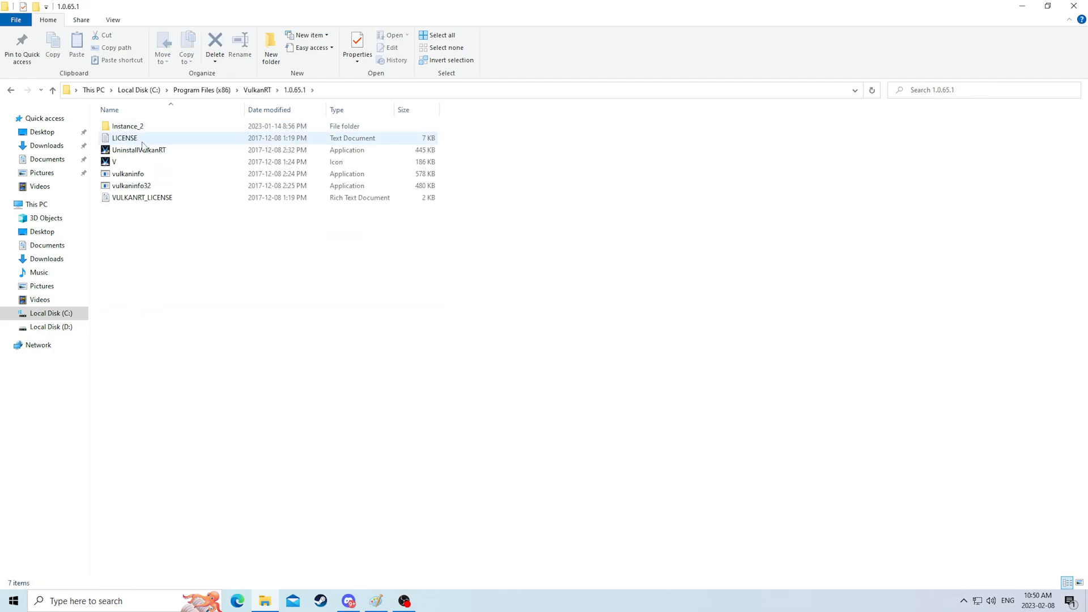
left_click(128, 126)
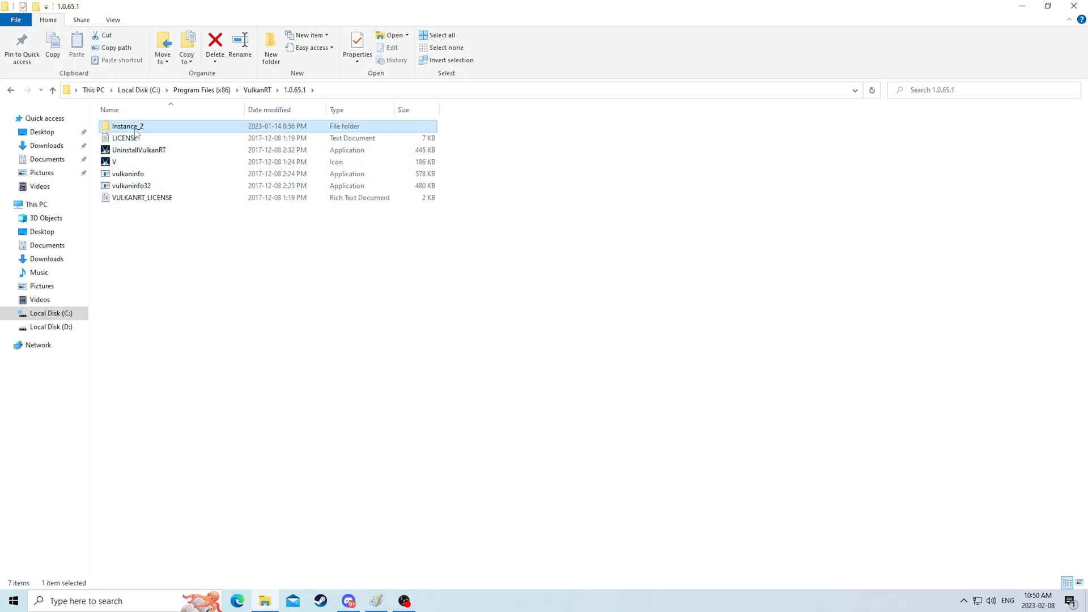
double_click(128, 126)
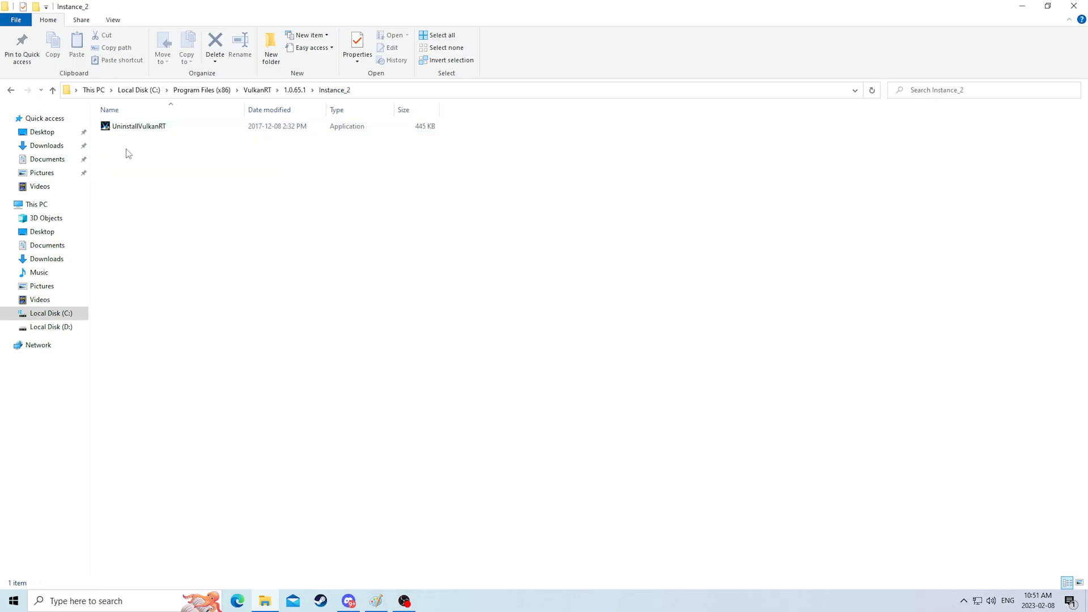
mouse_move(236, 598)
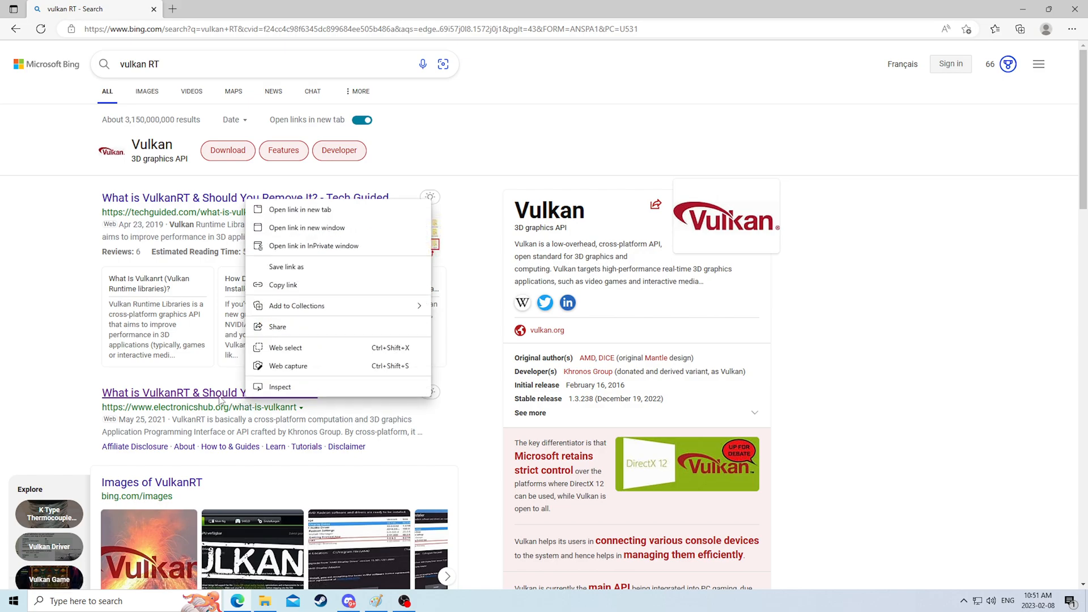
Read the Electronics Hub 'What is VulkanRT' article down to the Features of VulkanRT section
left_click(299, 208)
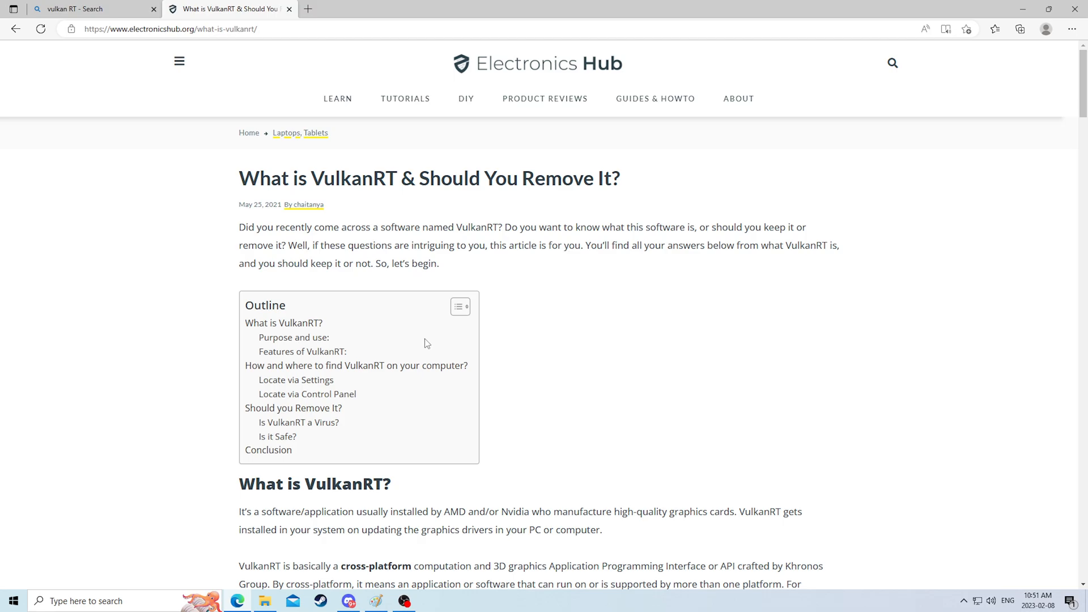
scroll("down", 3)
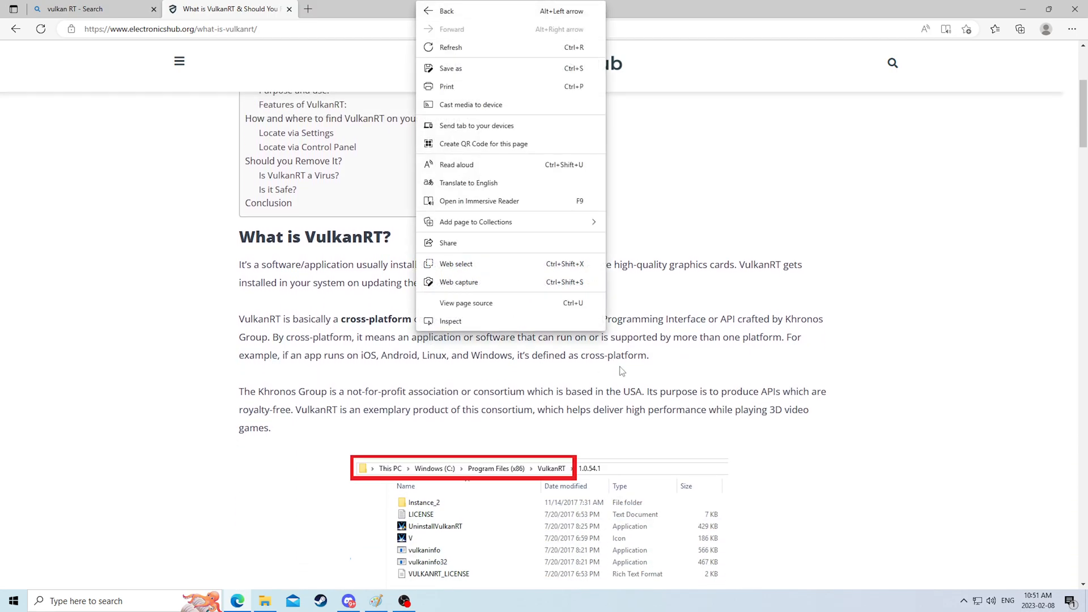
left_click(628, 372)
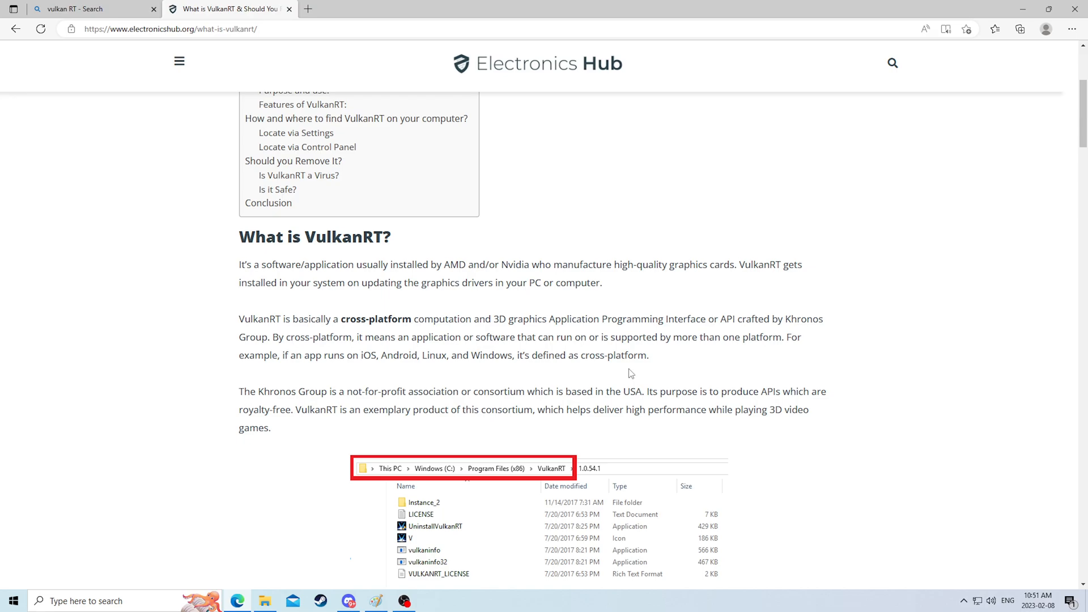
scroll("down", 3)
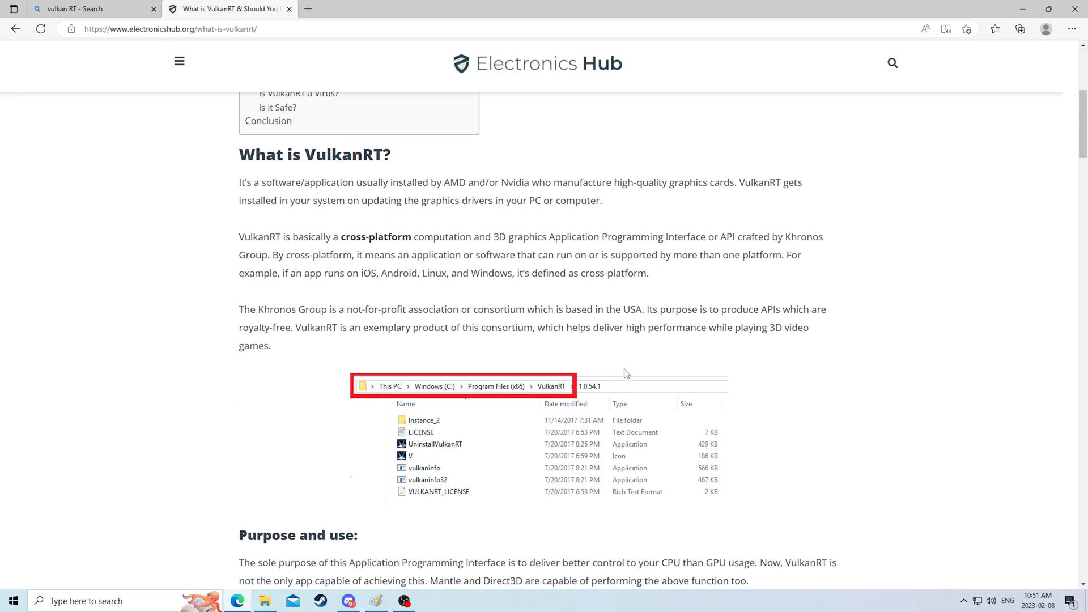
mouse_move(465, 364)
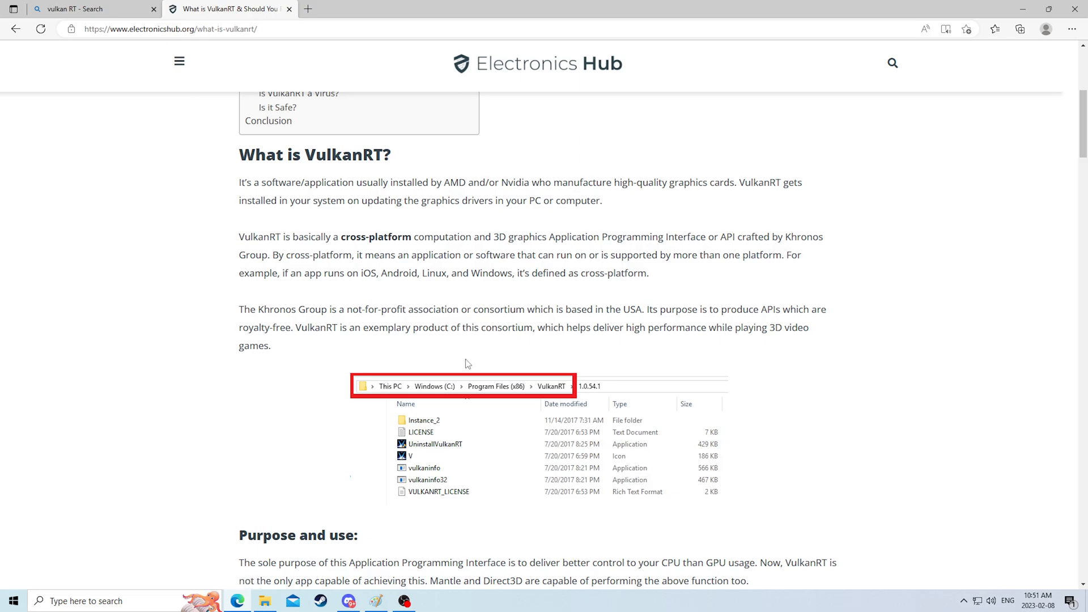
mouse_move(487, 361)
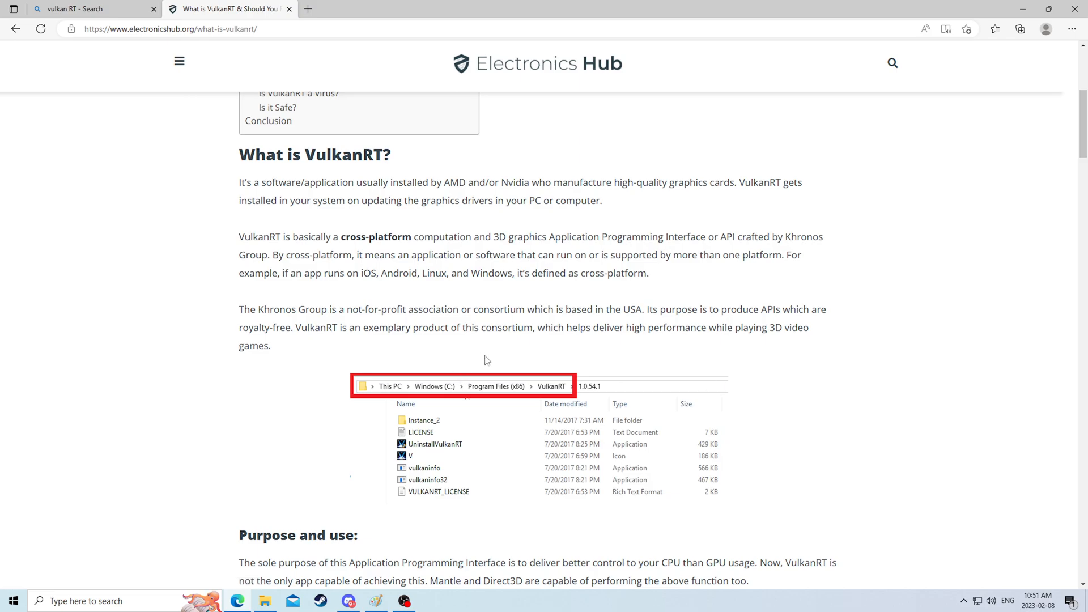
mouse_move(464, 364)
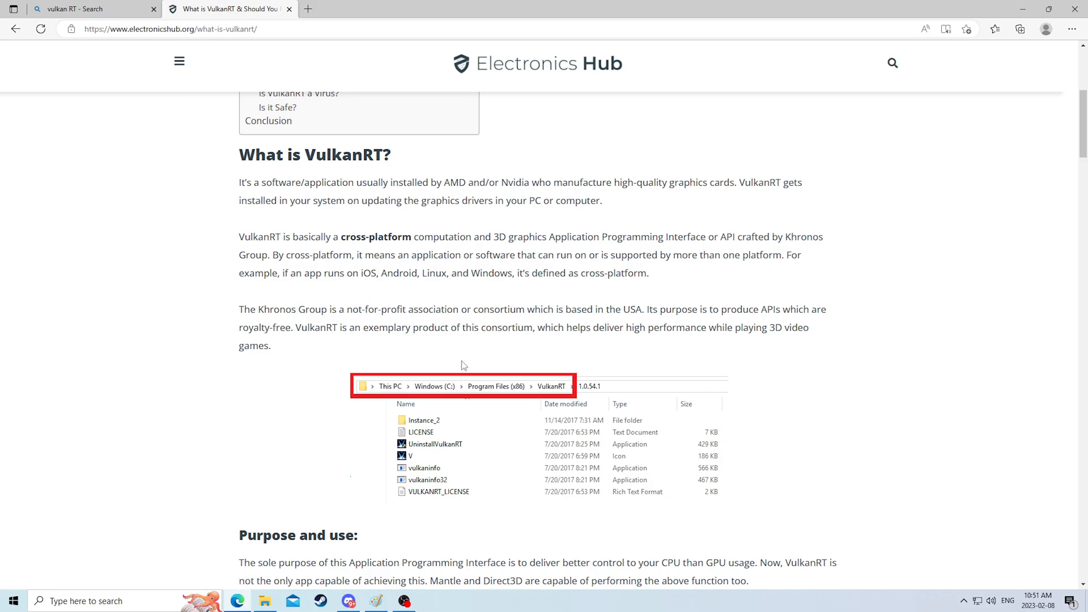
scroll("down", 3)
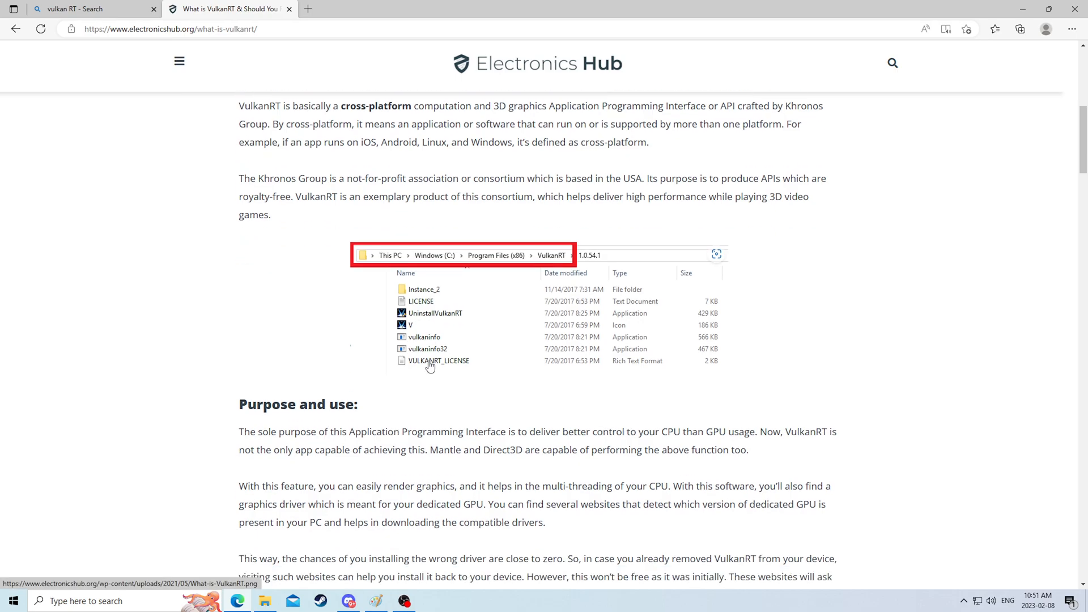
scroll("down", 3)
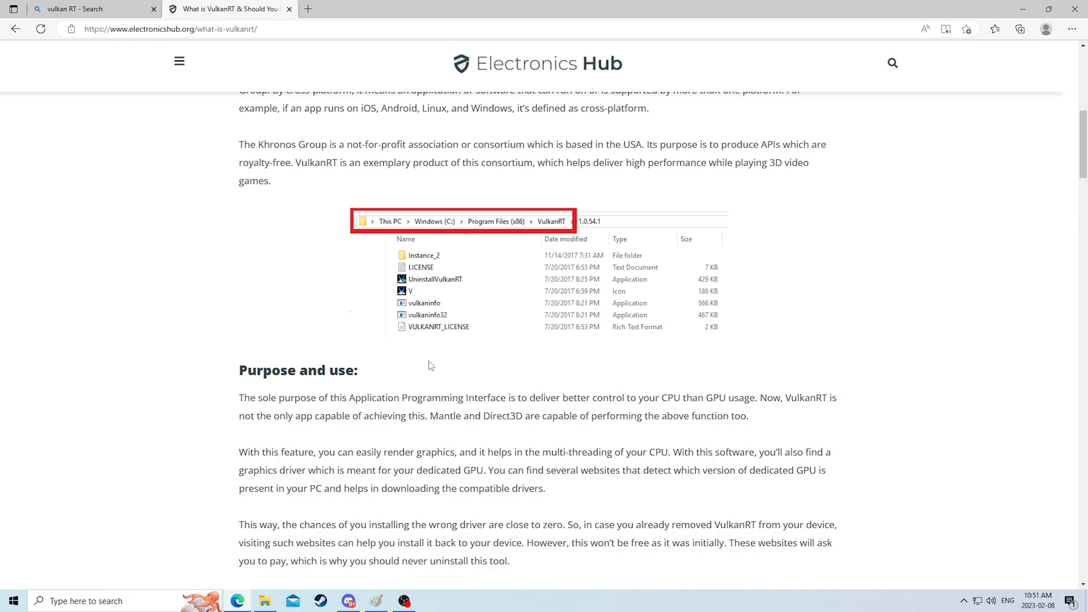
scroll("down", 3)
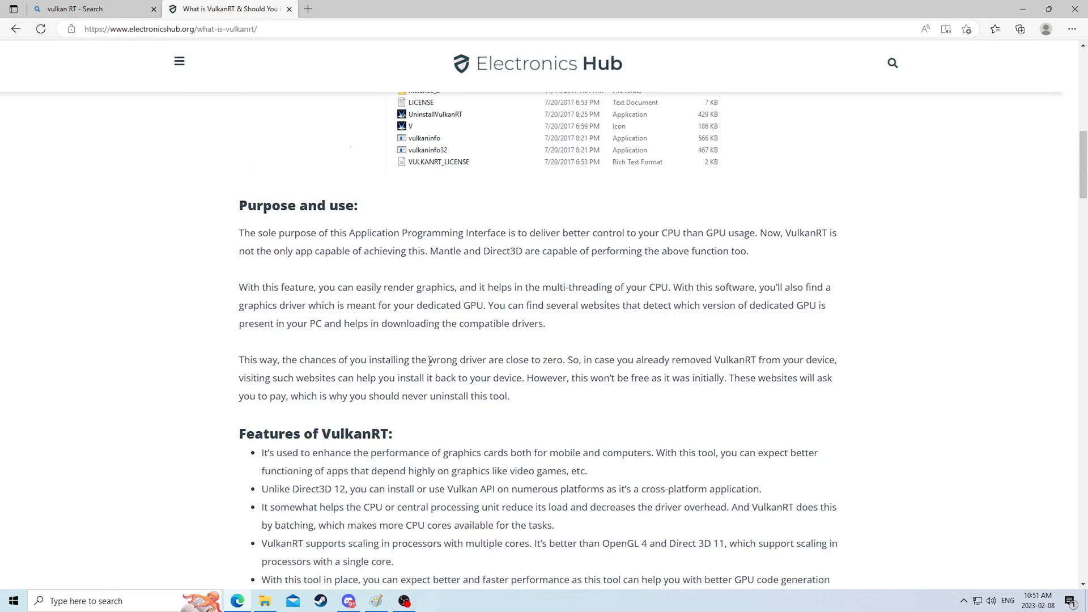
mouse_move(477, 373)
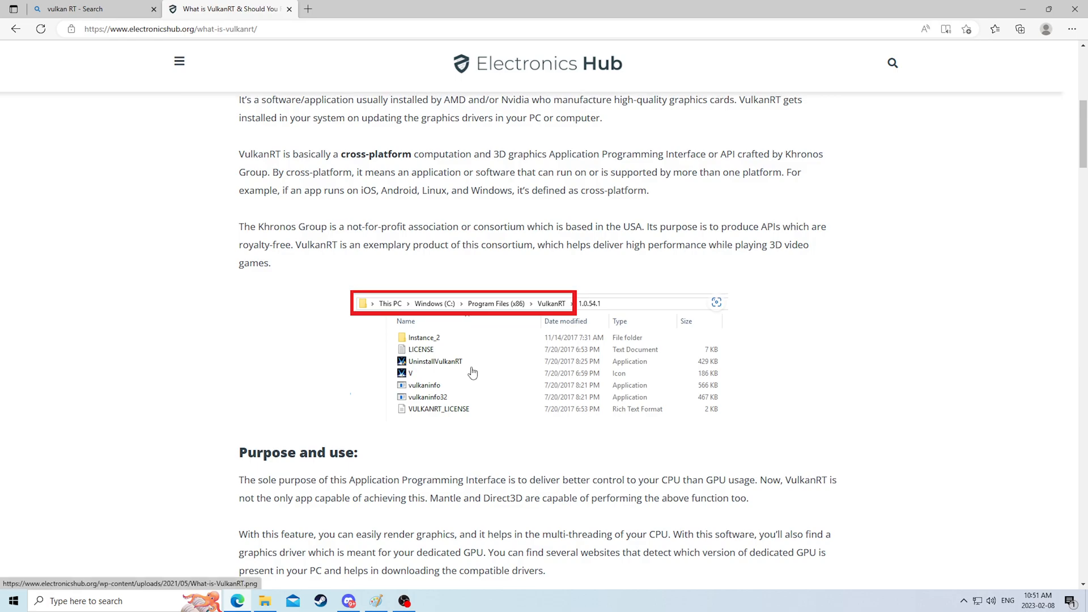
scroll("down", 3)
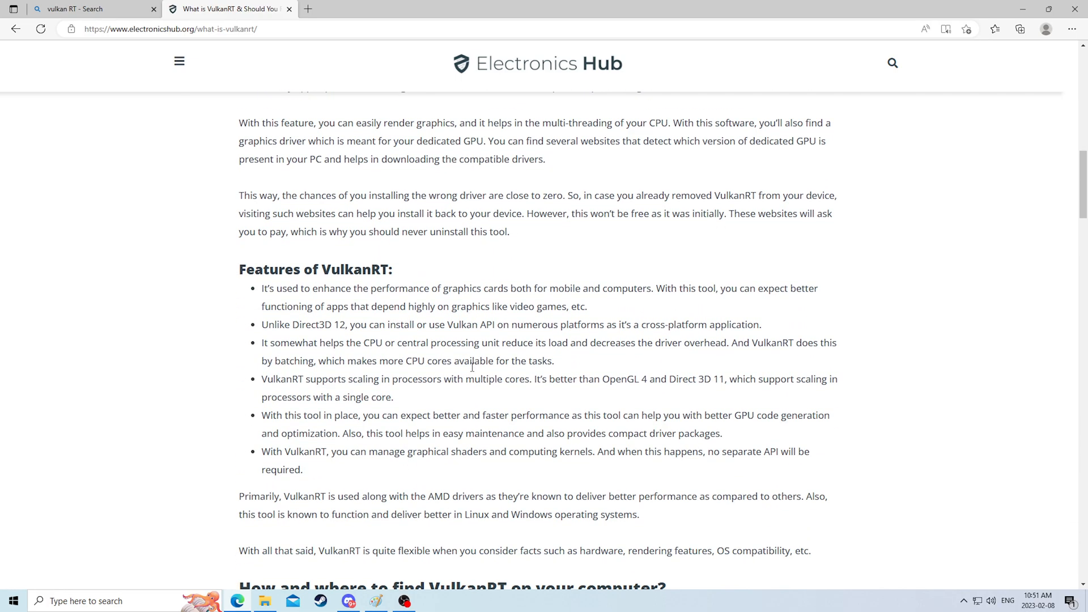
scroll("down", 3)
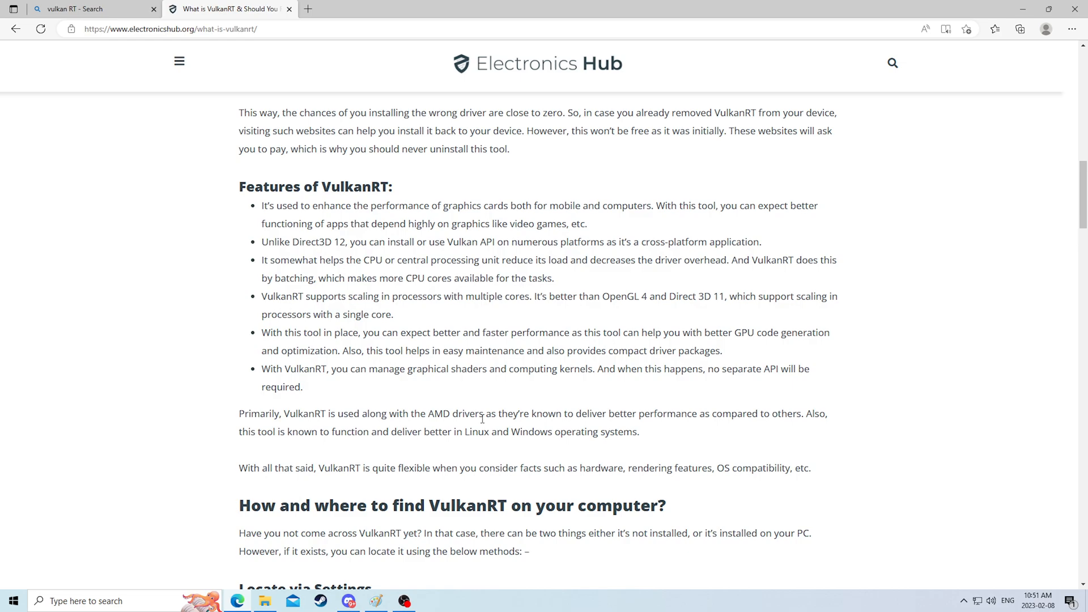
scroll("up", 3)
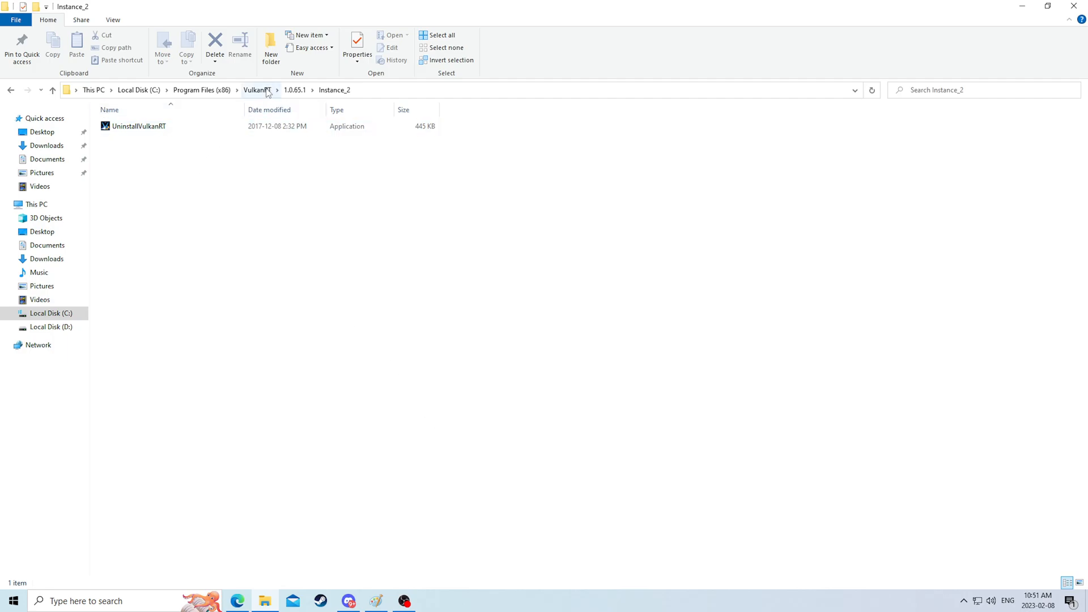
Delete the VulkanRT folder from Program Files (x86)
left_click(202, 90)
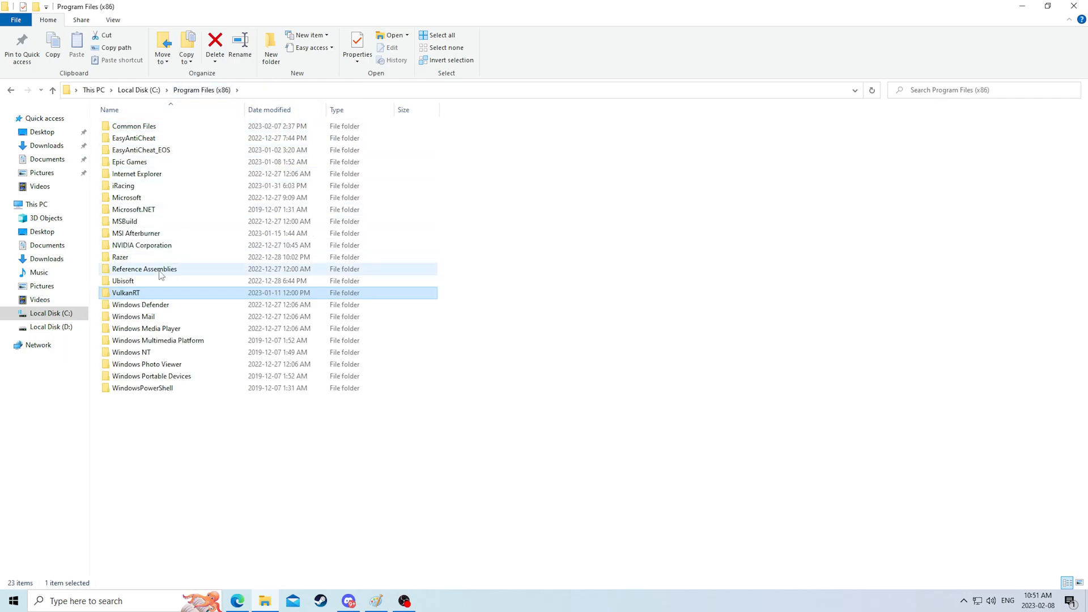
right_click(126, 293)
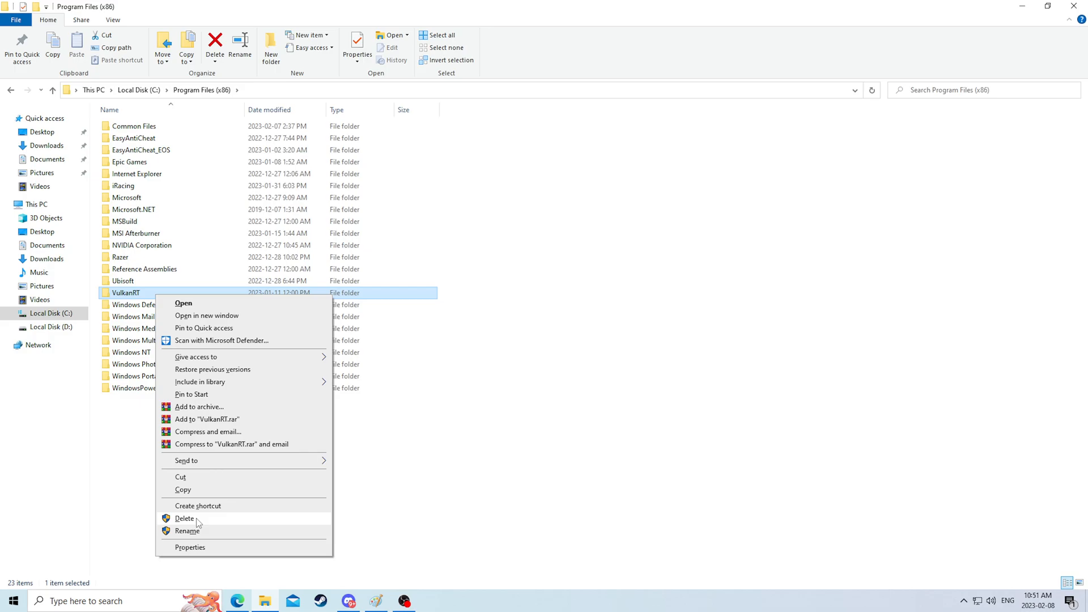
left_click(184, 518)
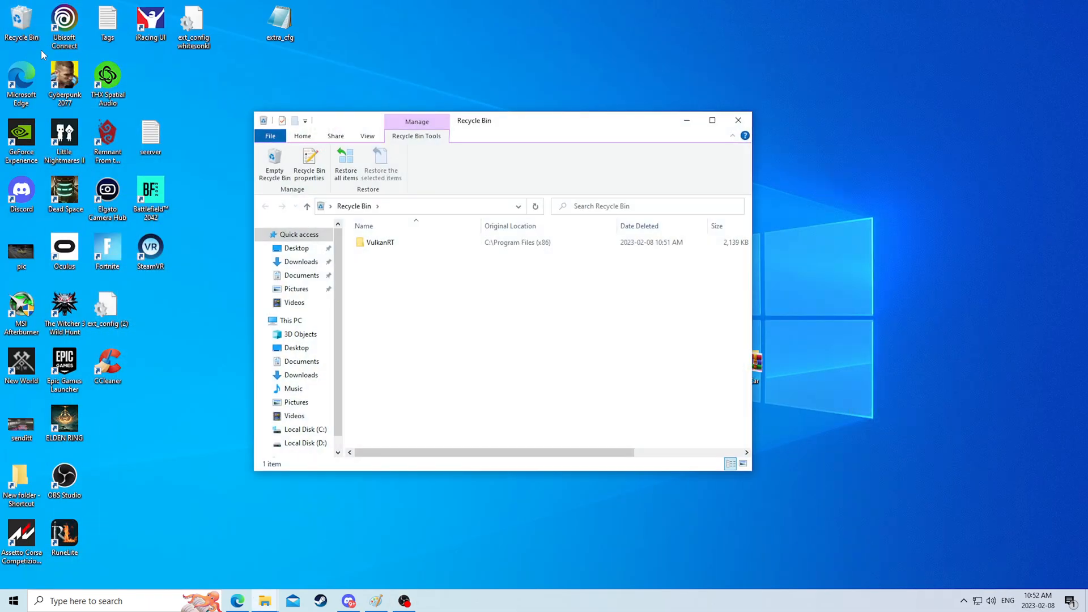
Permanently delete VulkanRT from the Recycle Bin, confirming with administrator permission
right_click(378, 243)
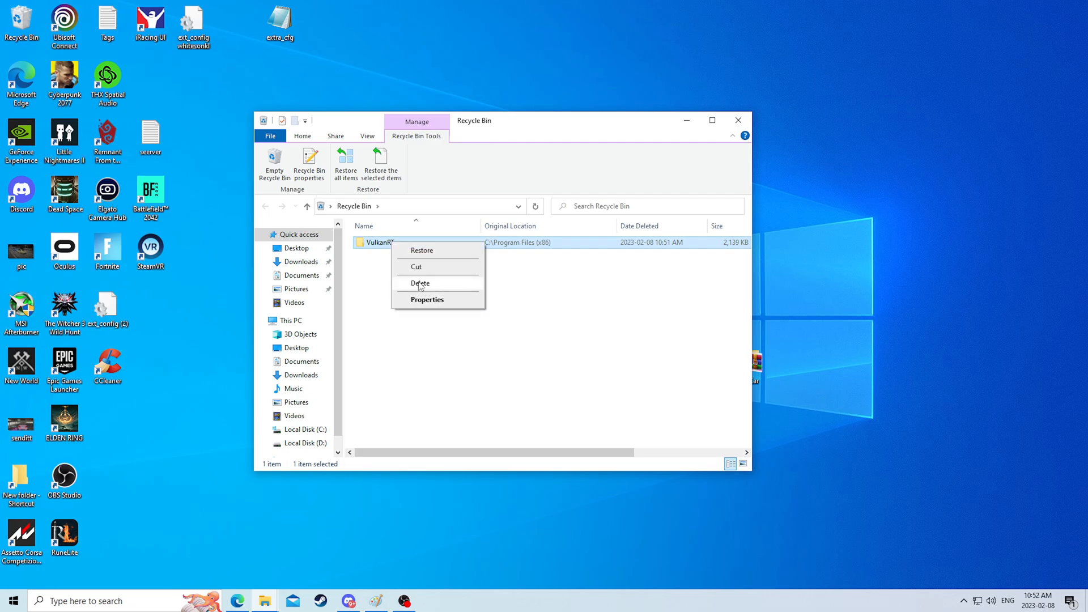
left_click(419, 283)
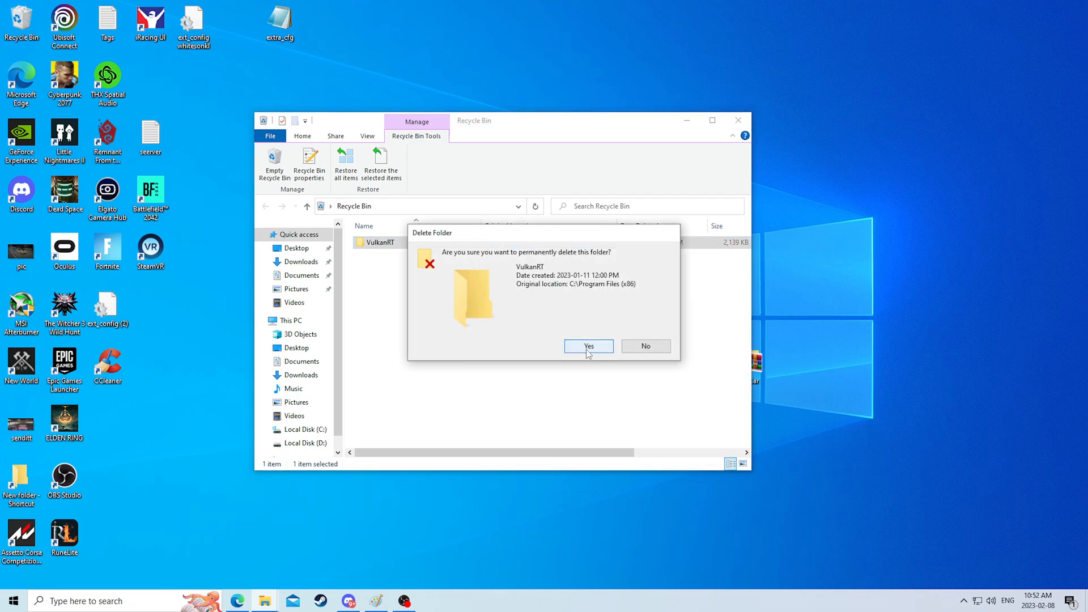
left_click(588, 345)
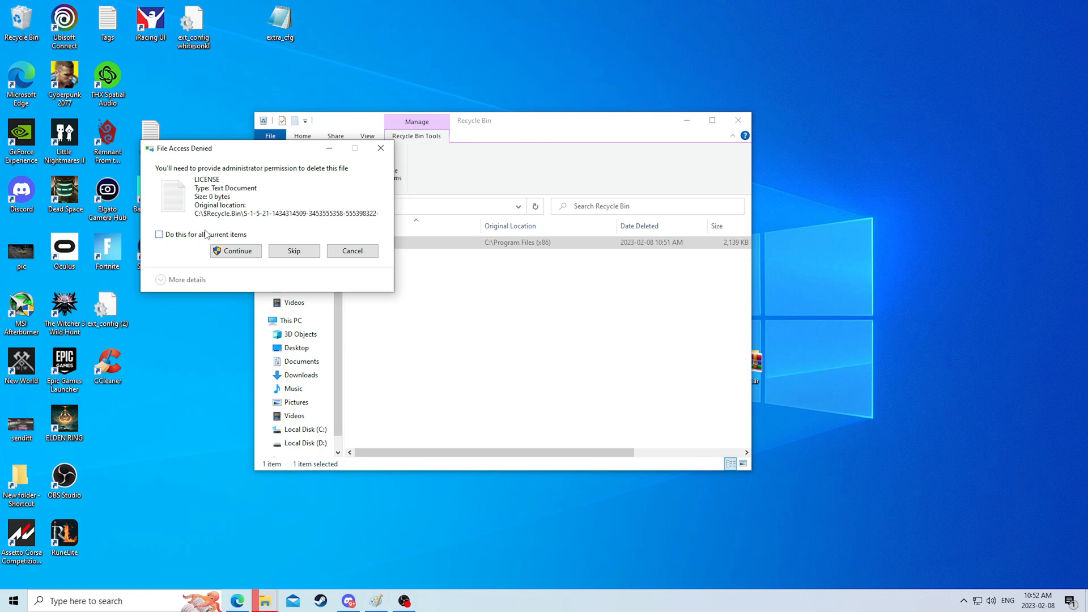
left_click(235, 251)
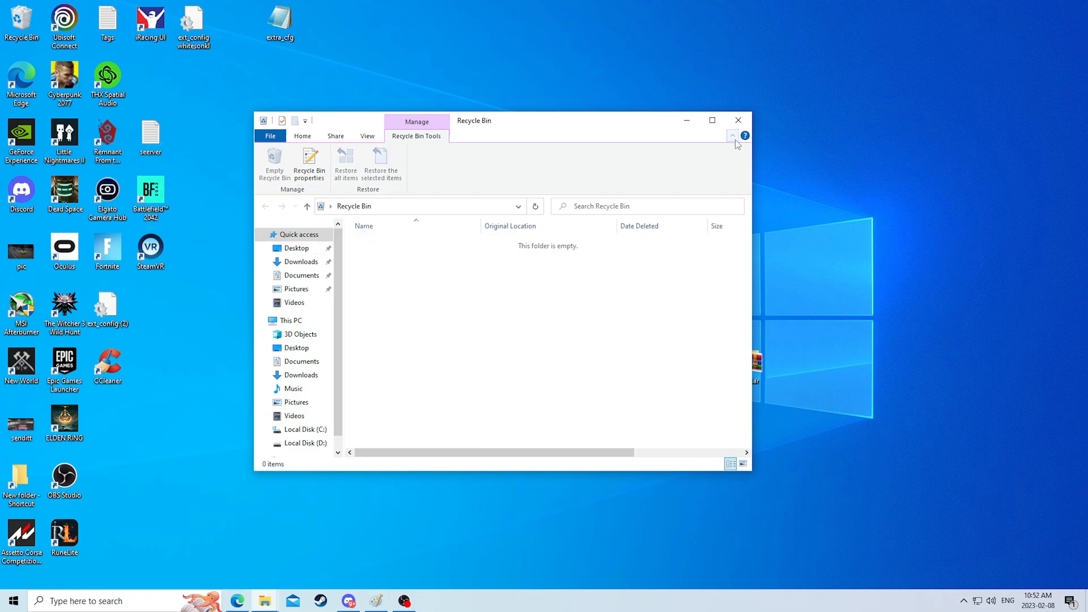
left_click(738, 120)
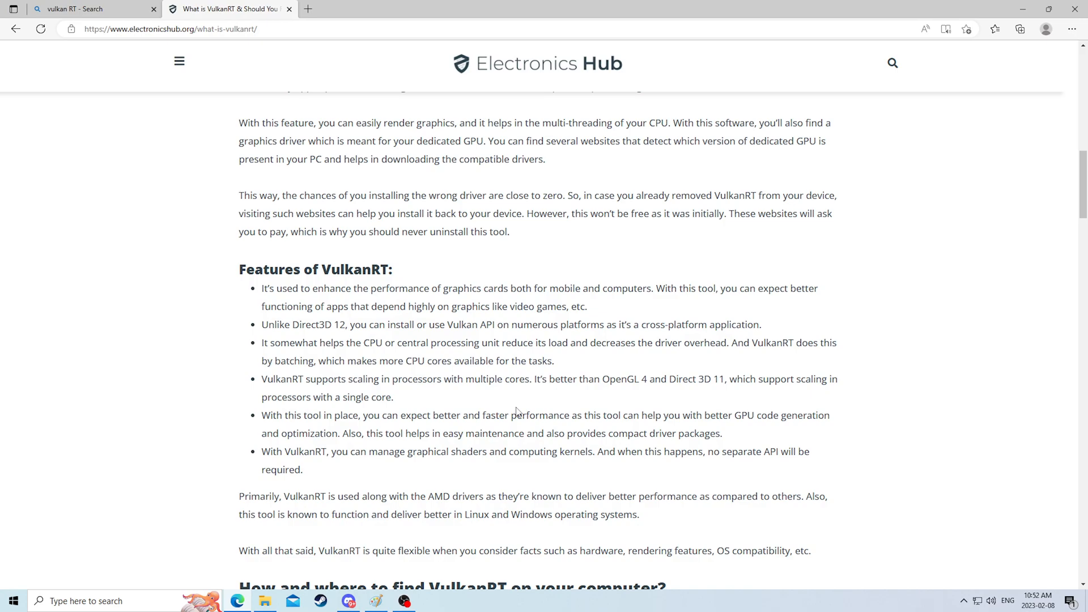
Finish reading the VulkanRT article and close its tab in Edge
scroll("down", 3)
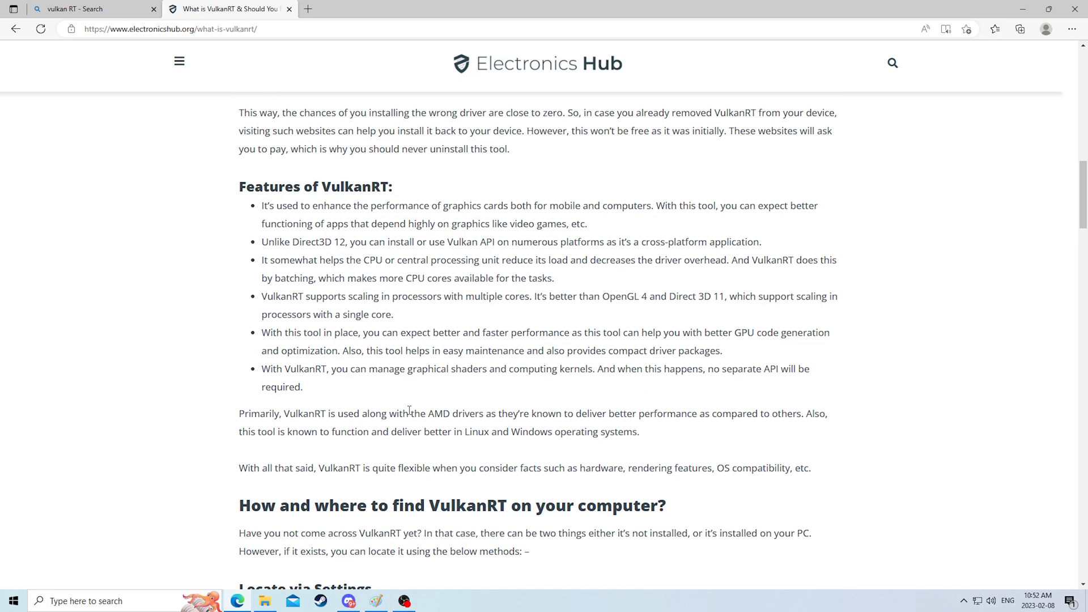
scroll("down", 3)
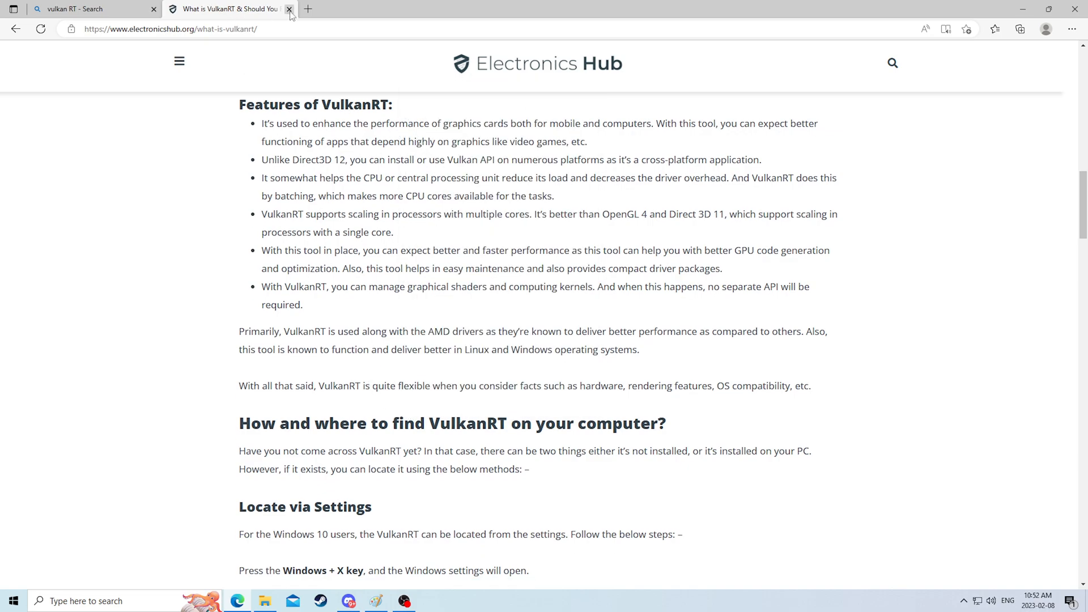
left_click(289, 8)
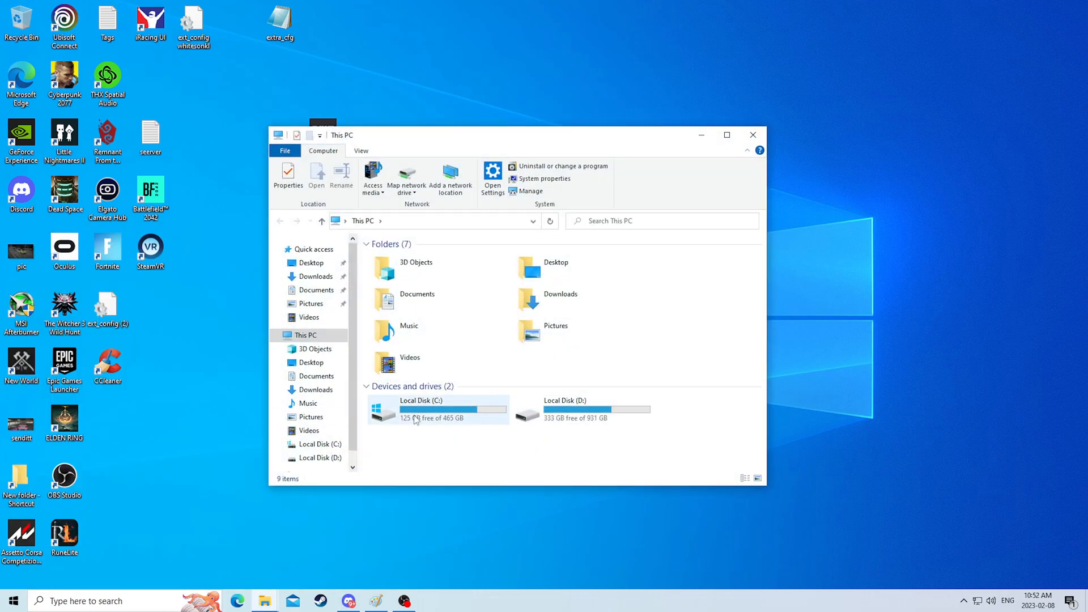
Browse Local Disk (C:) and look through the Program Files folder
double_click(420, 409)
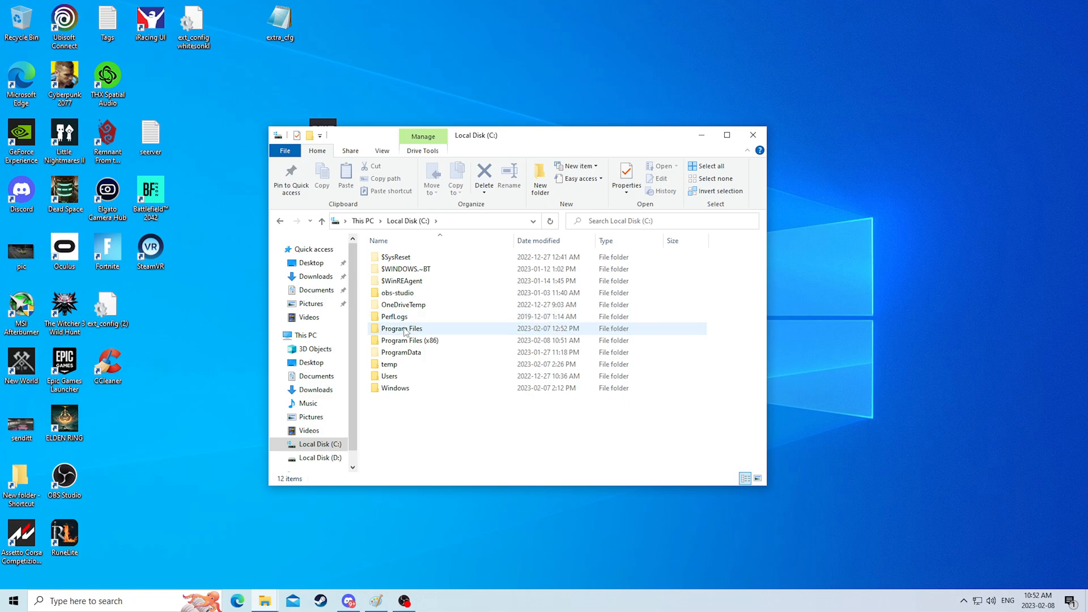
double_click(401, 328)
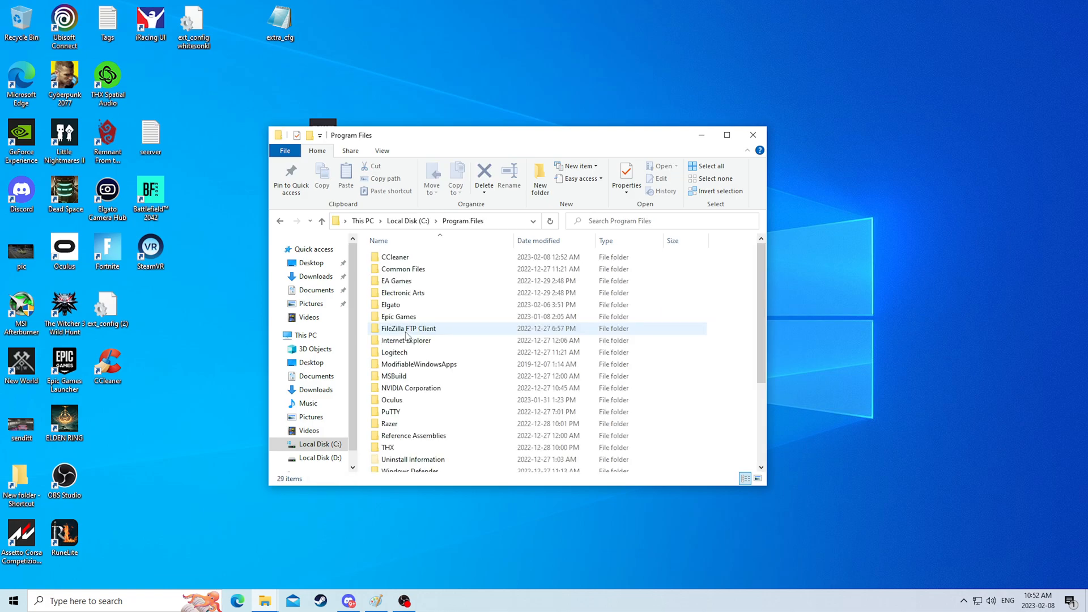
scroll("down", 3)
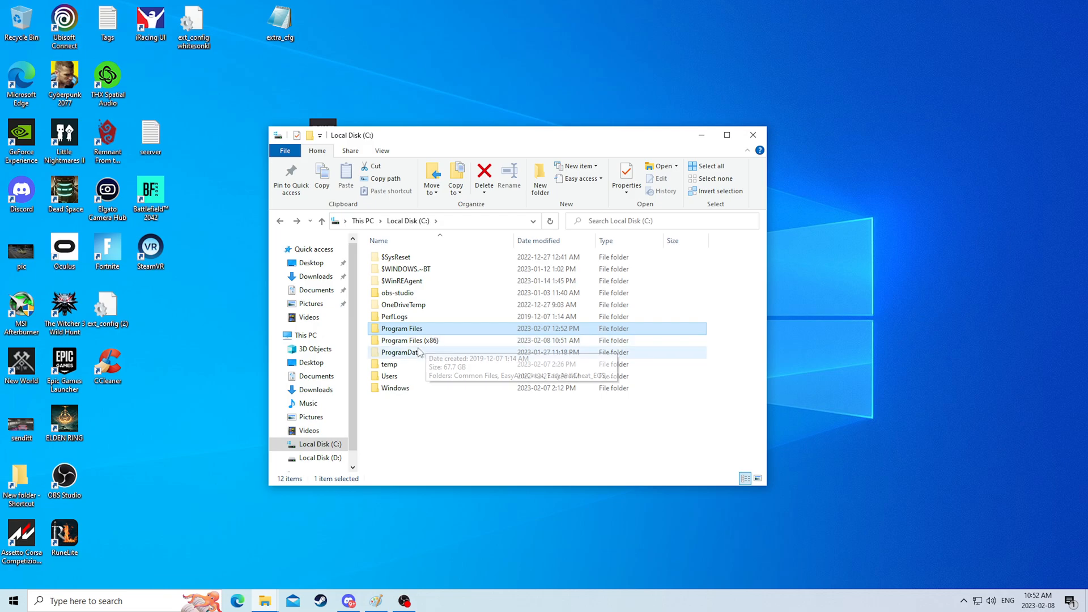
double_click(409, 340)
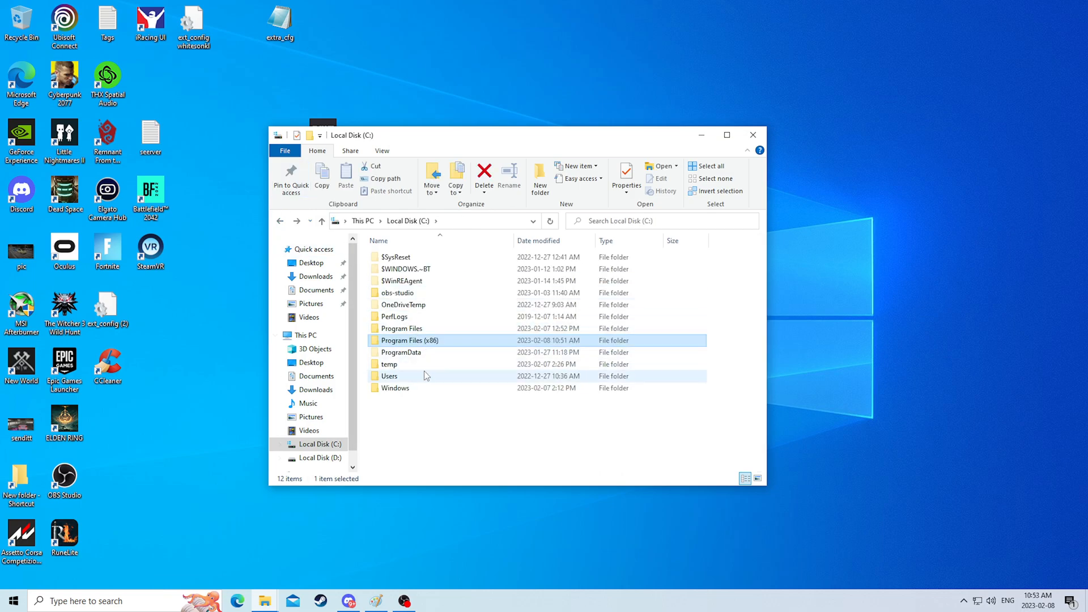
Delete the temp folder from the C: drive and enter the Users folder
left_click(389, 363)
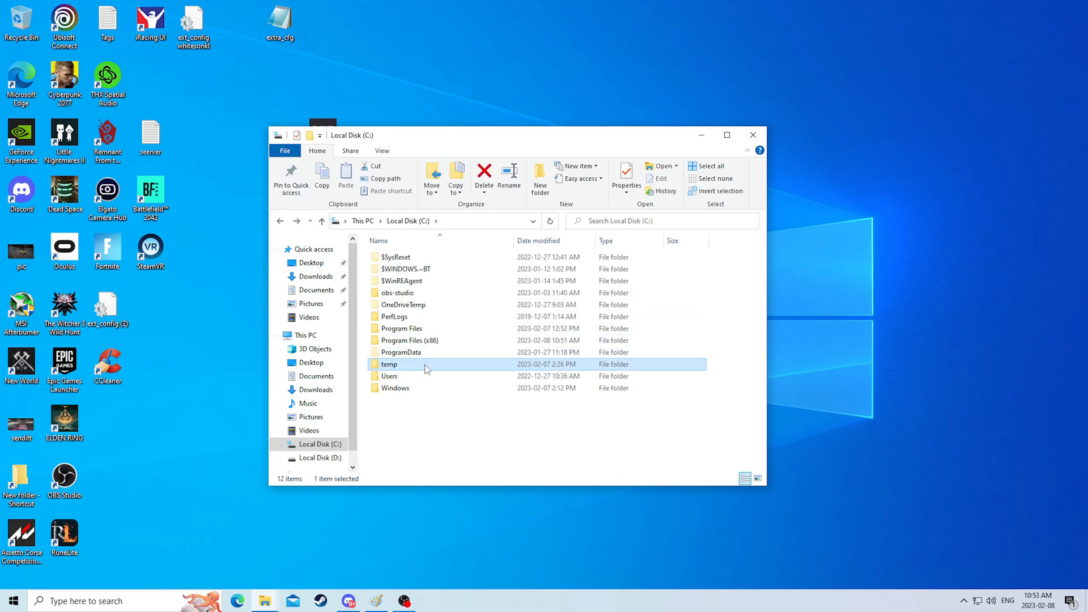
left_click(484, 173)
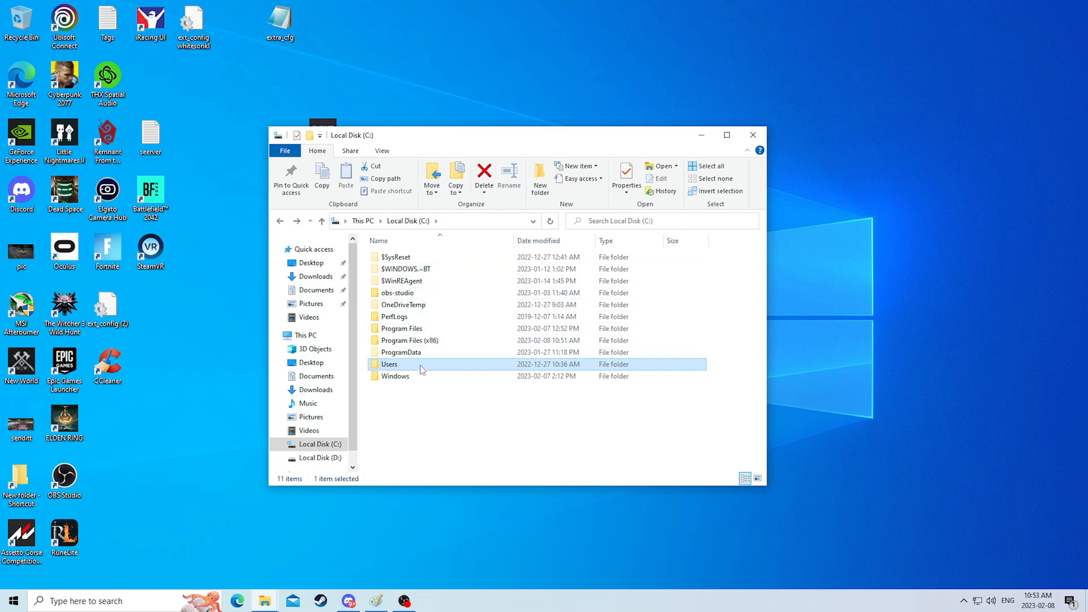
double_click(389, 363)
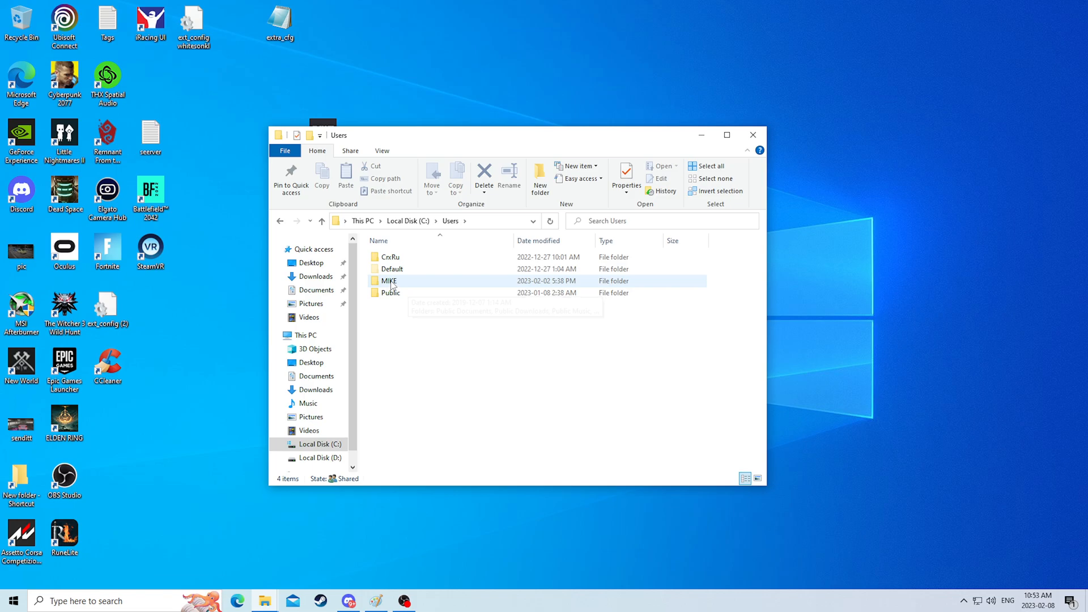
Enter the user's profile folder and show hidden items so AppData is listed
double_click(388, 280)
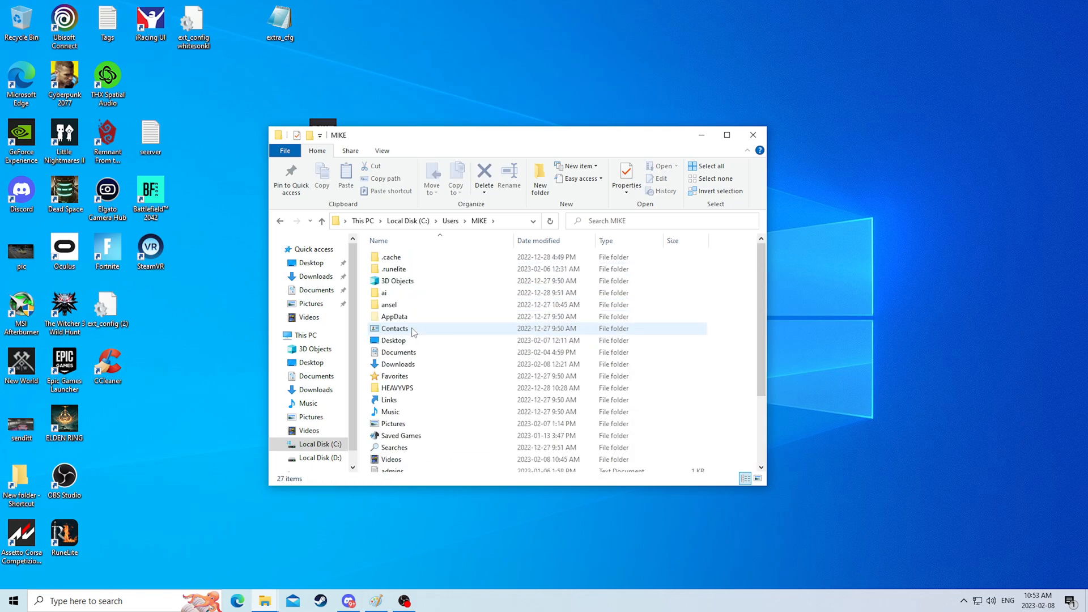
left_click(394, 316)
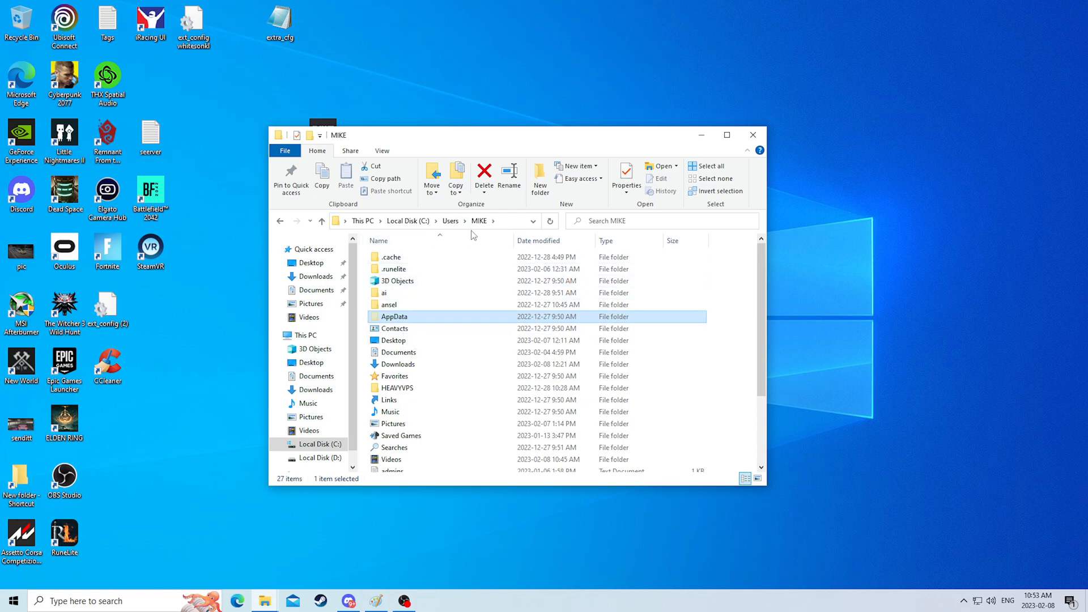
mouse_move(408, 326)
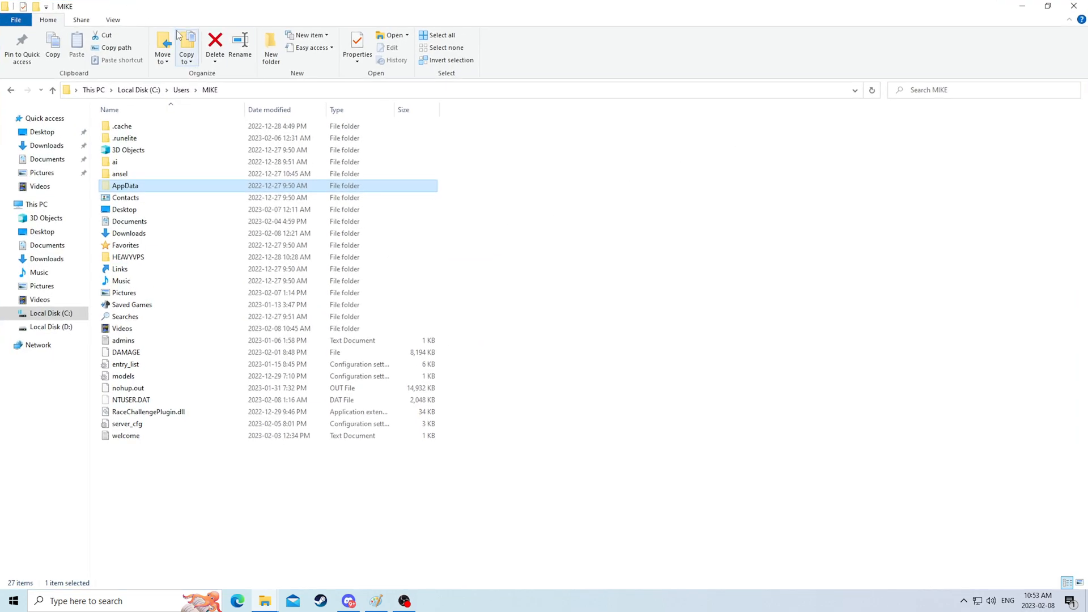
left_click(112, 19)
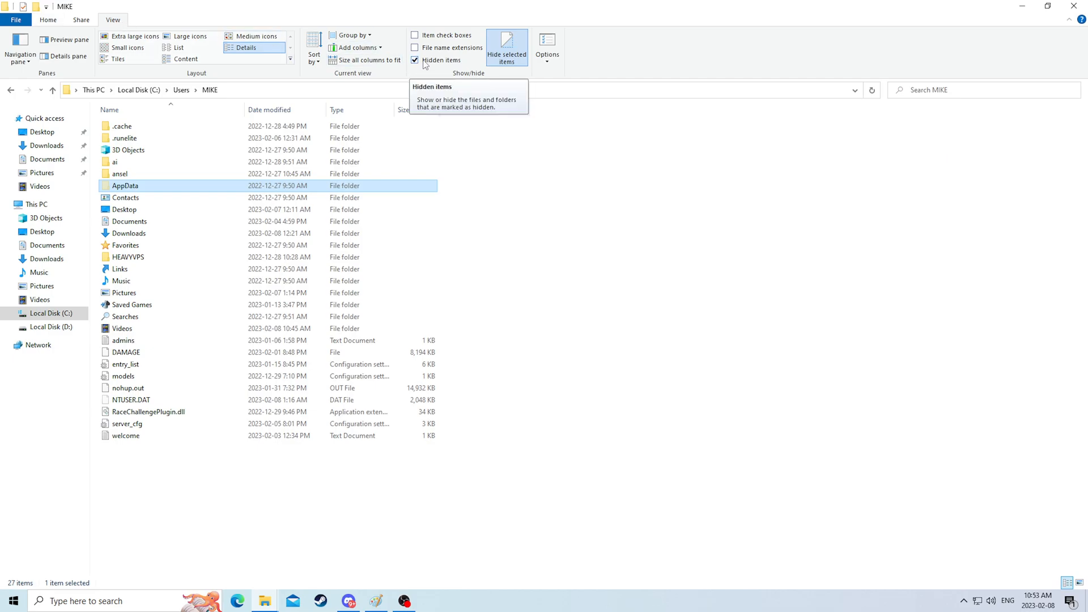
mouse_move(423, 67)
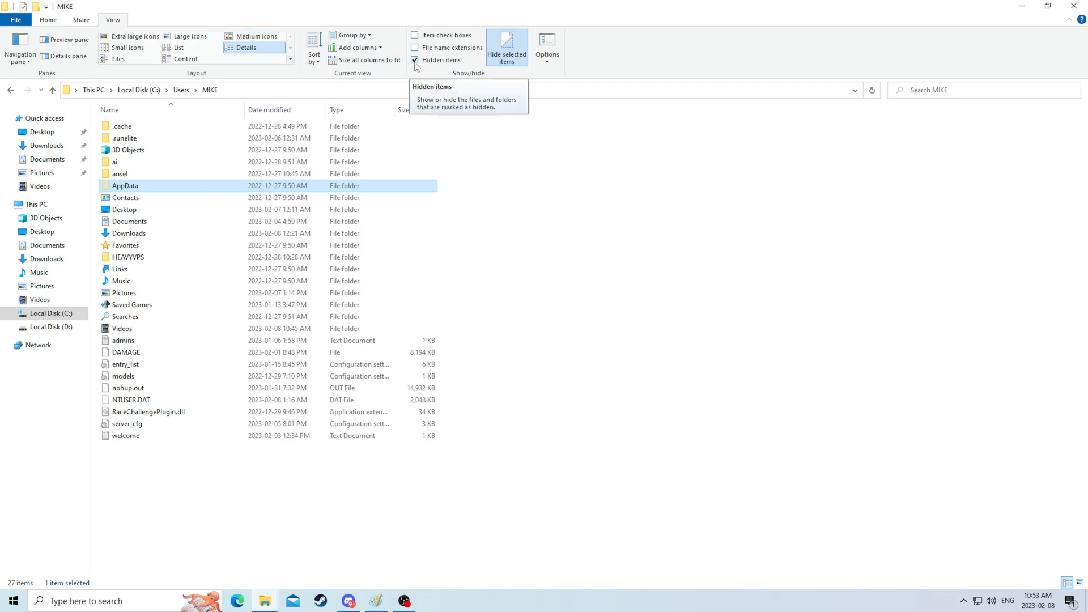
Search '%appdata&' from the taskbar search box
left_click(104, 601)
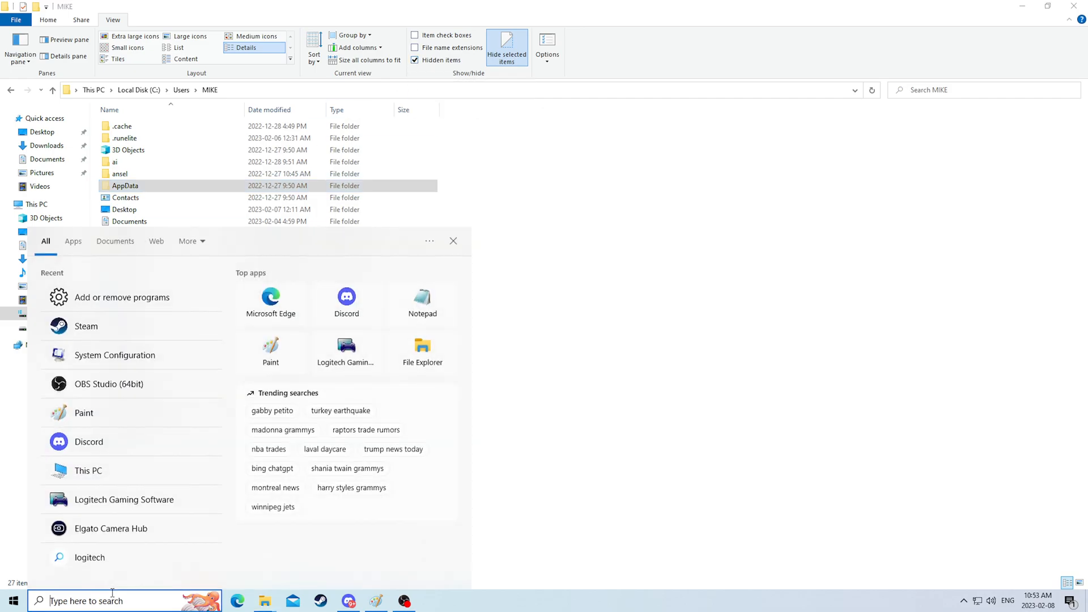
type("%appdata")
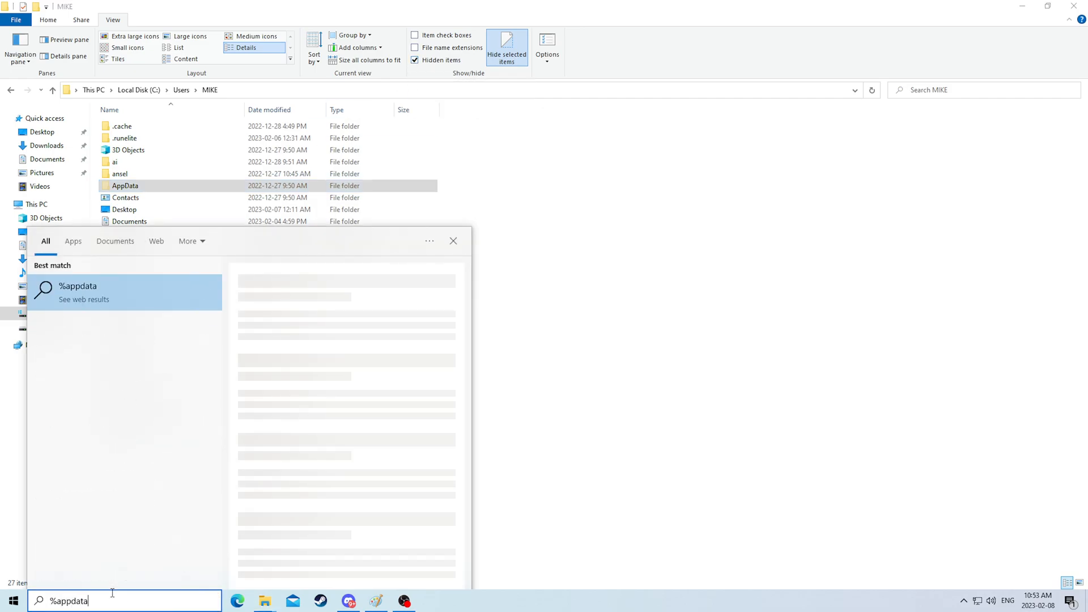
type("&")
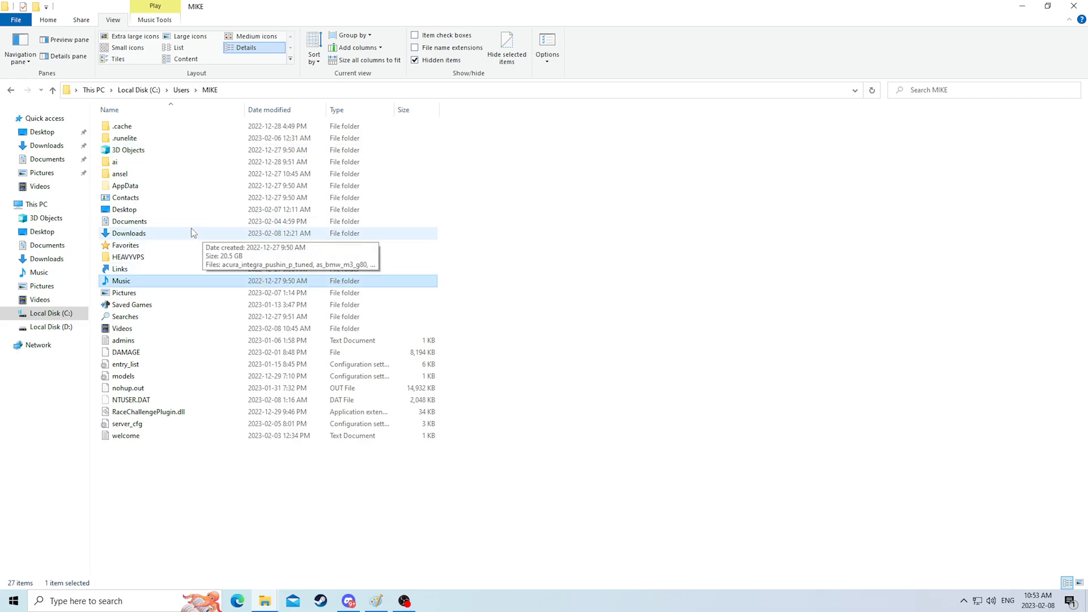
Go into AppData\Local and look over its folders
double_click(125, 184)
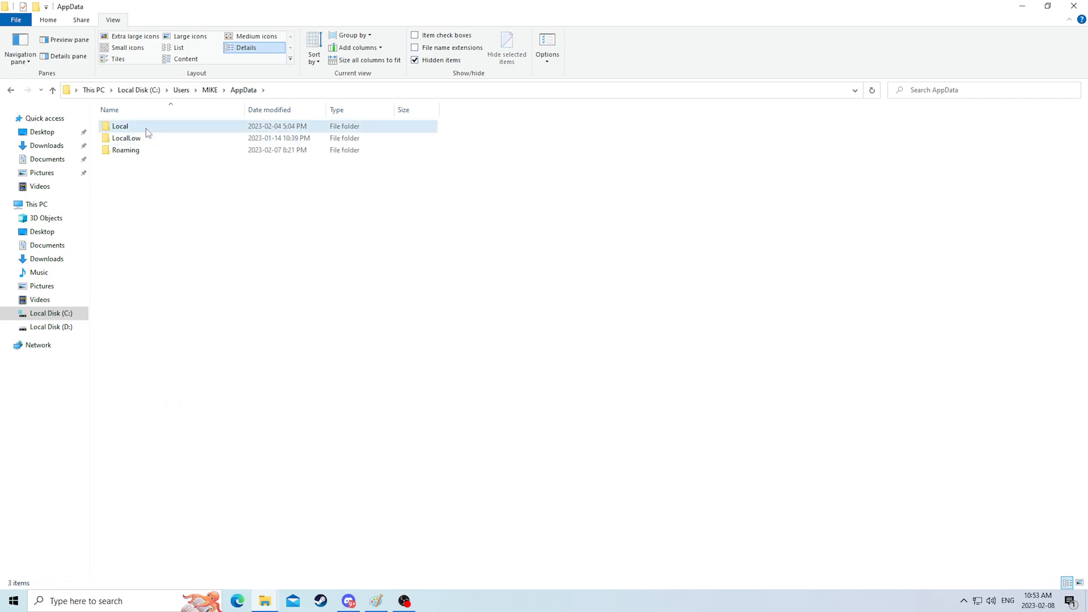
double_click(119, 126)
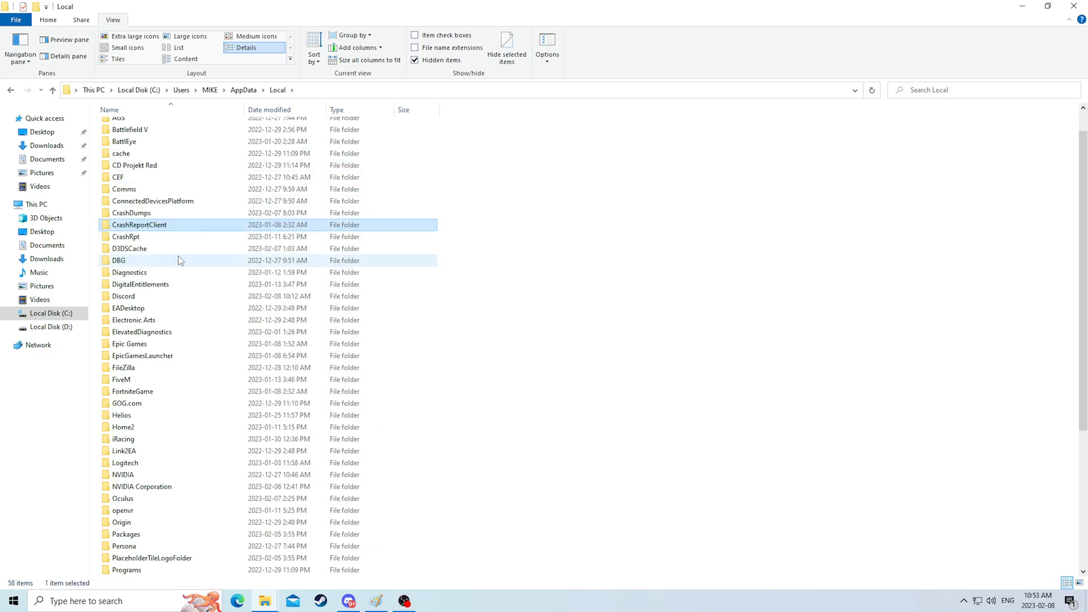
scroll("down", 3)
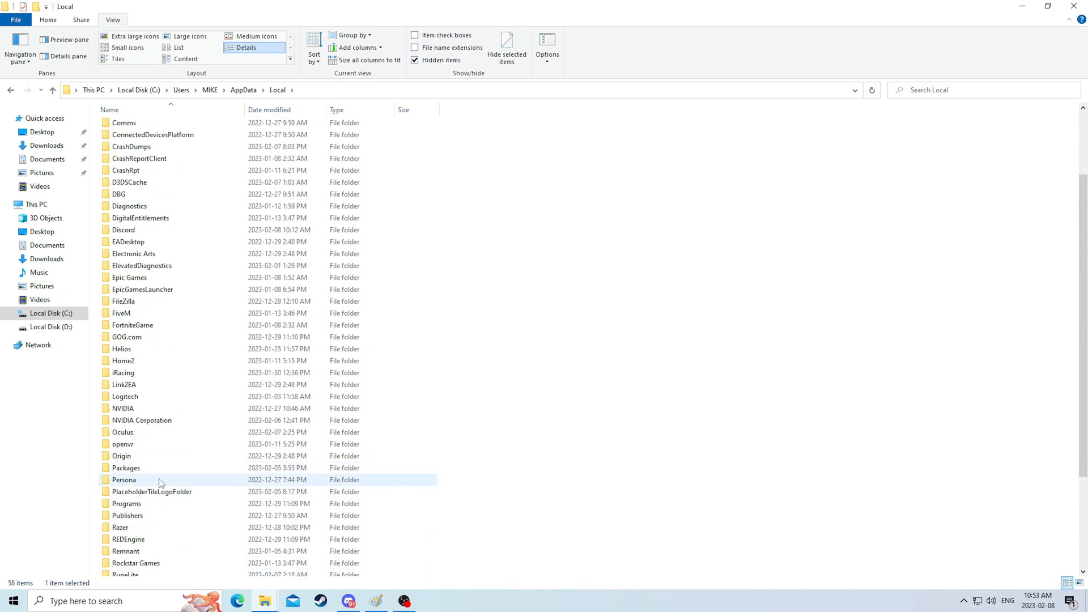
scroll("up", 3)
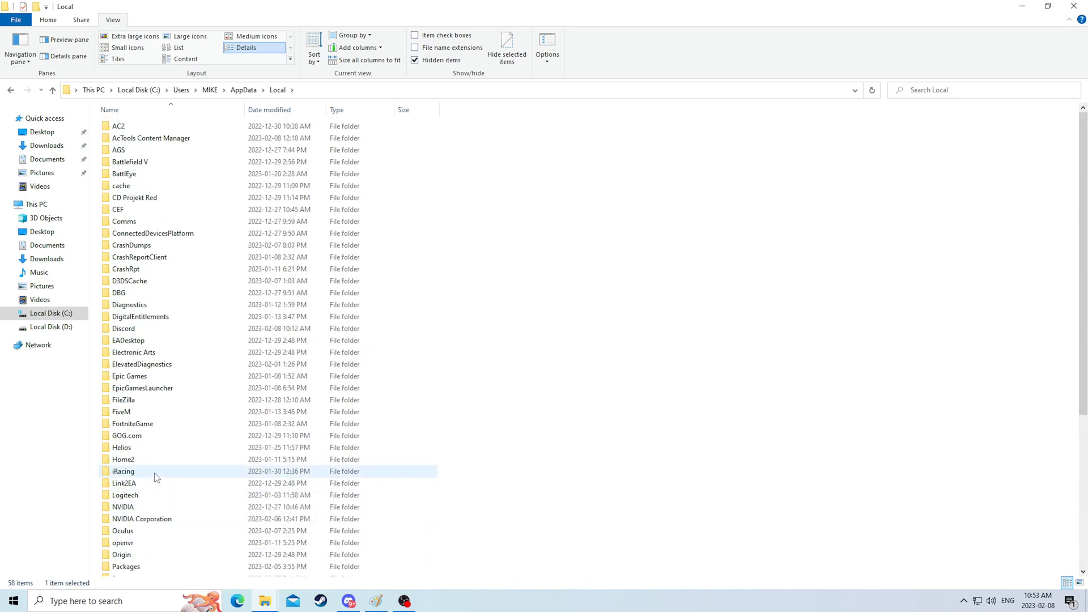
mouse_move(155, 477)
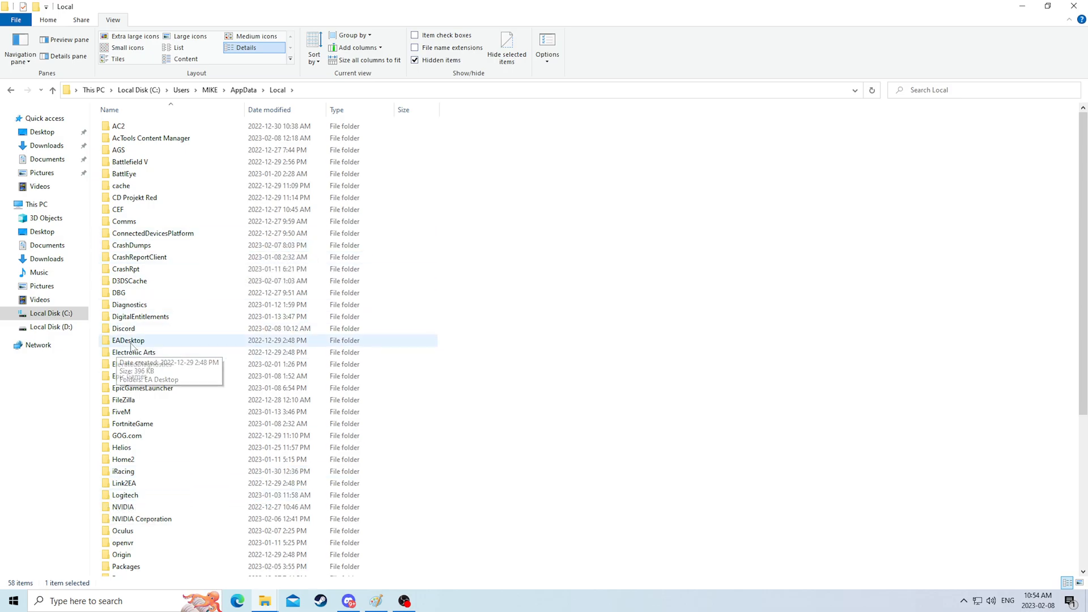
right_click(134, 351)
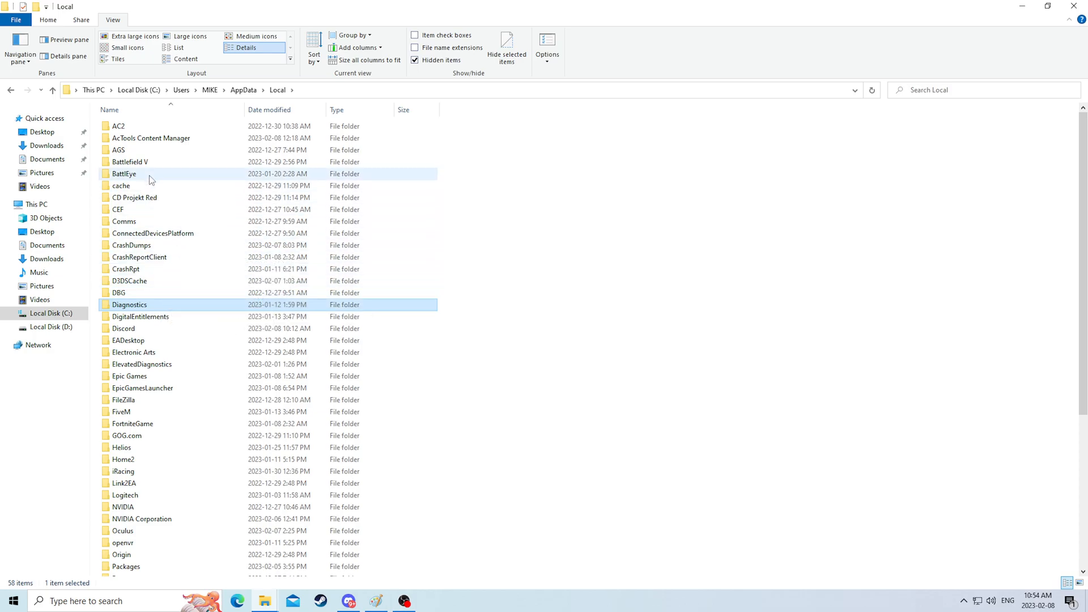
mouse_move(136, 173)
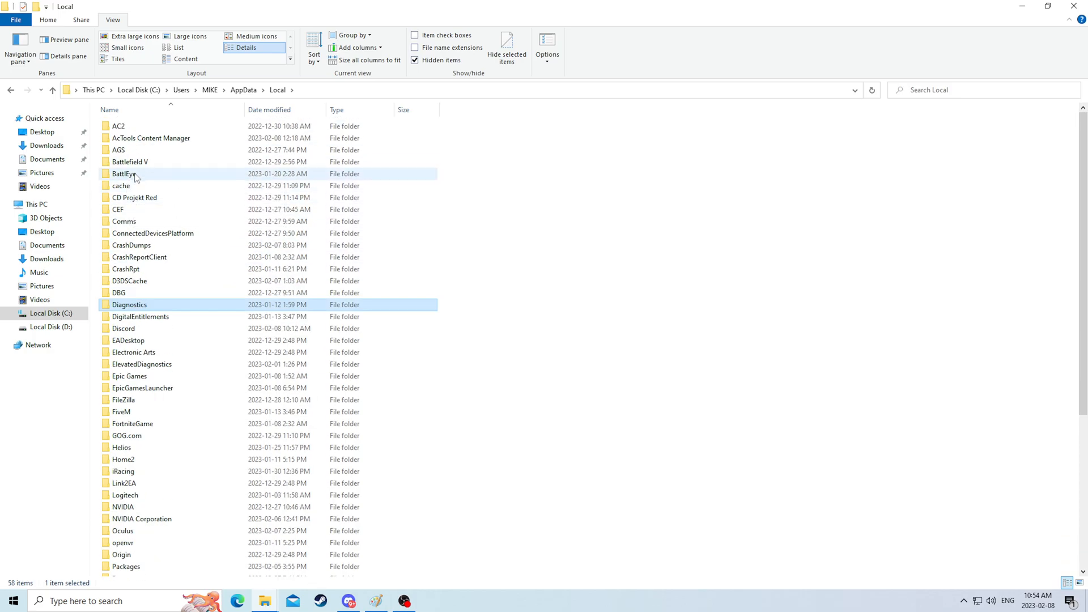
Delete the Battlefield V folder and peek inside the CEF folder
left_click(130, 163)
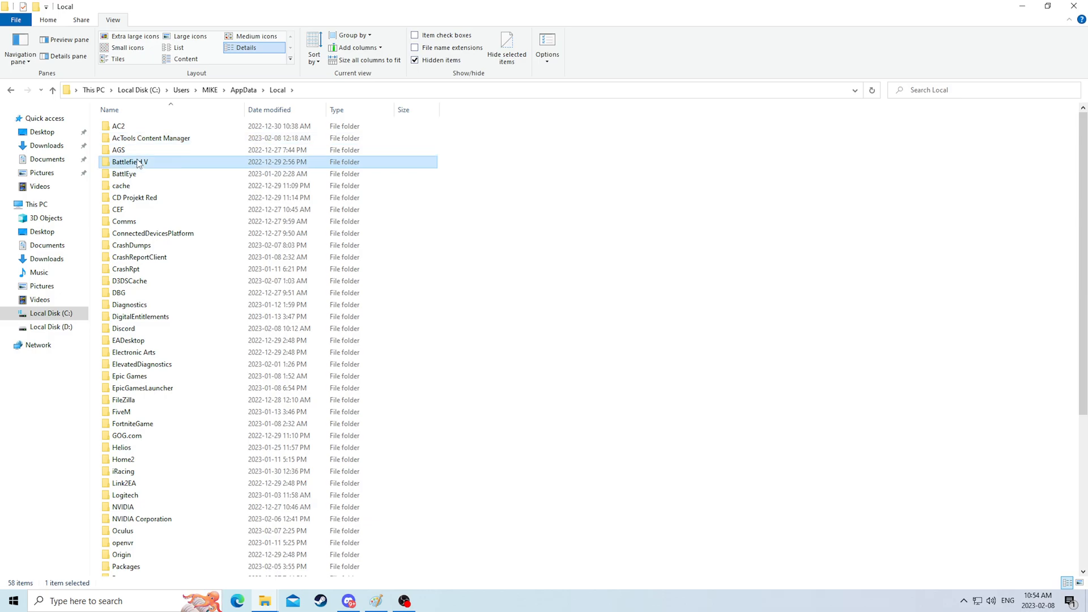
mouse_move(196, 173)
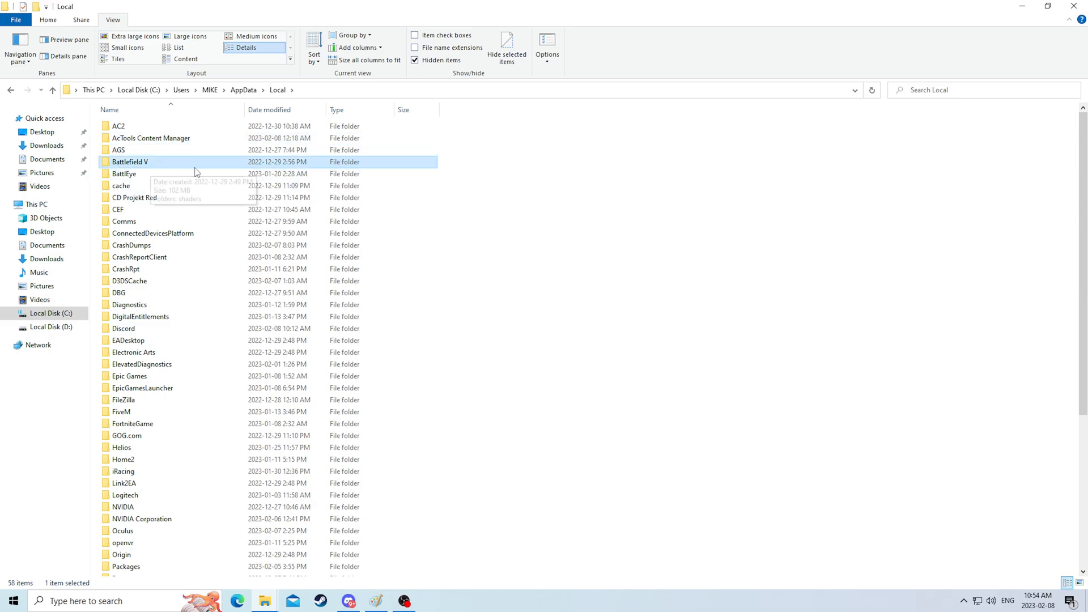
mouse_move(156, 167)
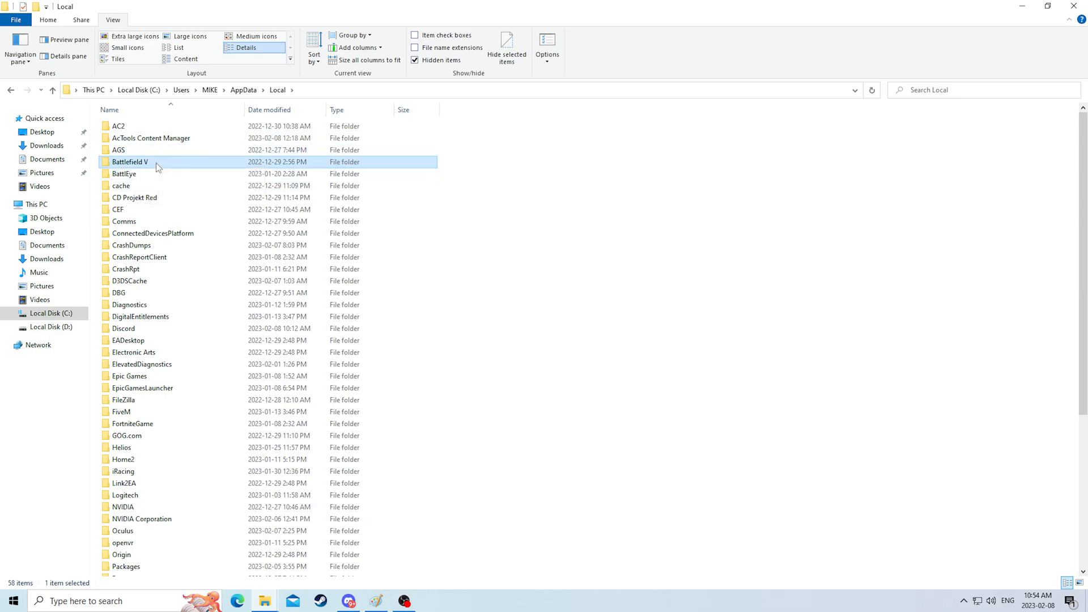
right_click(129, 162)
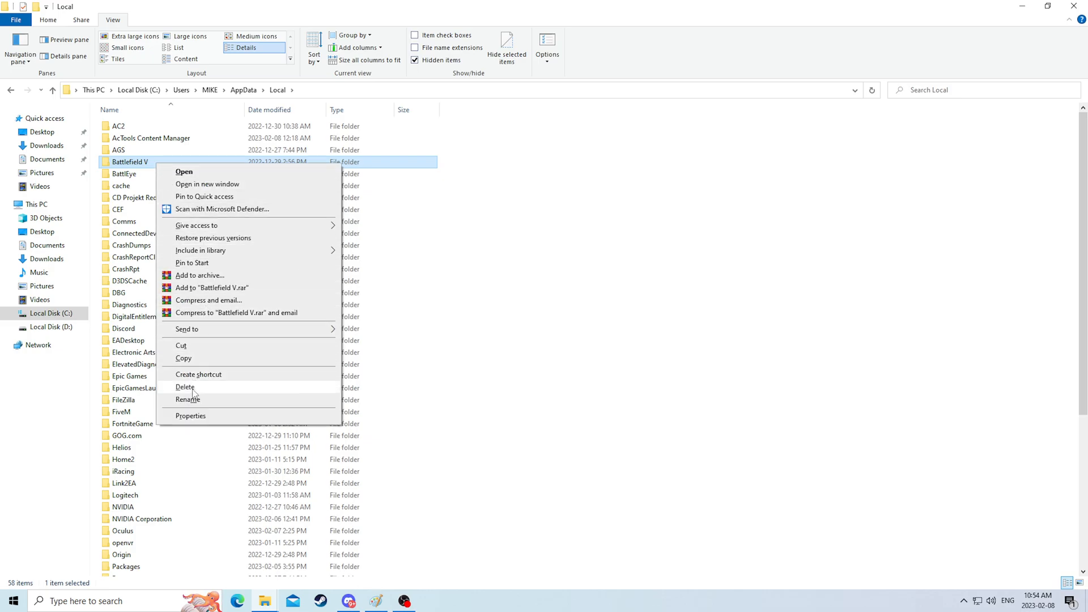
left_click(185, 387)
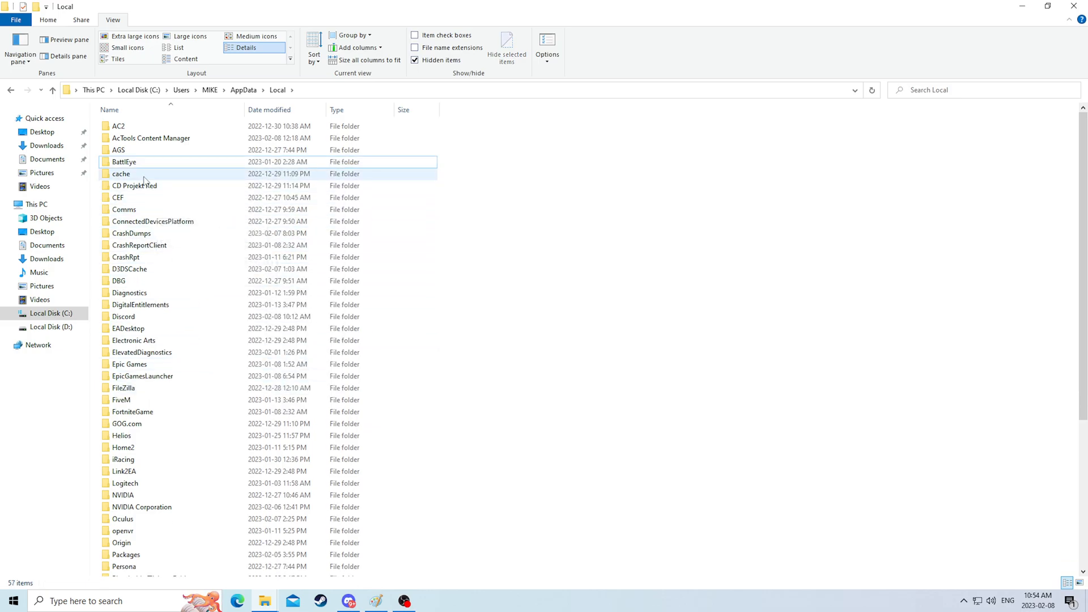
left_click(134, 185)
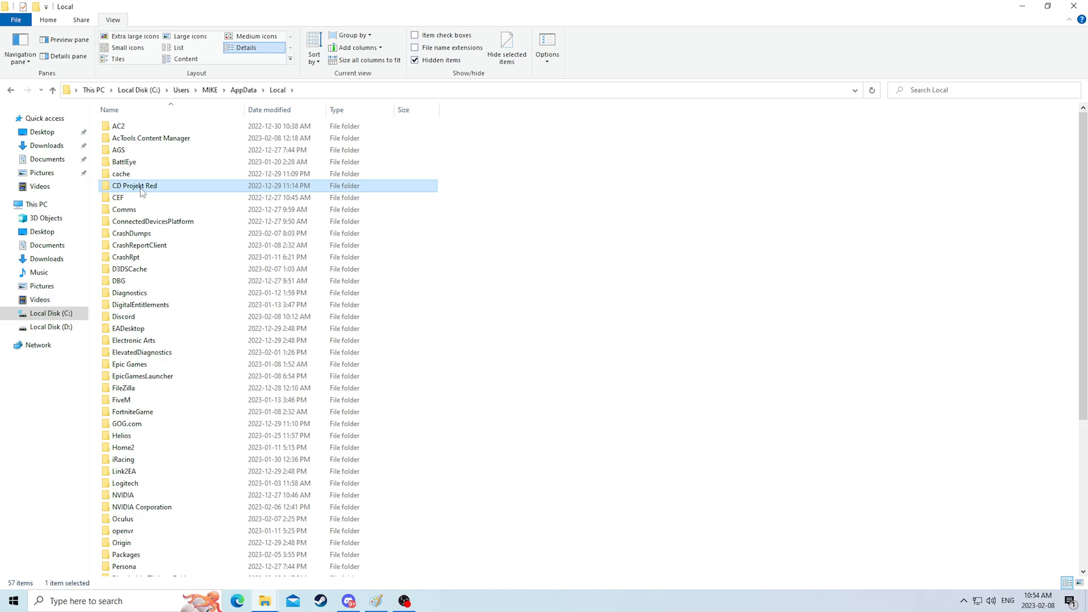
double_click(134, 184)
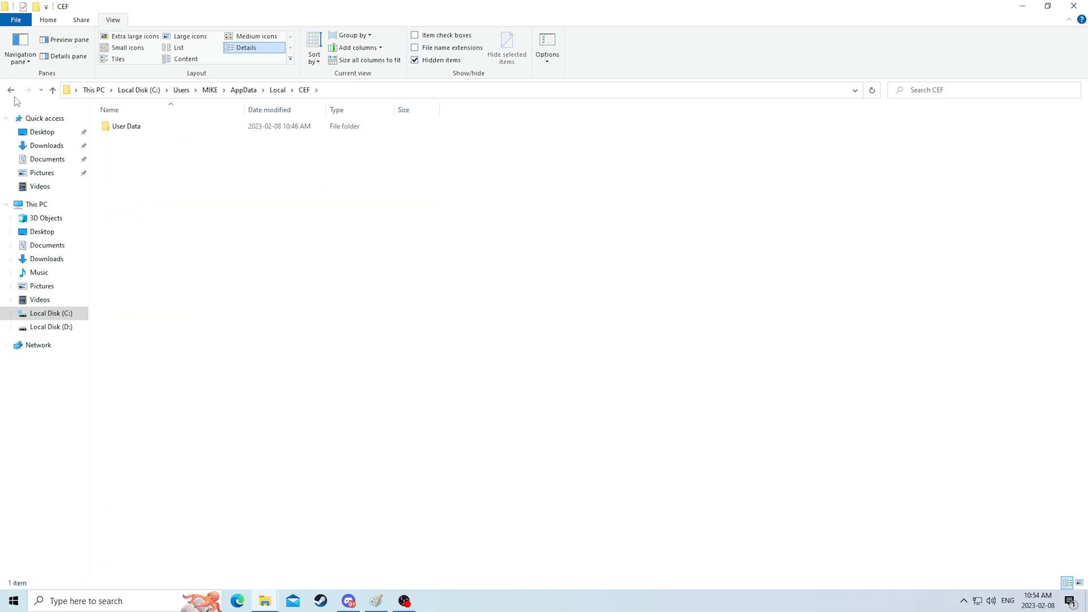
double_click(127, 126)
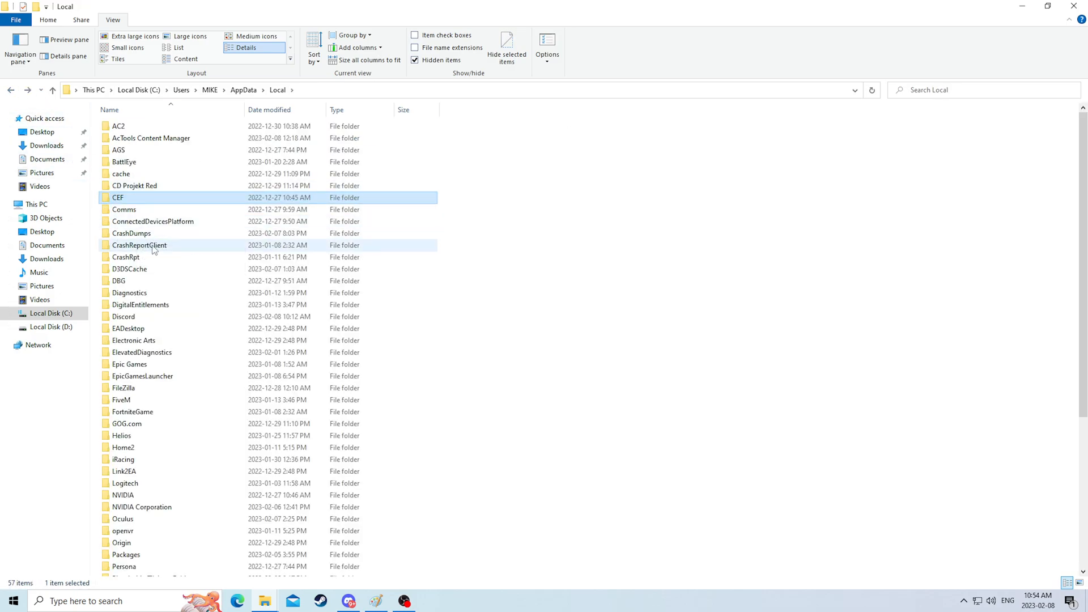
Delete the FiveM and GOG.com folders from AppData\Local
scroll("down", 3)
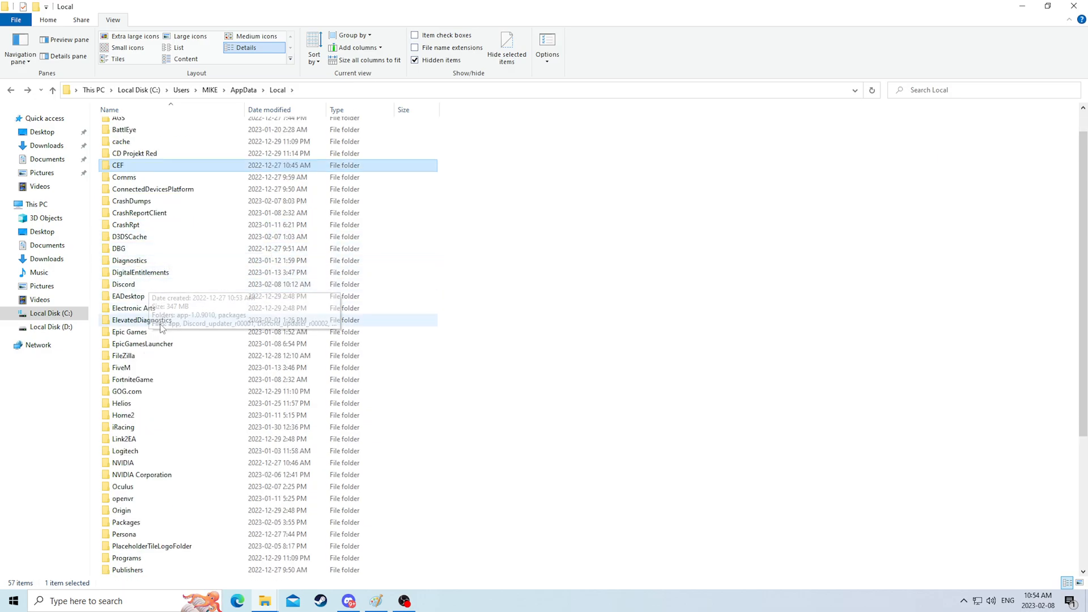
right_click(121, 367)
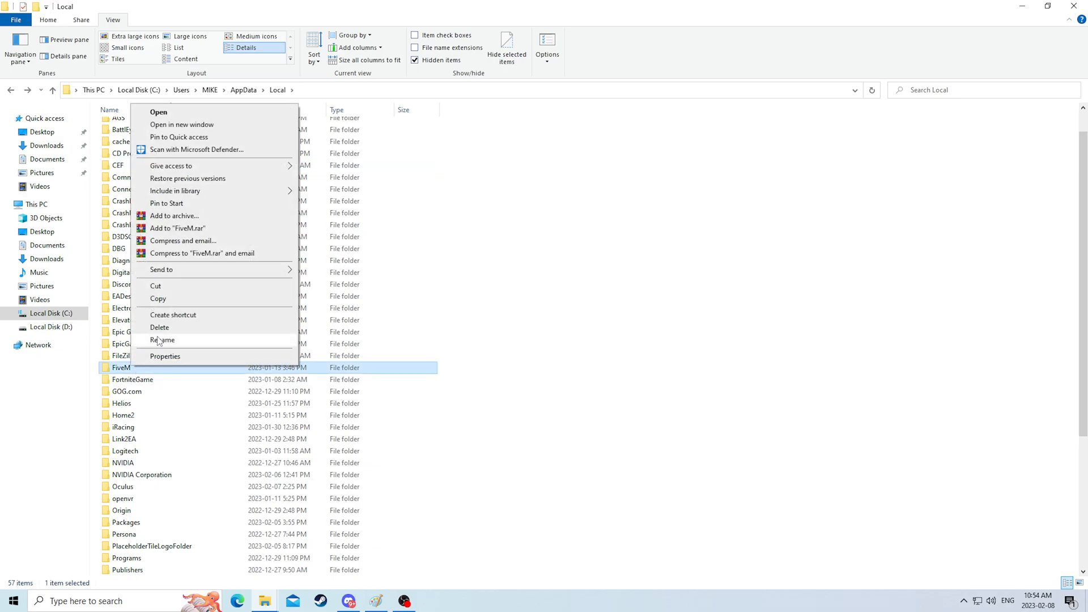
left_click(160, 326)
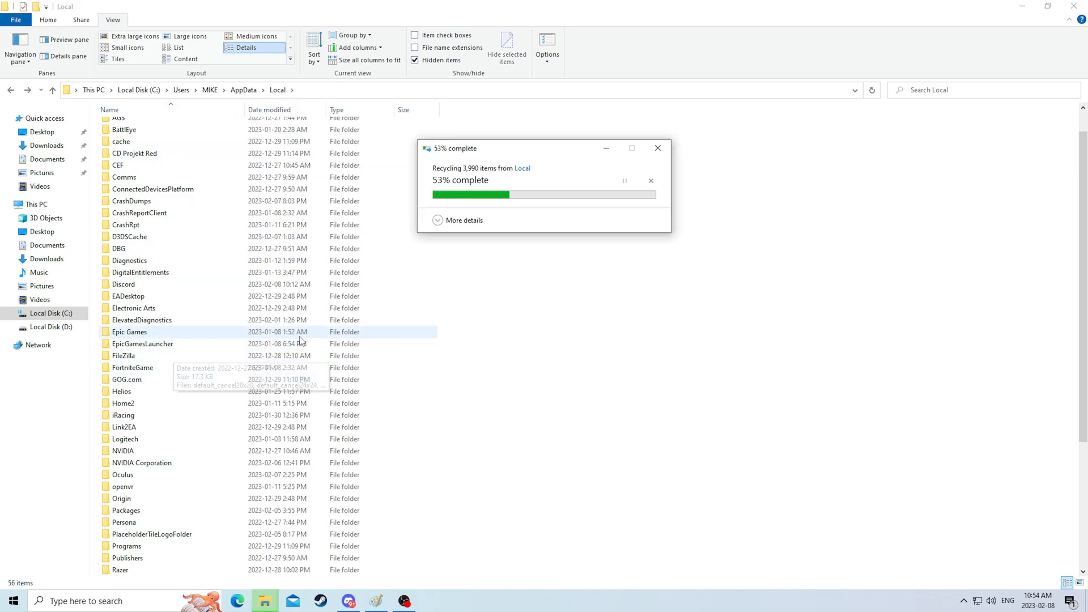
right_click(127, 380)
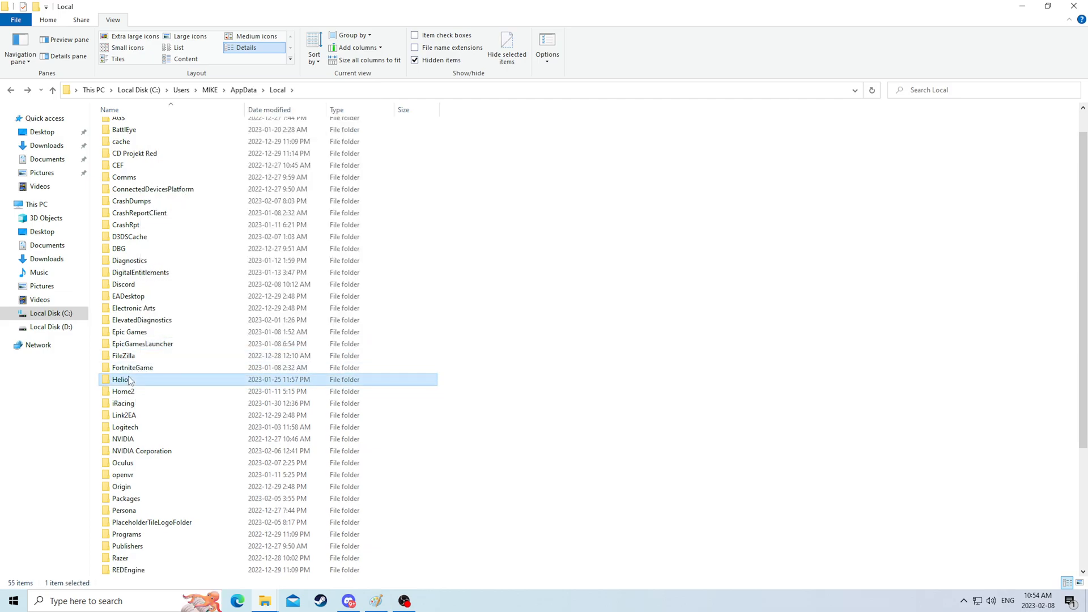
Check the Helios folder's SaveGames contents, then delete Helios
double_click(119, 380)
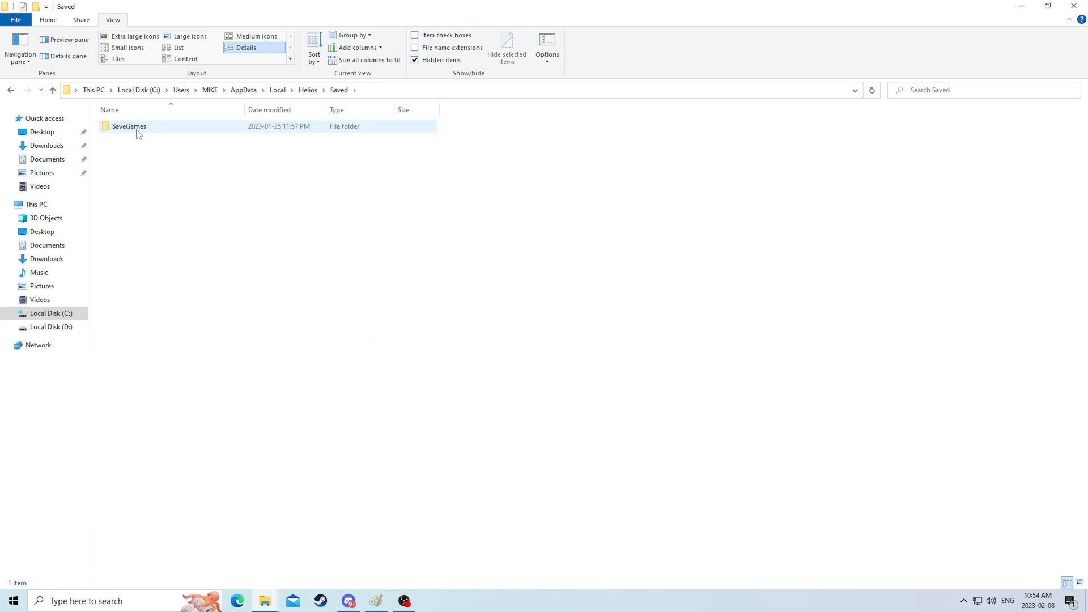
double_click(129, 126)
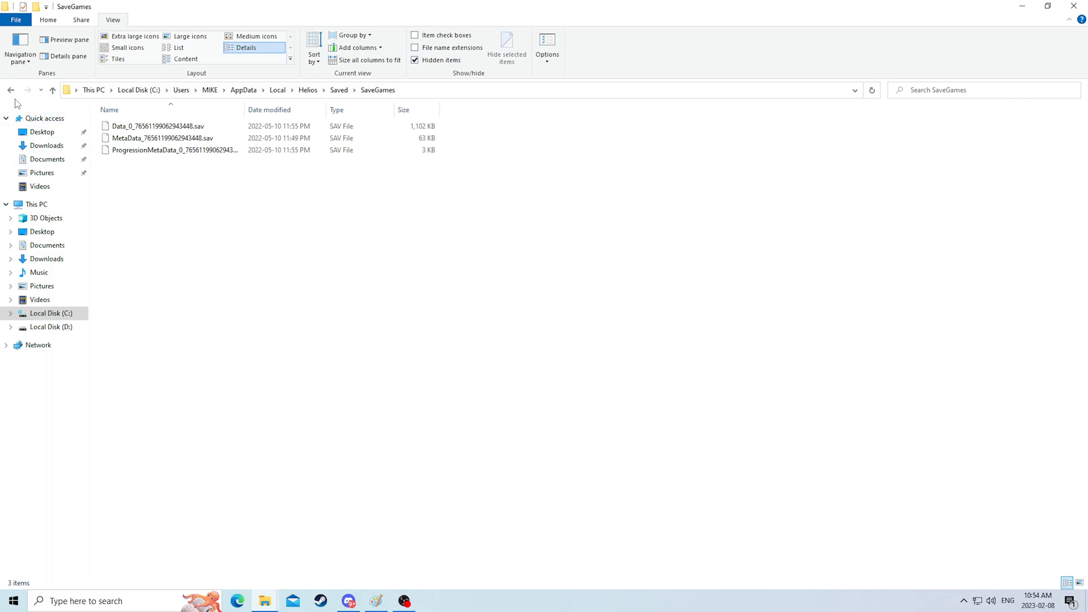
left_click(10, 89)
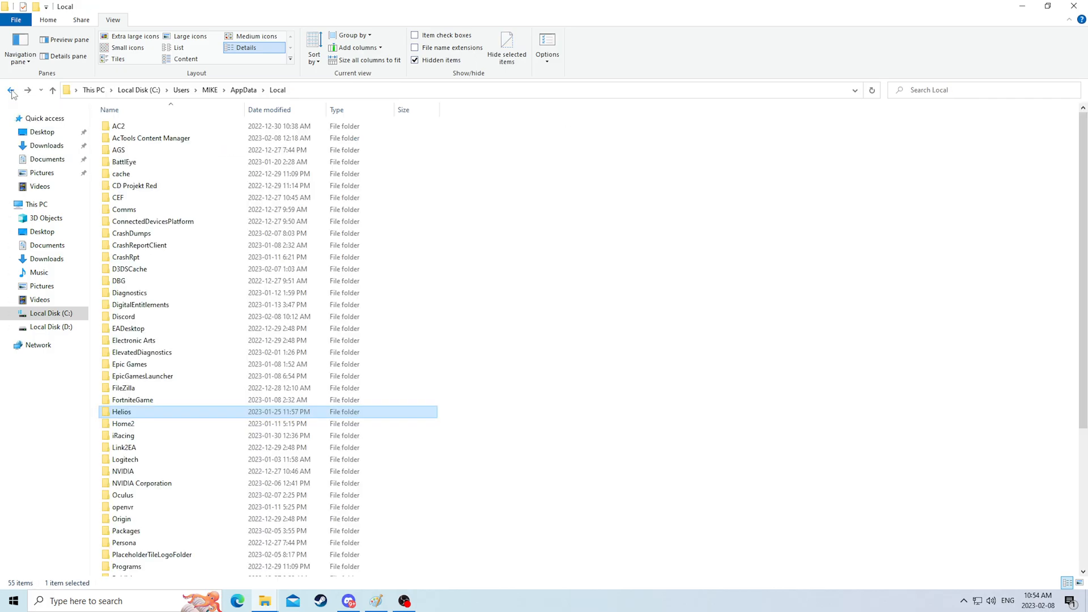
right_click(121, 412)
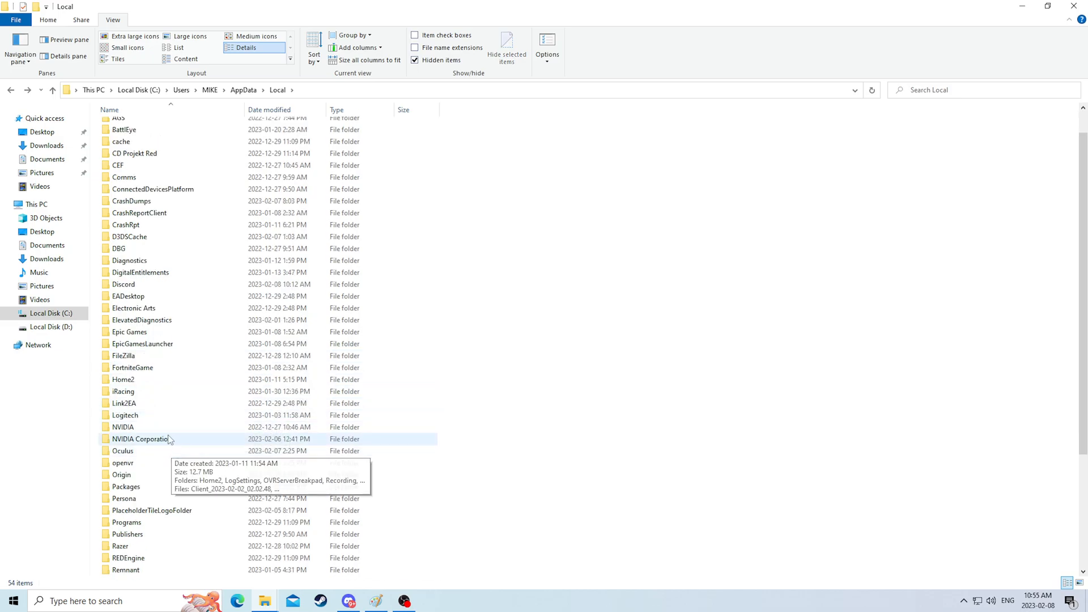
Check the Home2 folder's Saved contents, then delete Home2
double_click(123, 378)
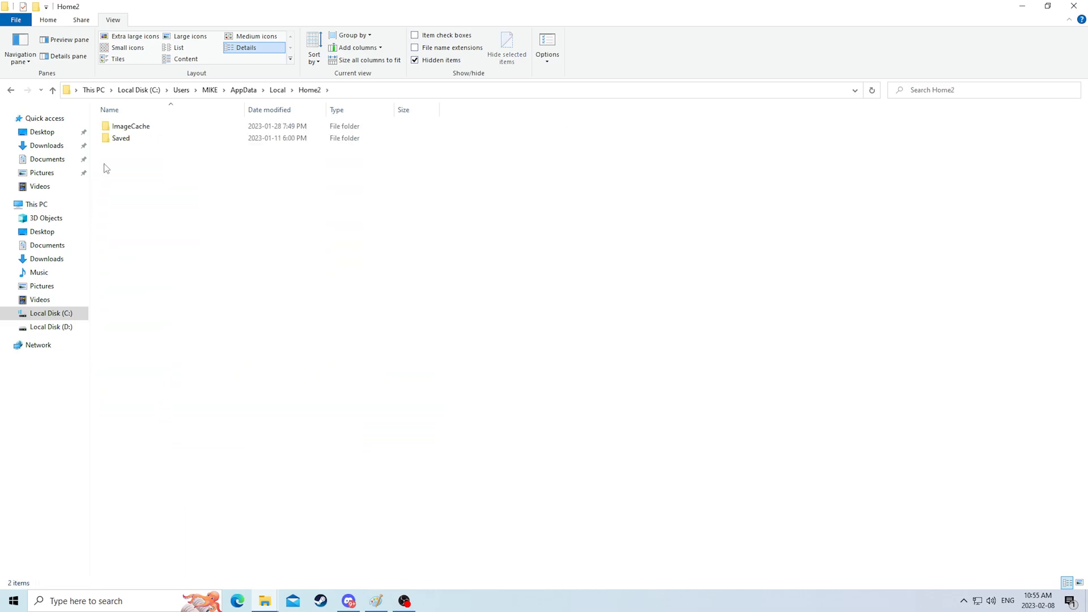
double_click(121, 138)
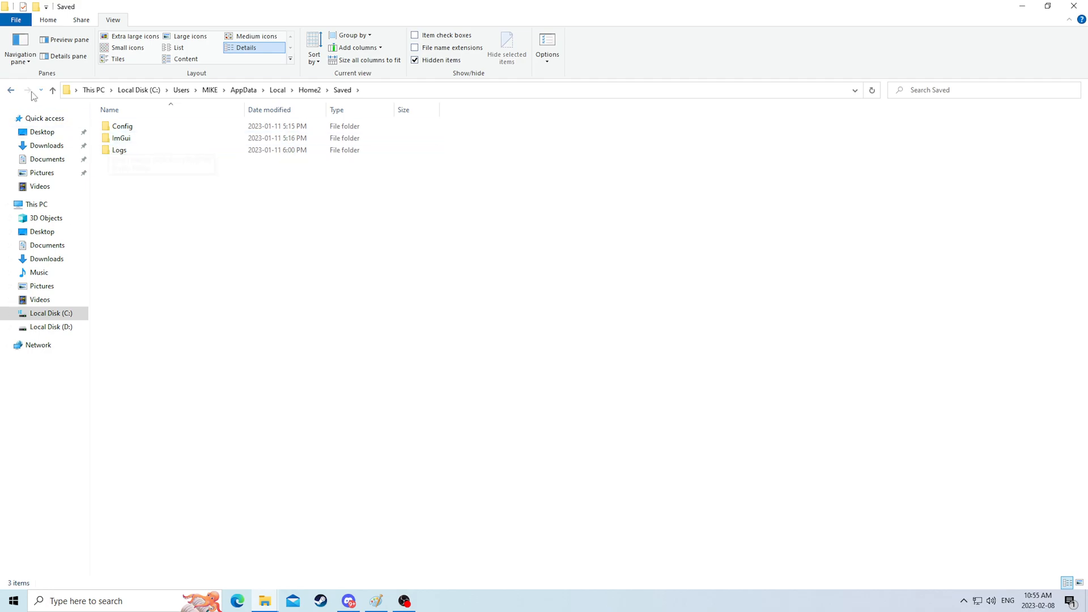
right_click(124, 412)
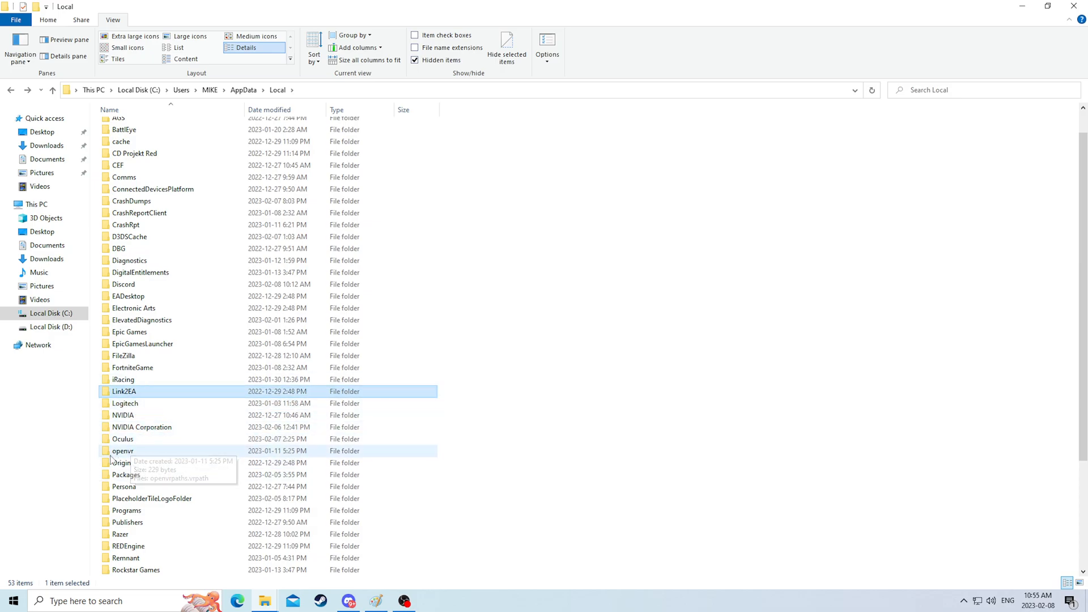
mouse_move(173, 503)
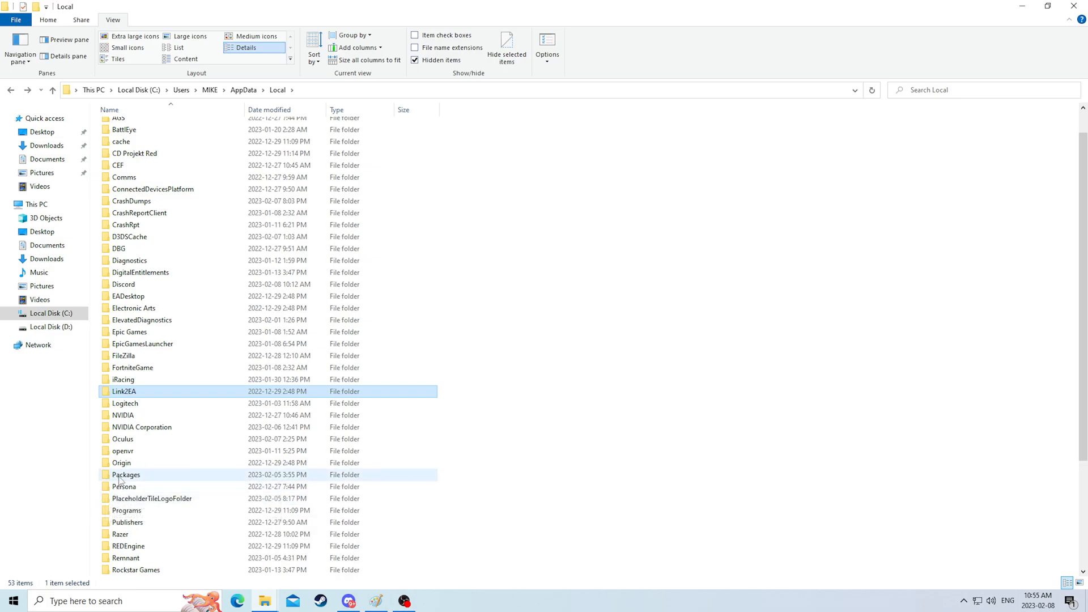
Delete the Persona and PlaceholderTileLogoFolder folders from AppData\Local
scroll("down", 3)
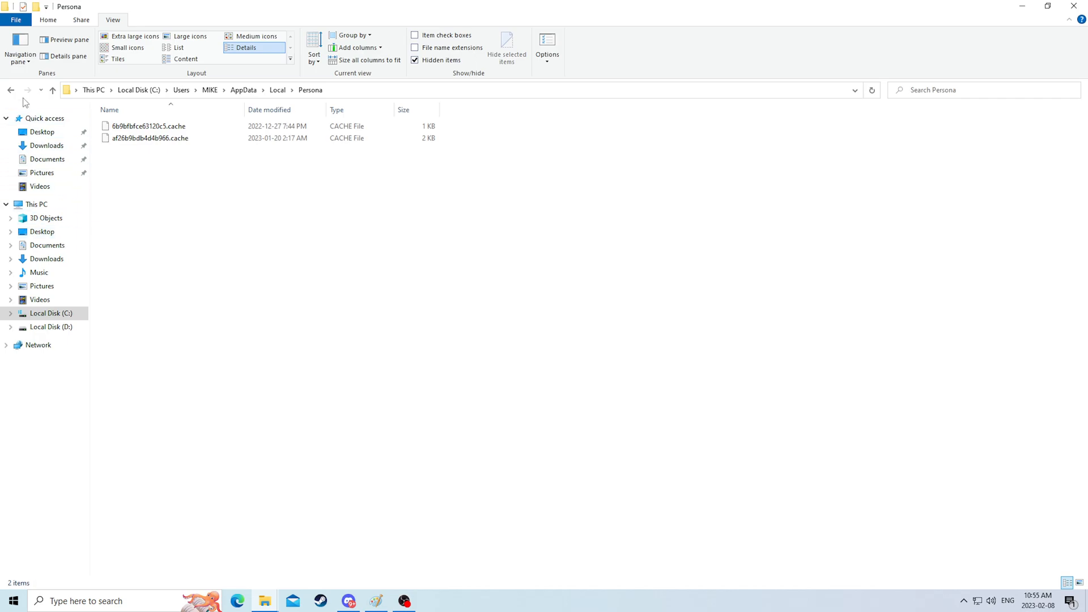
right_click(124, 518)
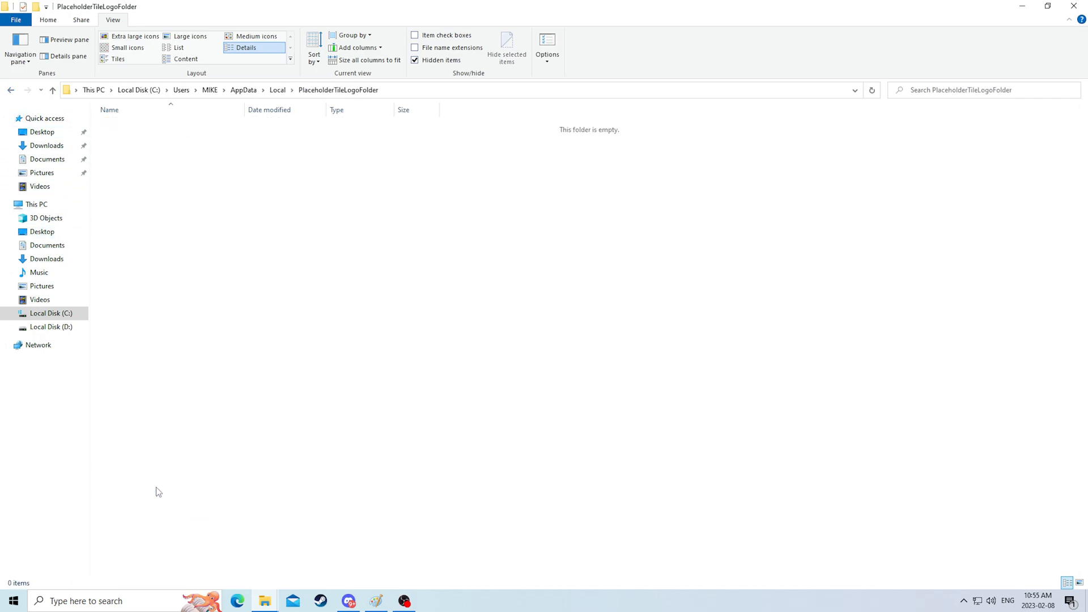
right_click(150, 519)
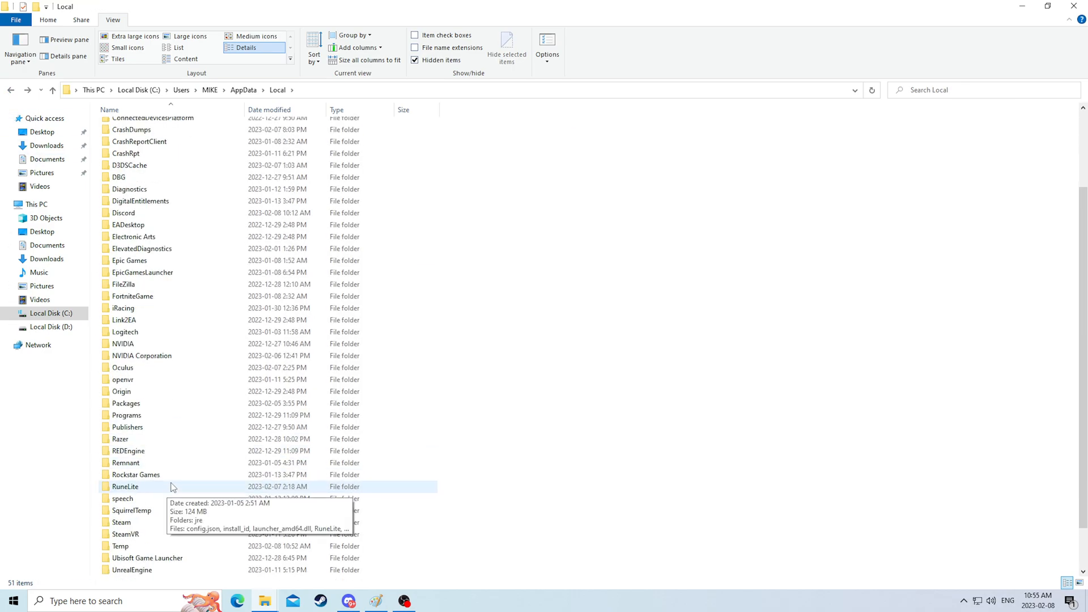
Delete the Rockstar Games and SquirrelTemp folders from AppData\Local
right_click(137, 475)
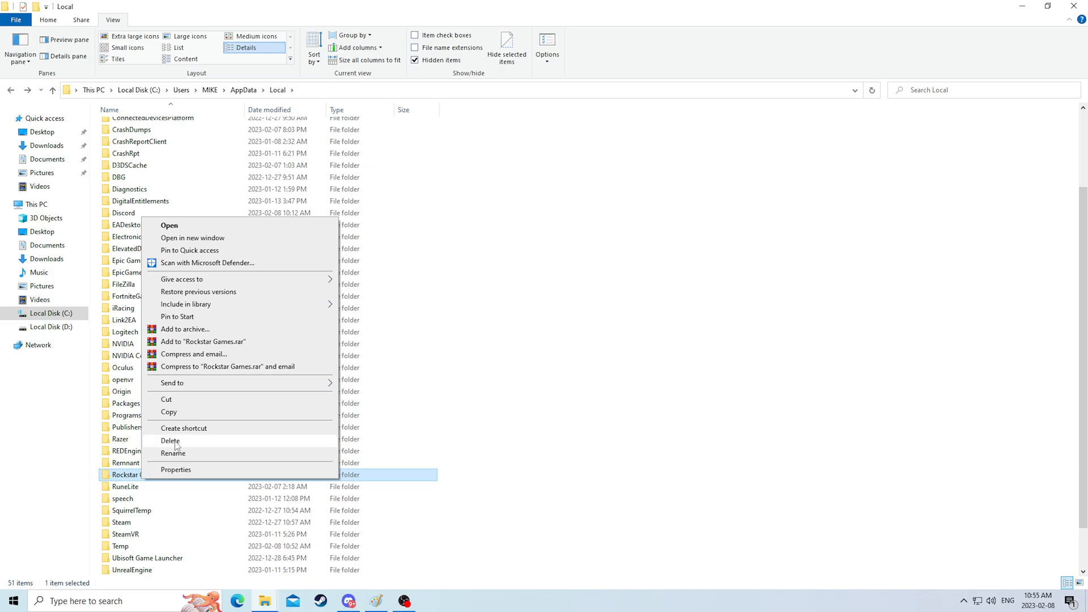
left_click(170, 441)
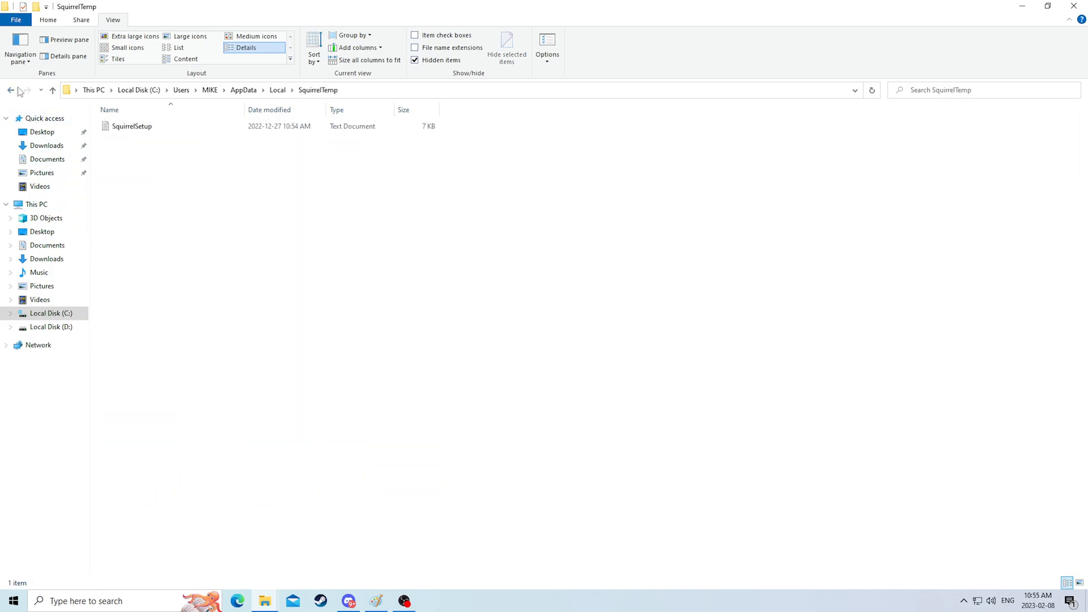
left_click(53, 90)
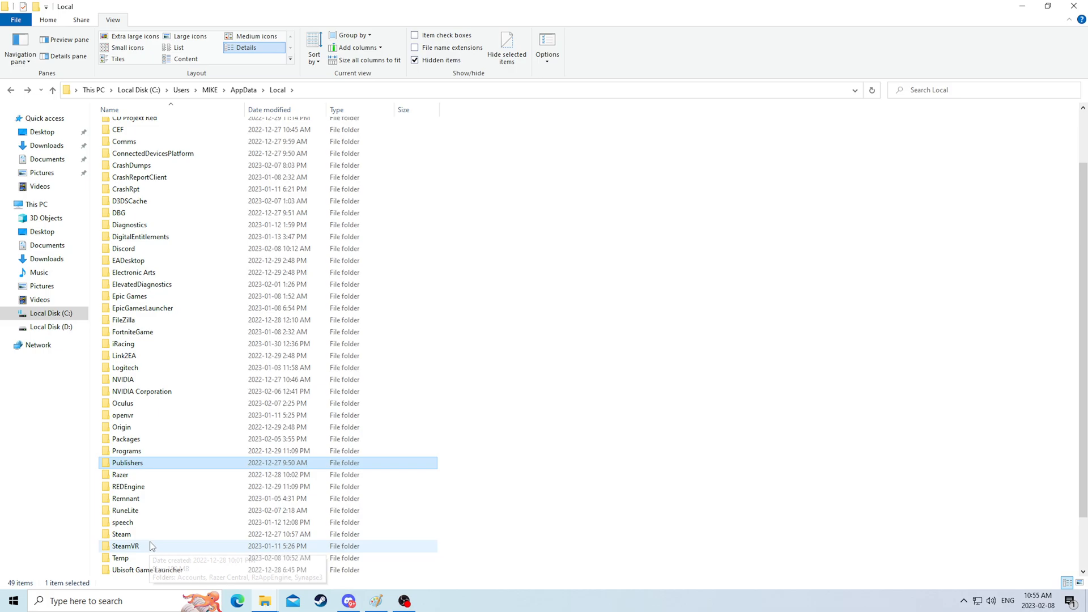
scroll("down", 3)
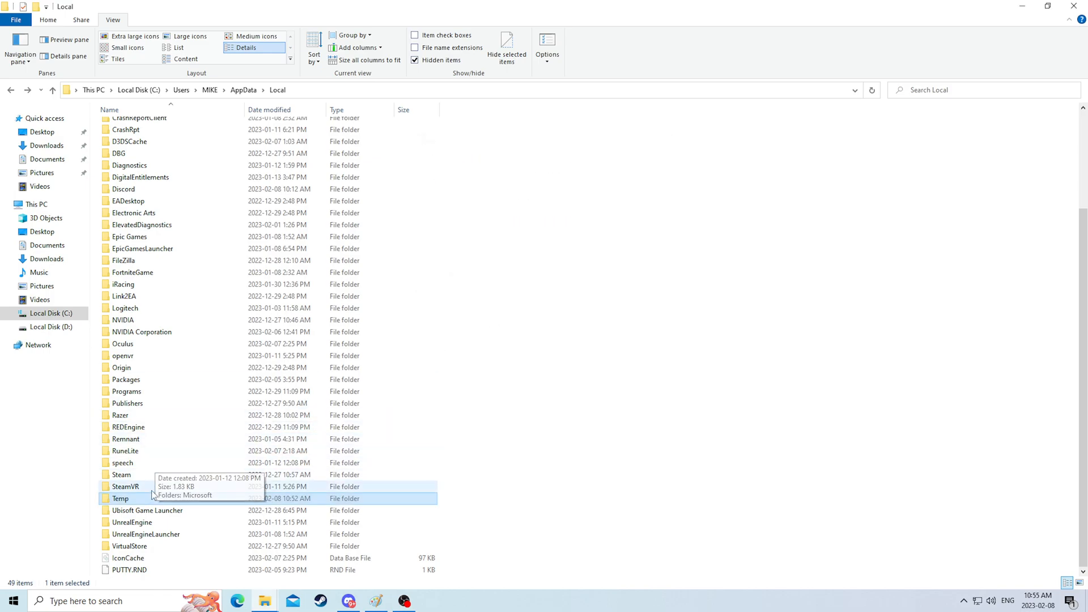
Delete the loose .tmp files inside AppData\Local\Temp, keeping the subfolders
double_click(120, 499)
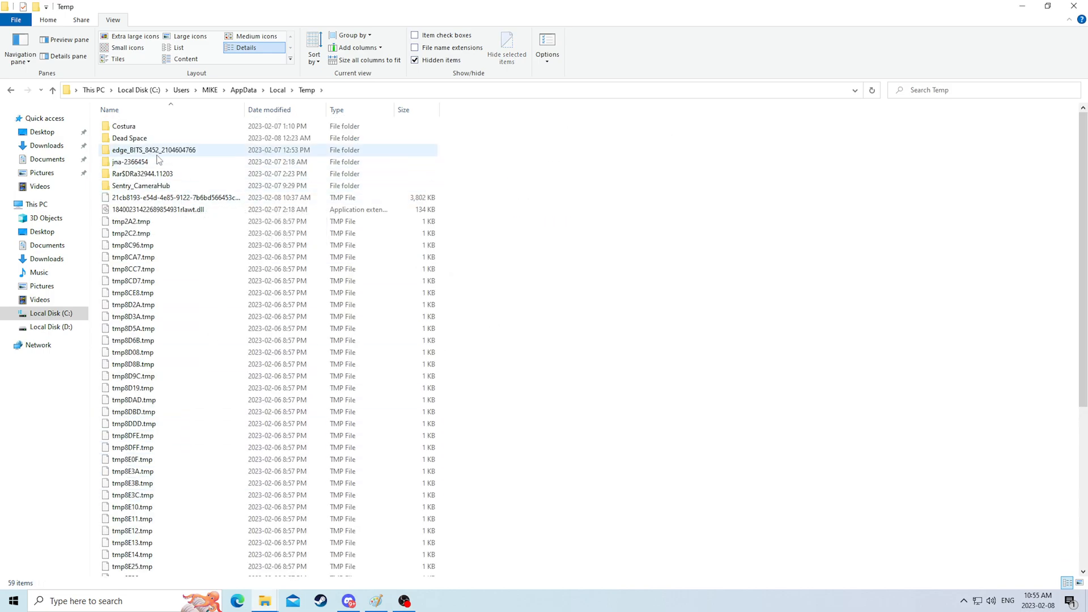
scroll("down", 3)
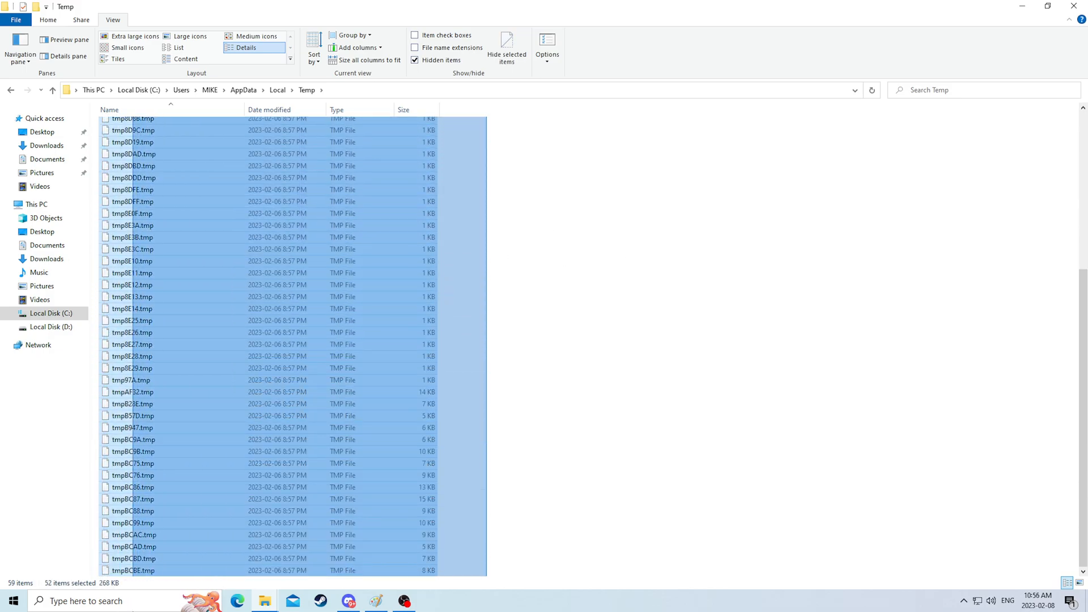
right_click(176, 456)
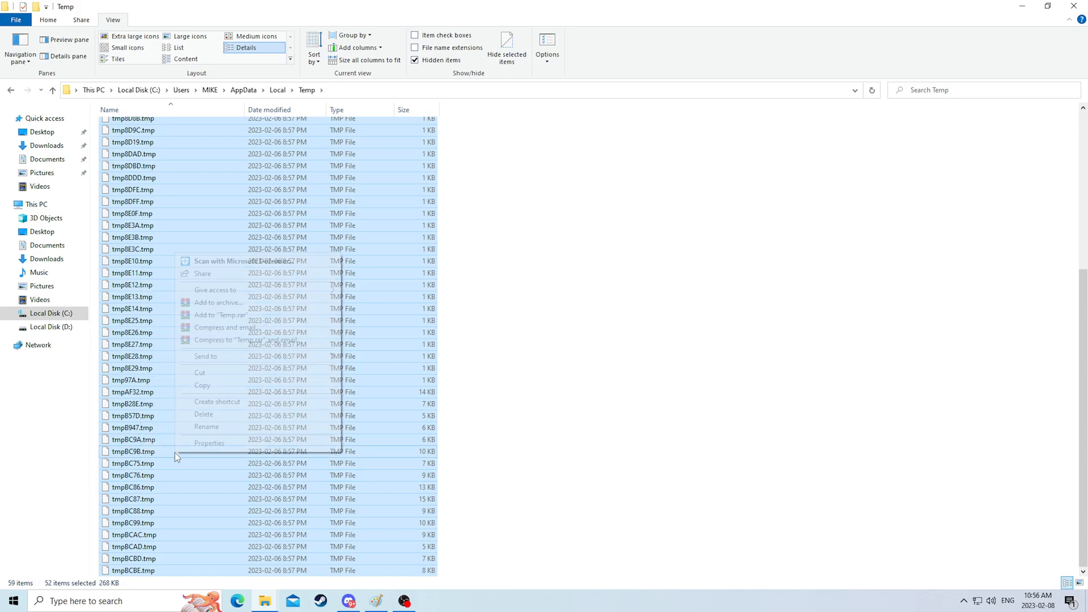
left_click(204, 415)
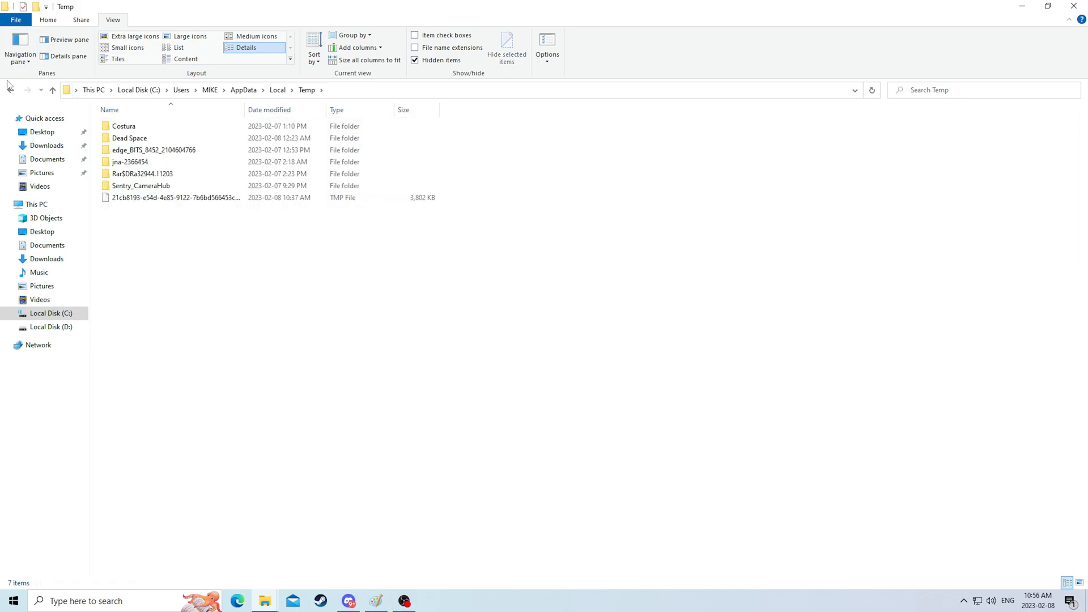
left_click(277, 89)
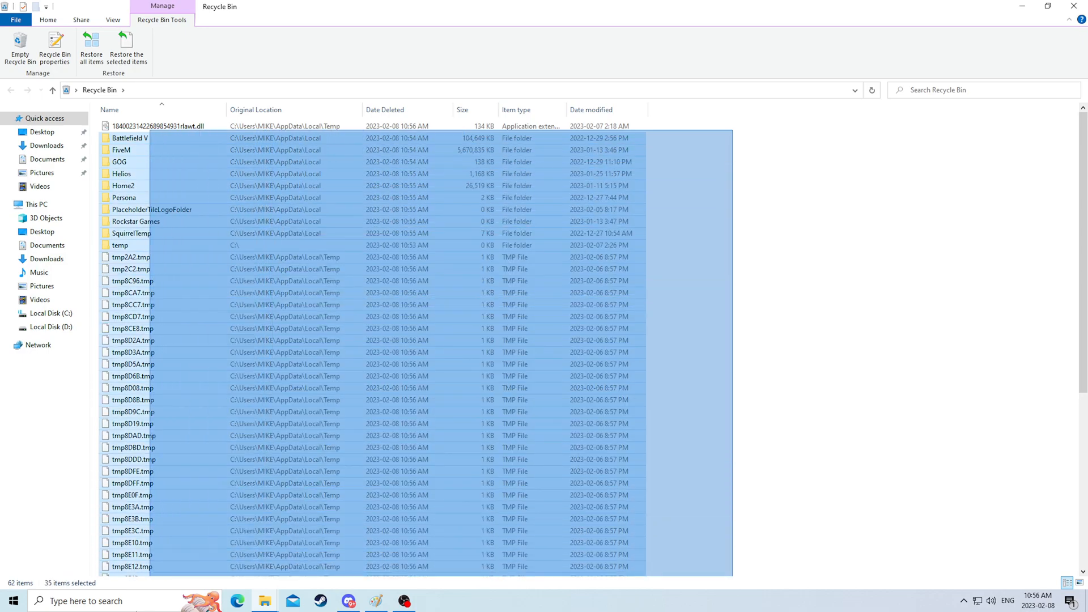
Permanently delete the binned AppData items and the leftover .dll from the Recycle Bin
right_click(130, 380)
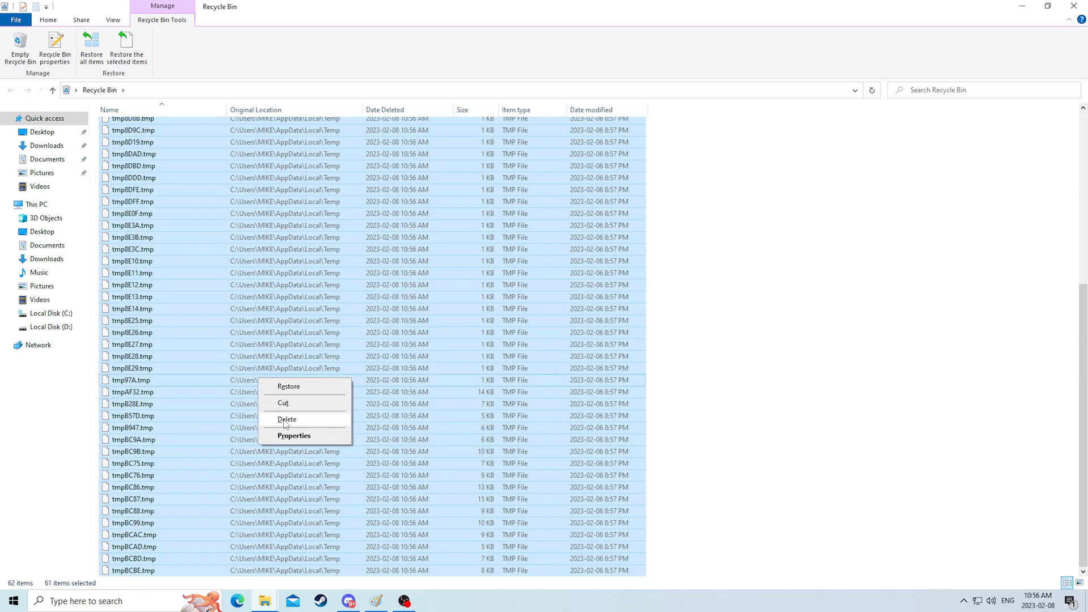
left_click(287, 418)
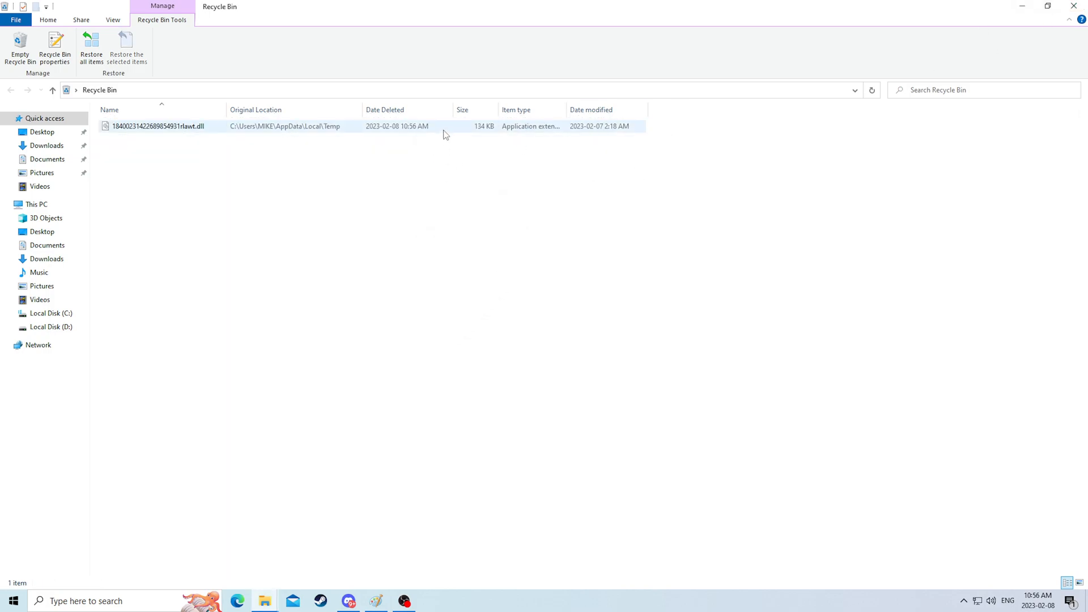
right_click(158, 126)
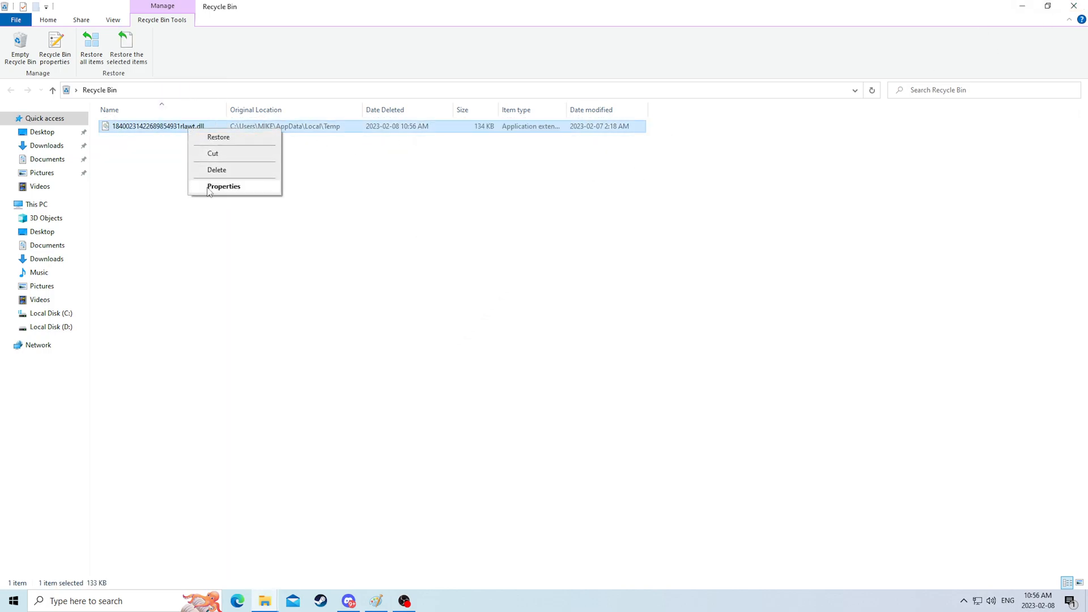
left_click(216, 170)
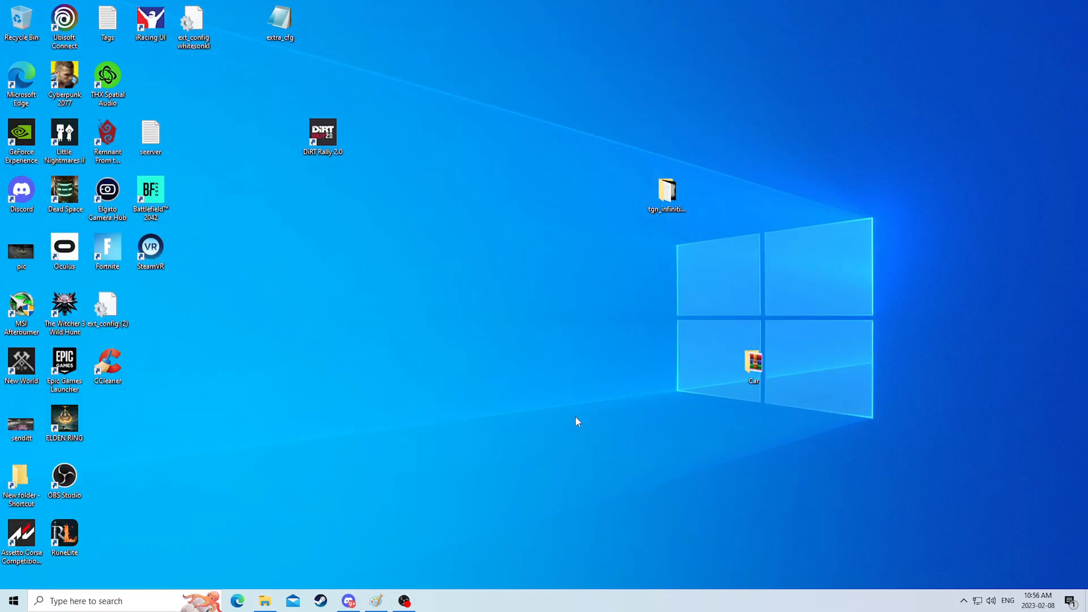
mouse_move(796, 501)
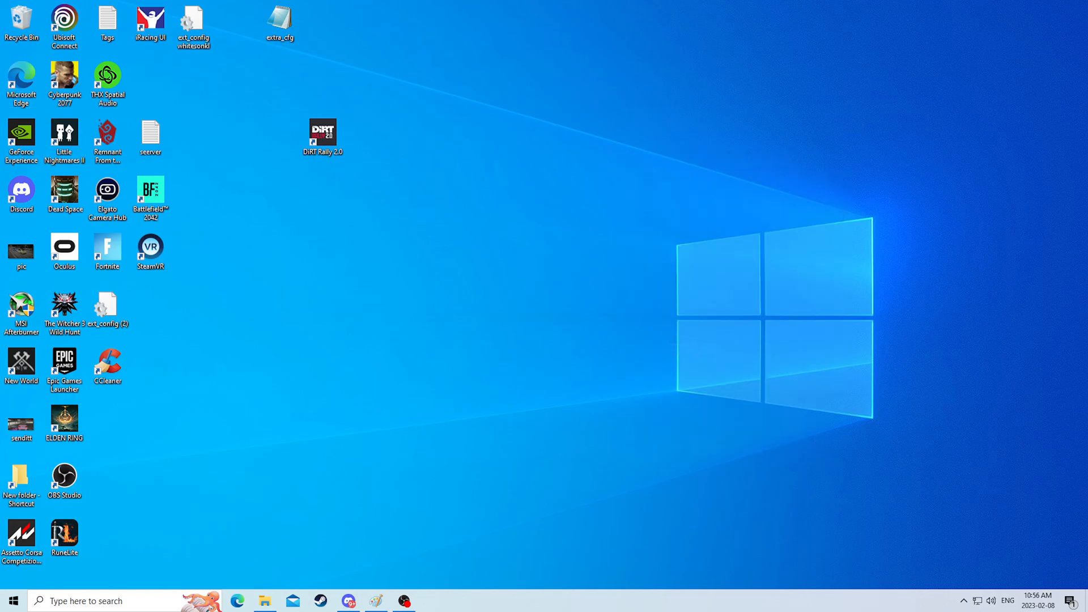
Permanently delete the Car and tgn_infiniti_g37_prvvy folders from the Recycle Bin
double_click(22, 20)
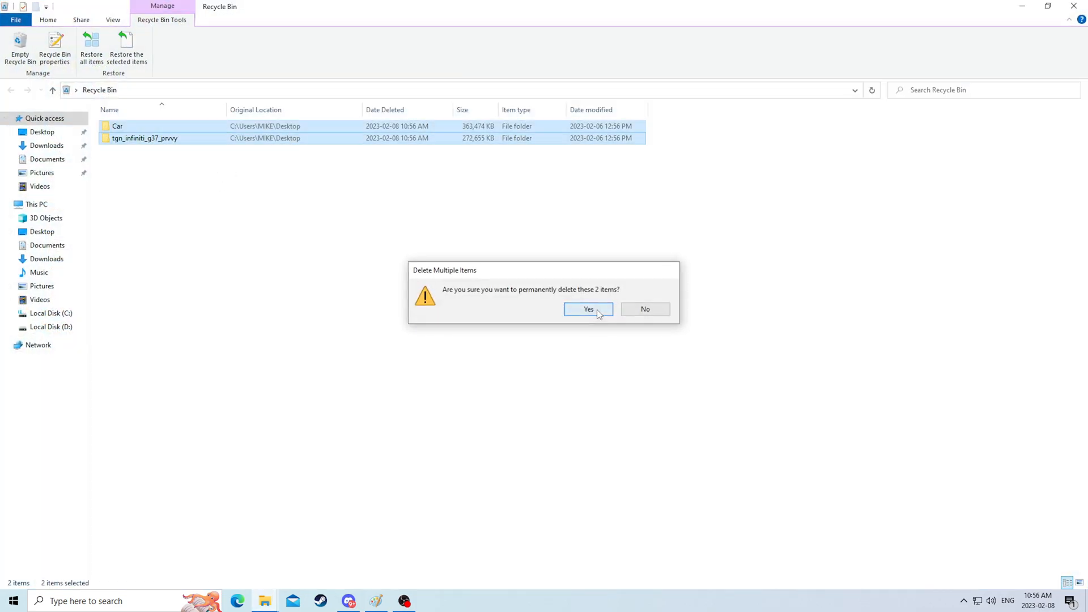
left_click(588, 309)
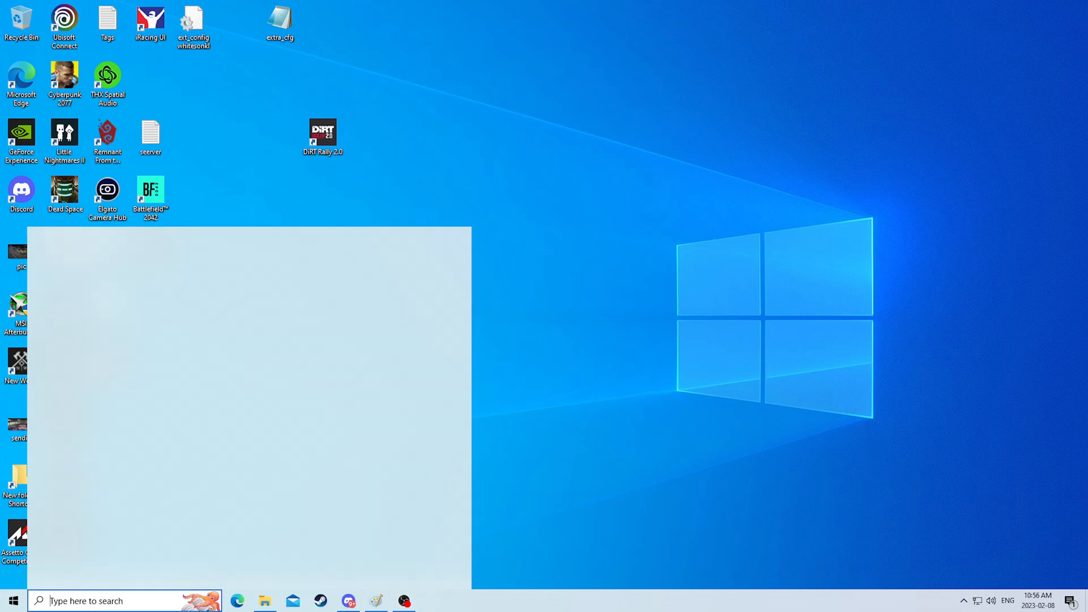
Browse This PC, glance through the Videos folder, return and select Local Disk (D:)
left_click(264, 601)
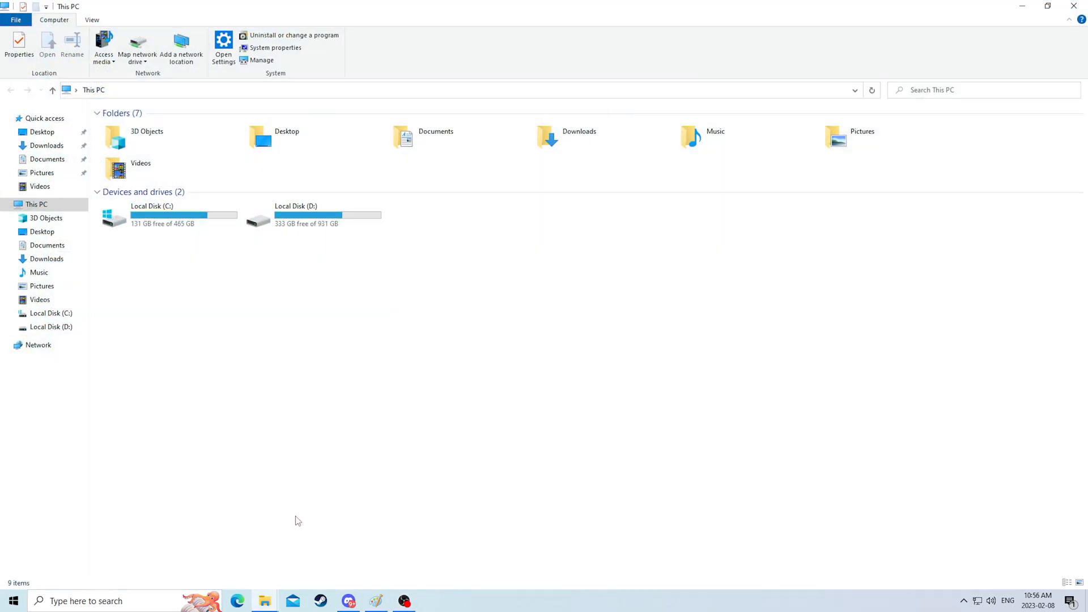
left_click(174, 215)
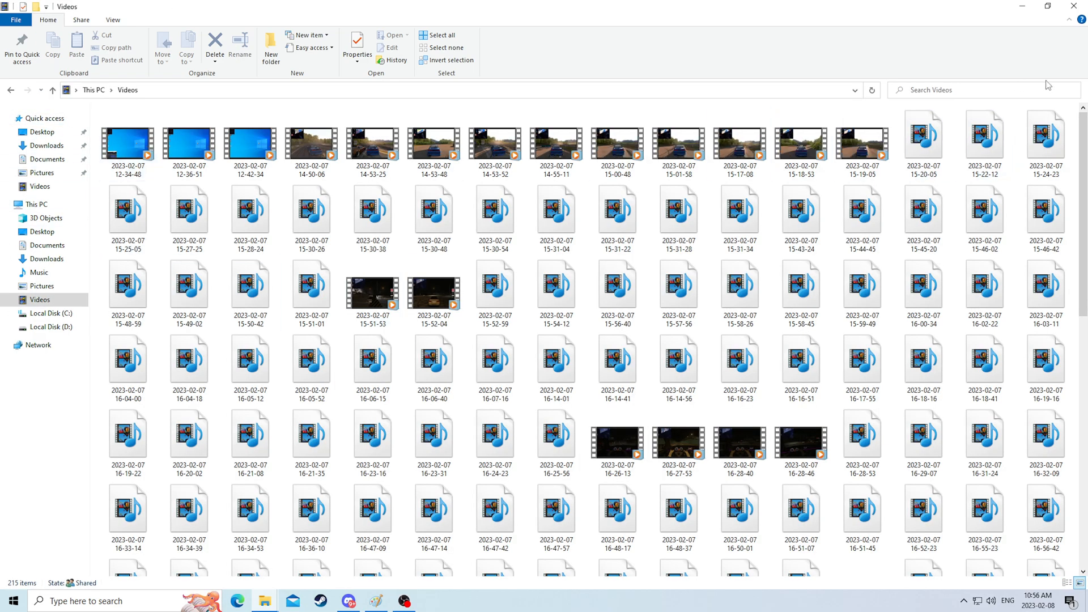
scroll("down", 3)
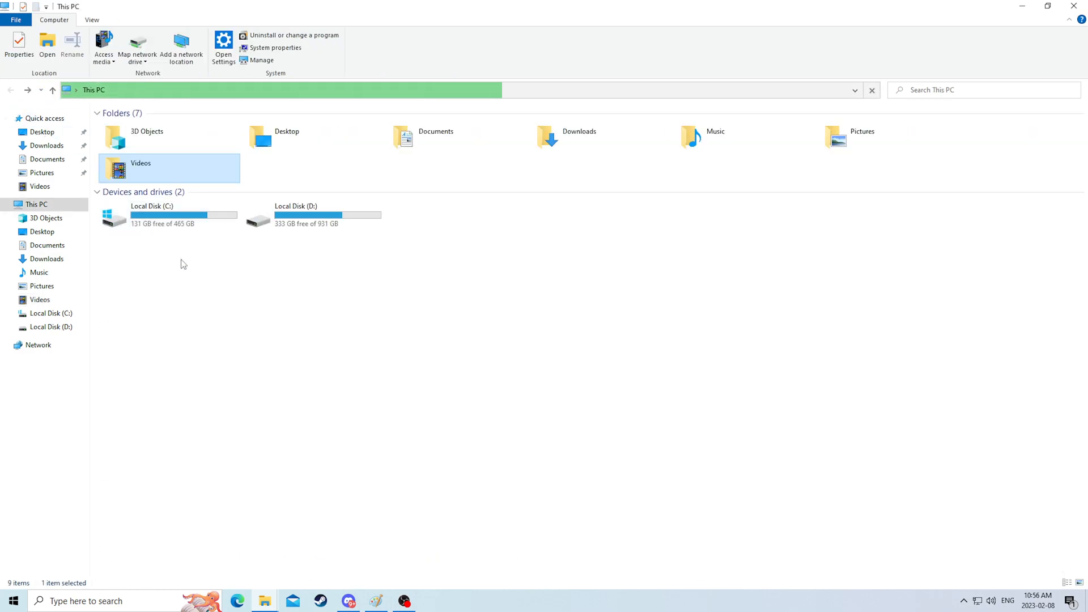
left_click(184, 216)
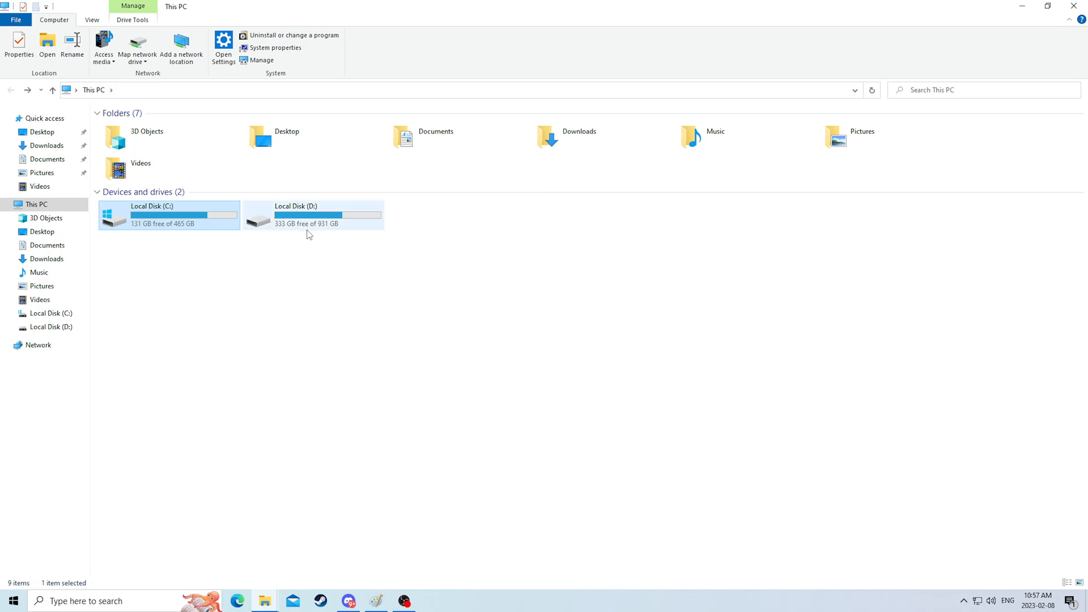
left_click(313, 214)
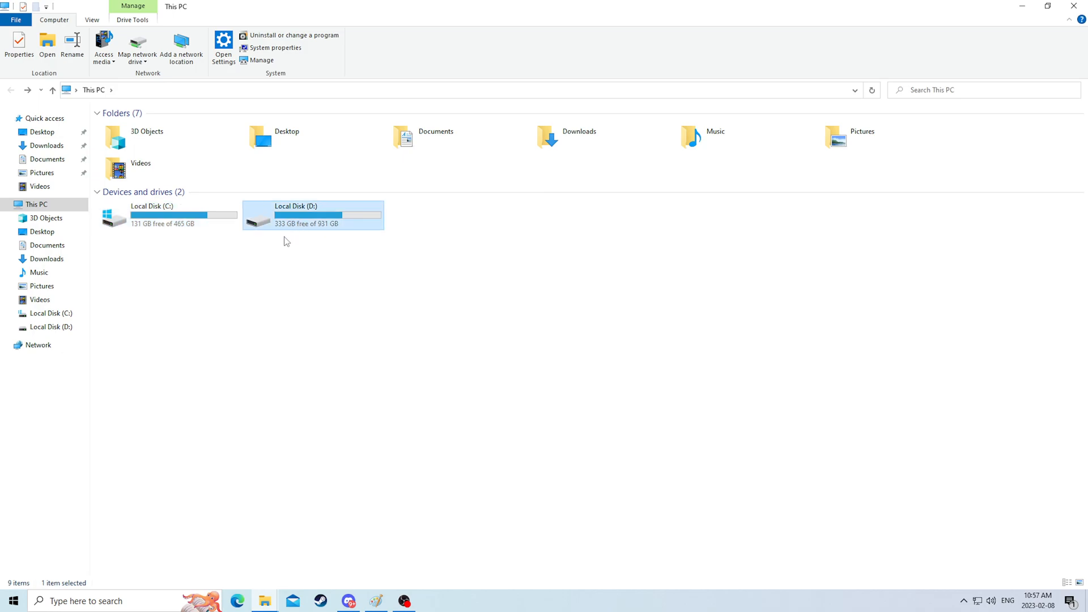
left_click(172, 303)
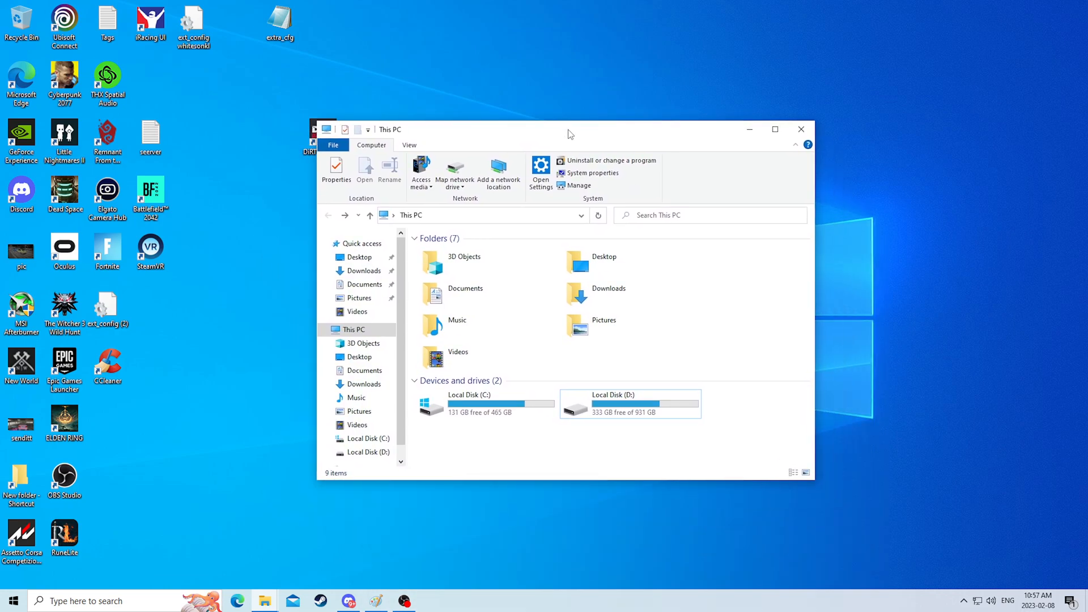
mouse_move(776, 129)
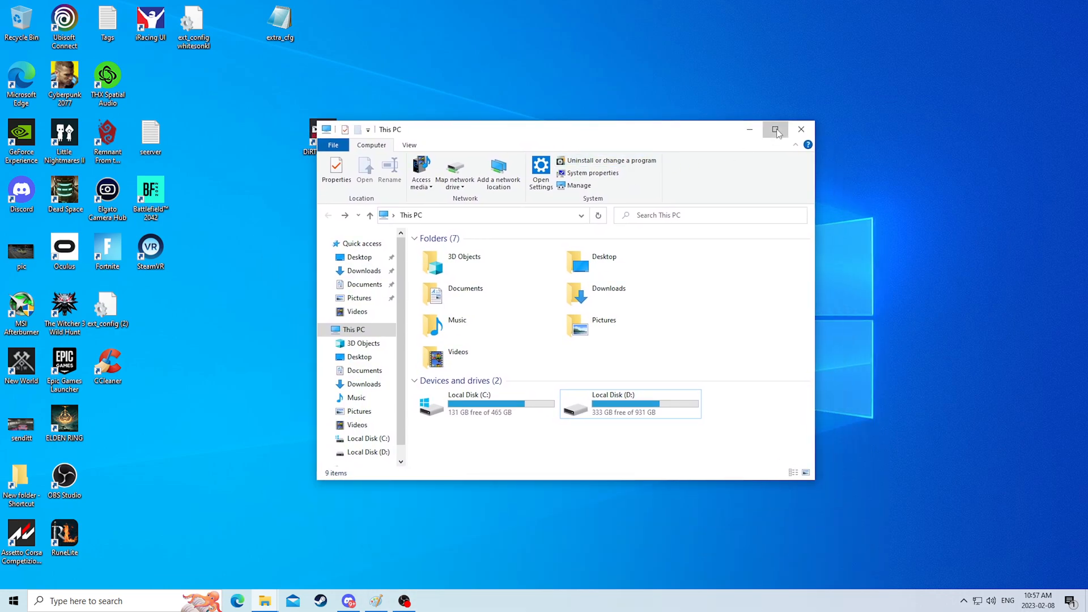
left_click(775, 129)
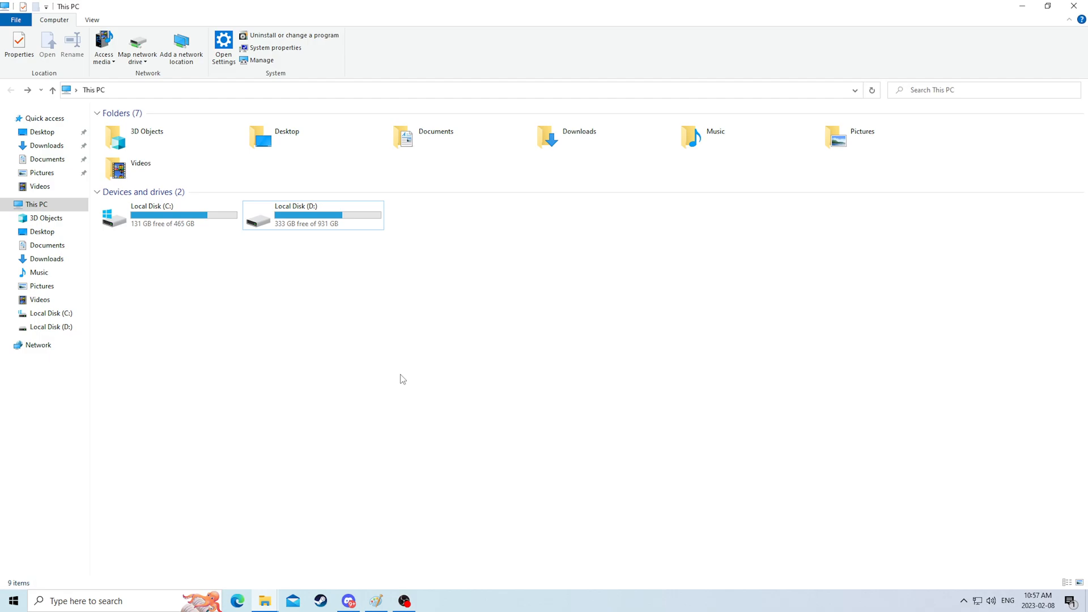
mouse_move(388, 381)
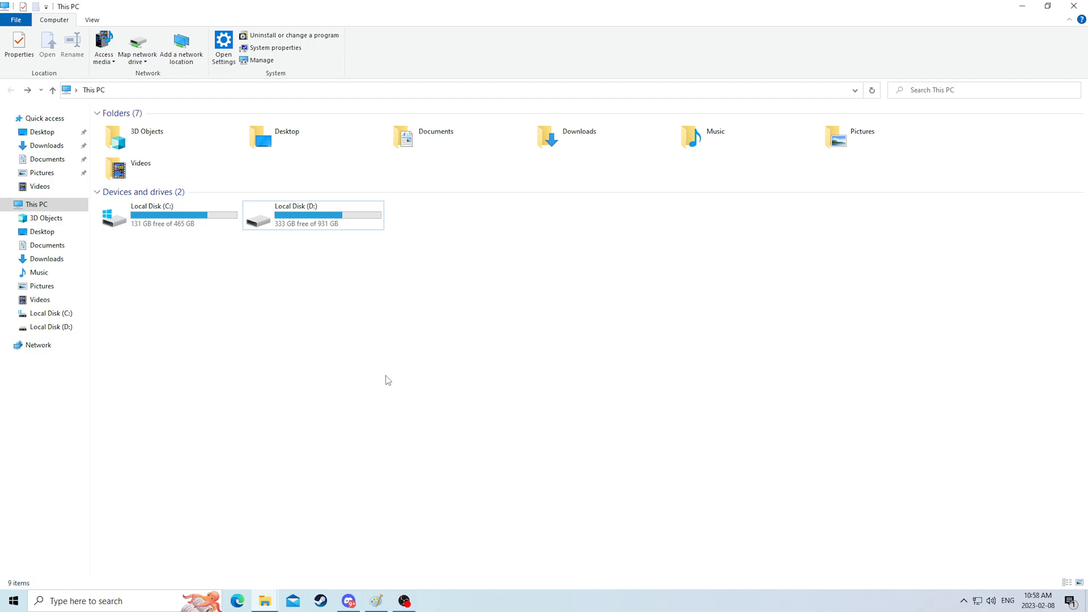